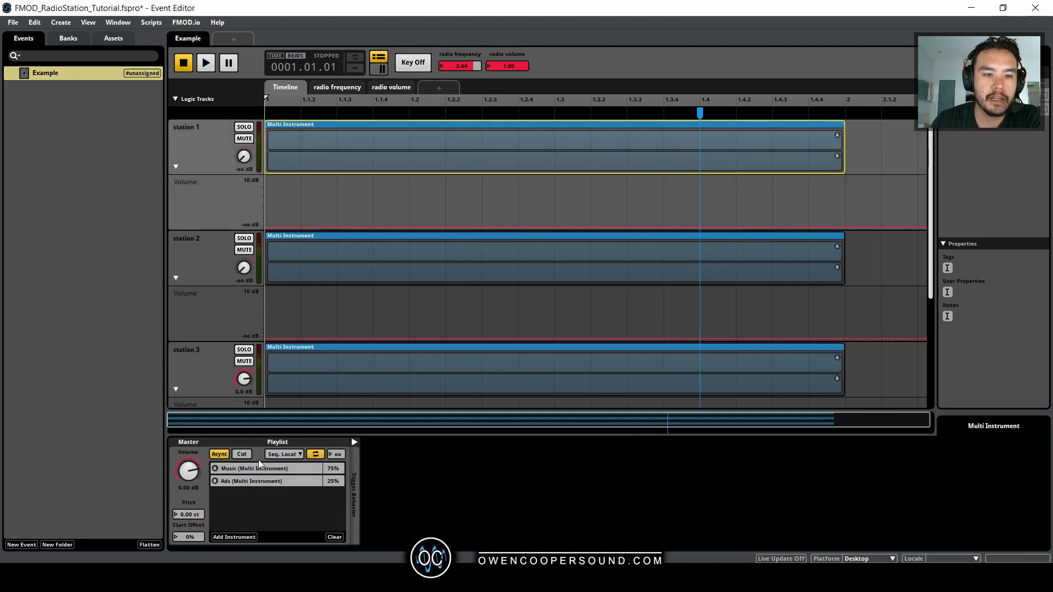
pyautogui.moveTo(272, 483)
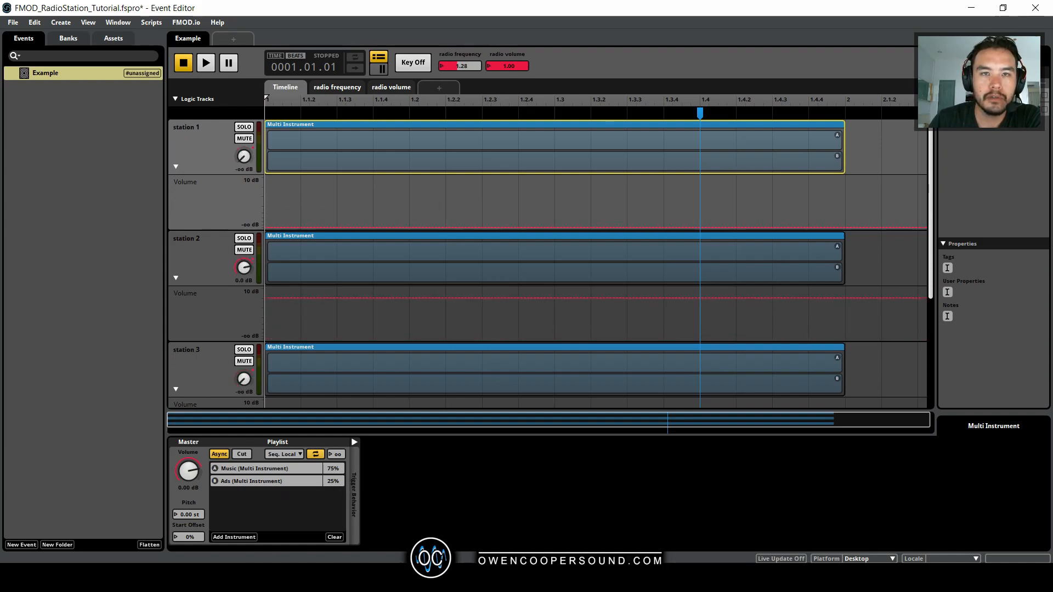
# Show the Example event's radio frequency sheet with its station volume crossfade curves.
pyautogui.click(337, 87)
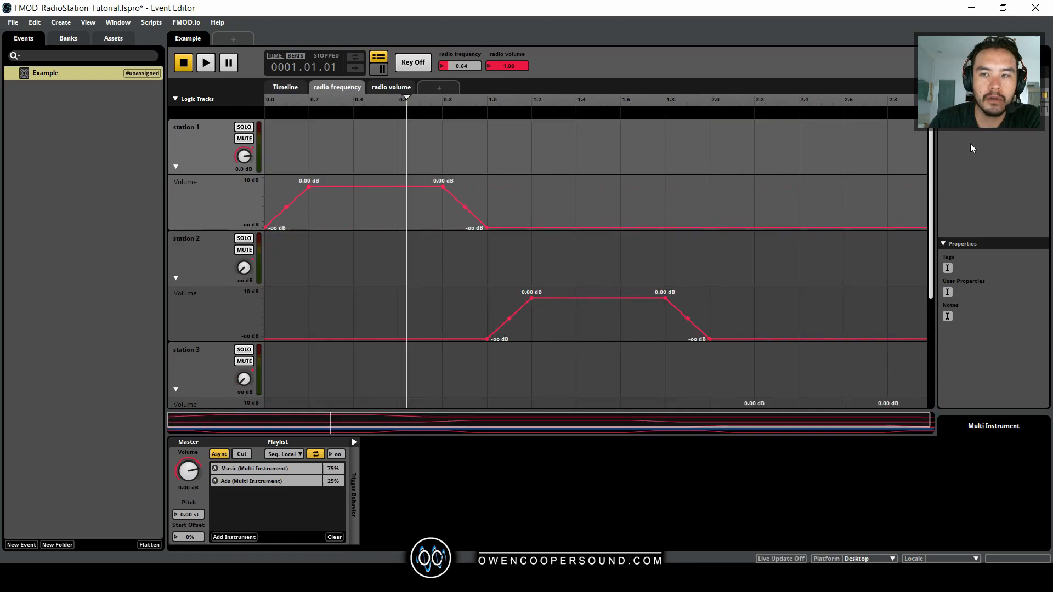
pyautogui.scroll(-3)
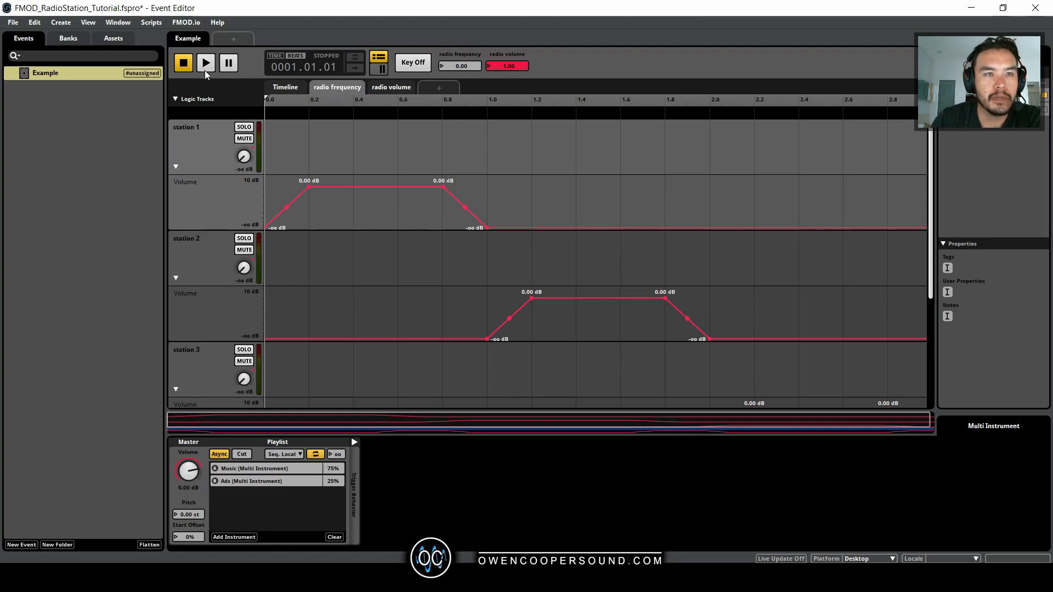
pyautogui.moveTo(206, 62)
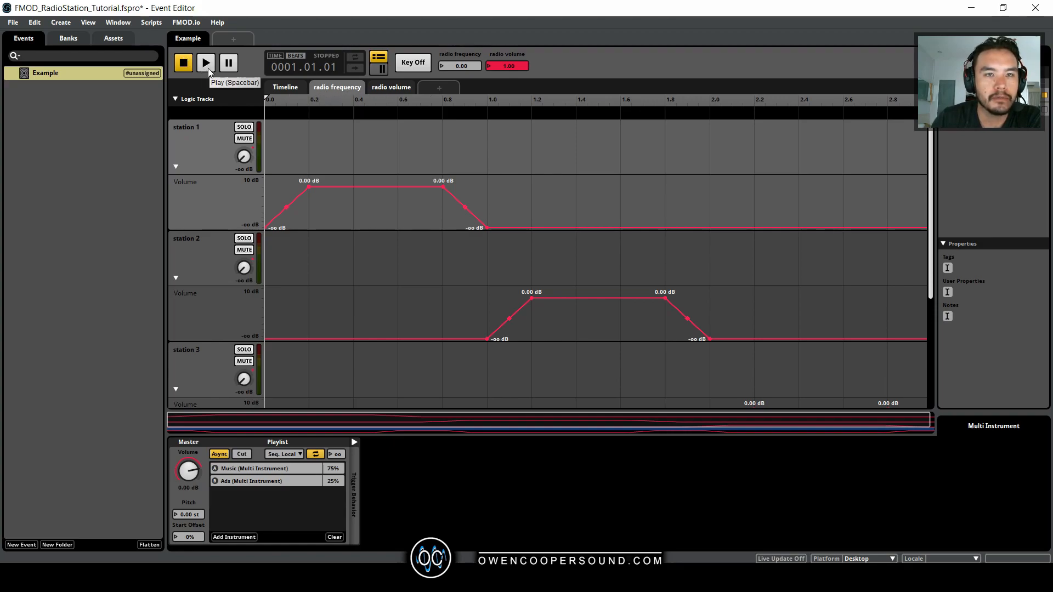
# Play the Example event, inspect the Master track's 3-EQ and Compressor, then stop playback.
pyautogui.click(205, 63)
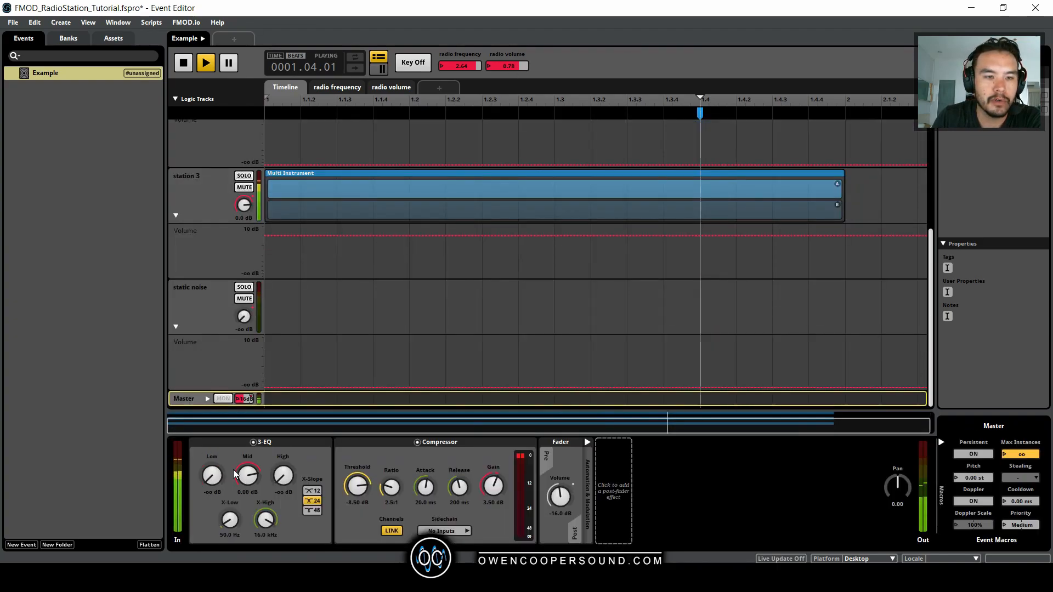
pyautogui.click(263, 442)
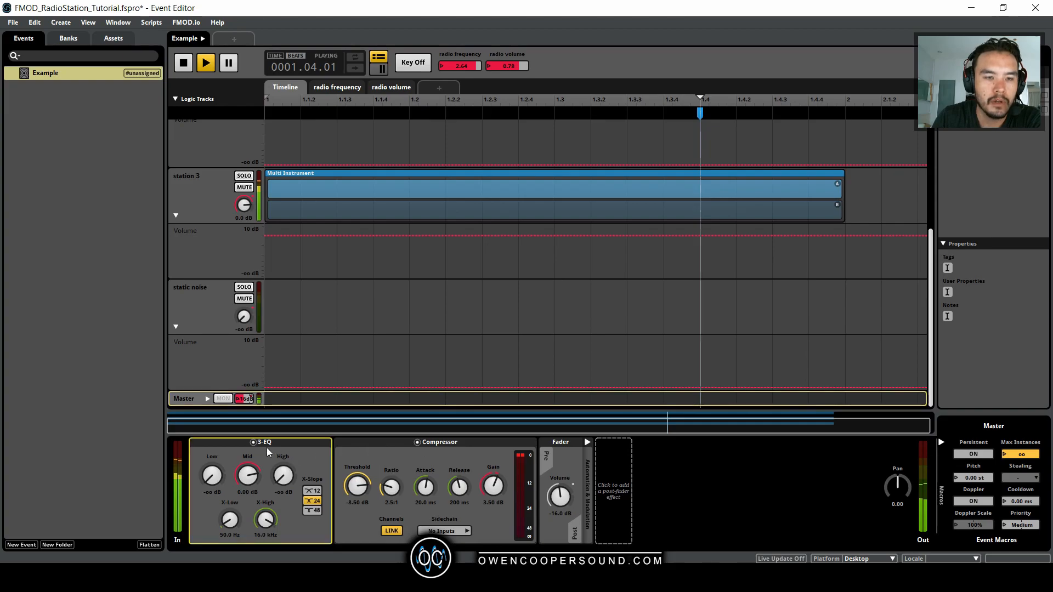
pyautogui.moveTo(312, 476)
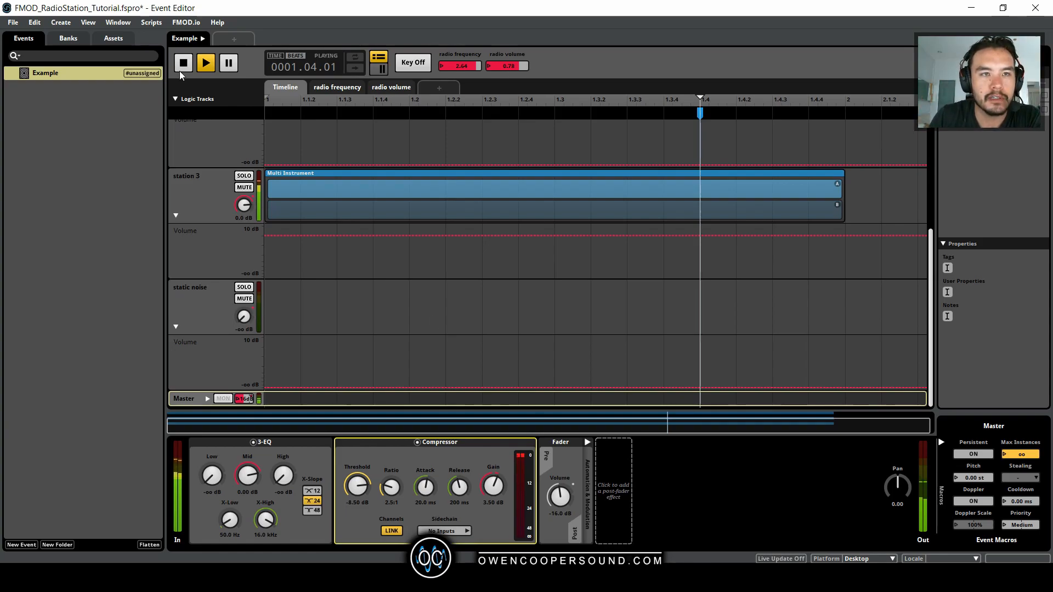
pyautogui.click(183, 63)
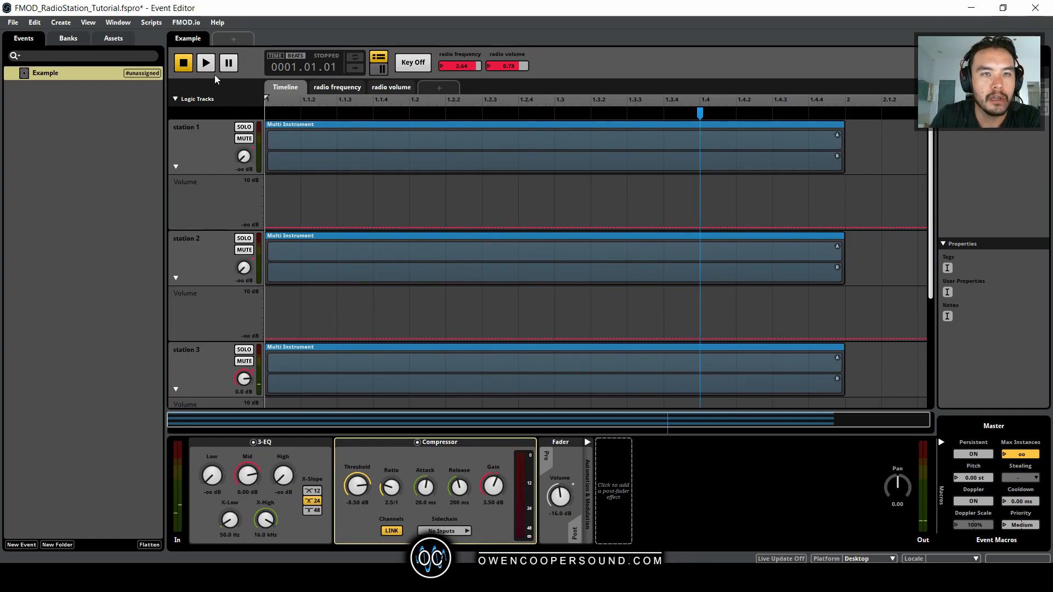
pyautogui.moveTo(79, 99)
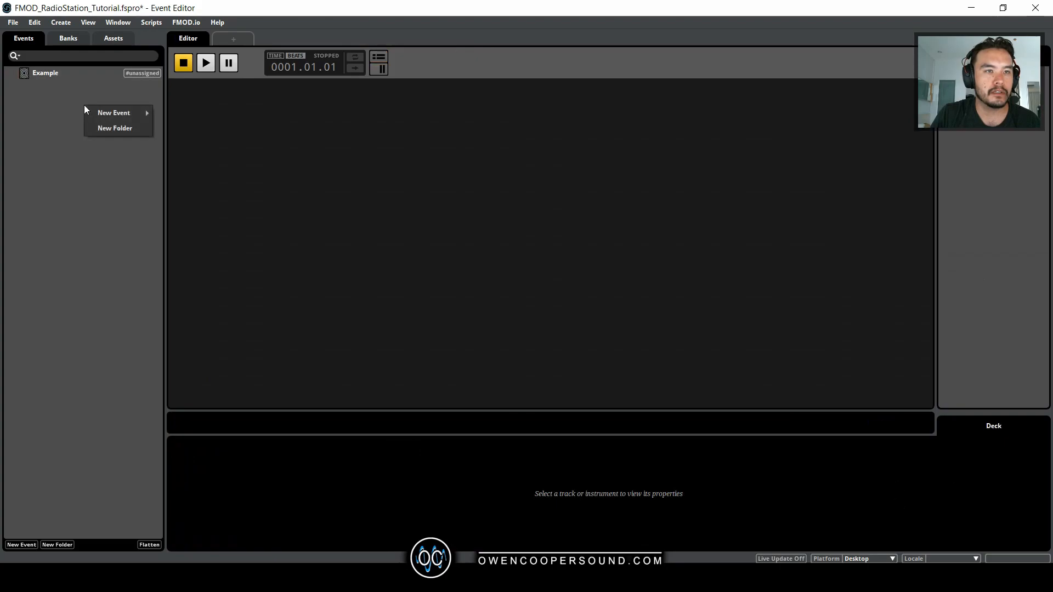
# Create a new event named radioStations and add more audio tracks.
pyautogui.click(113, 112)
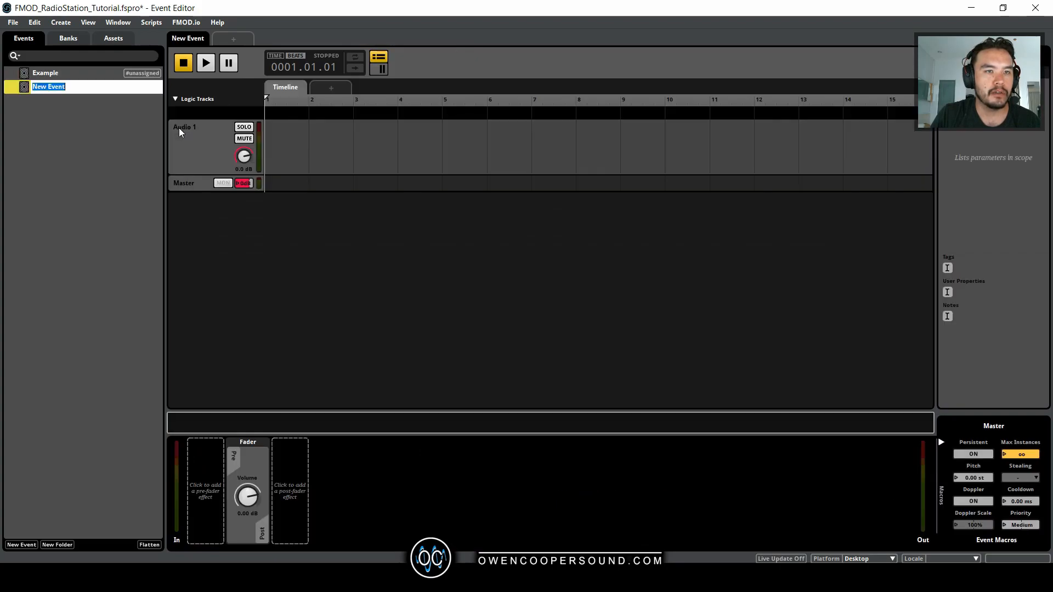
pyautogui.write('radioStations')
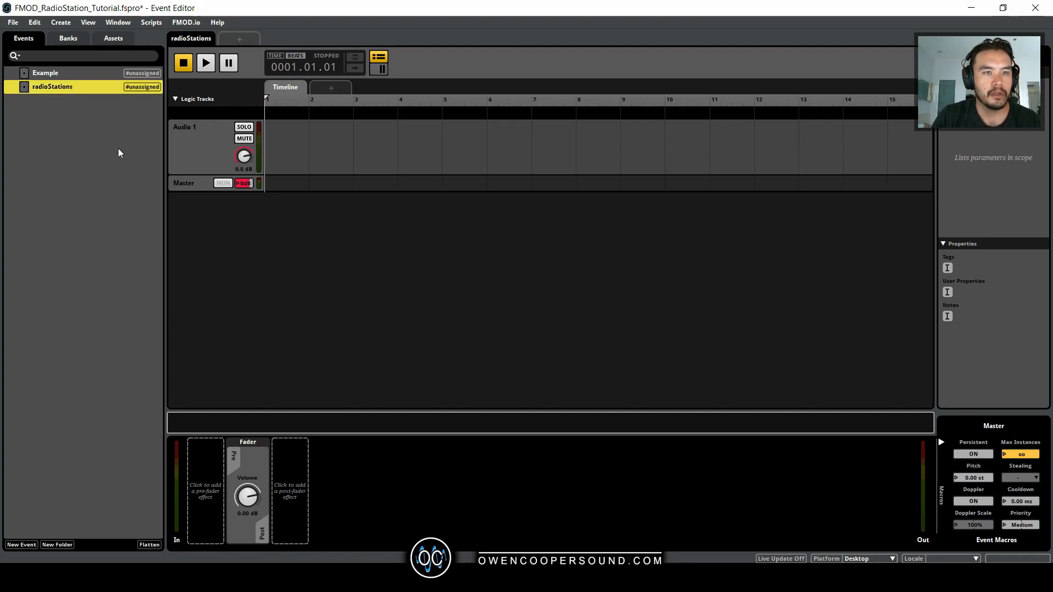
pyautogui.rightClick(51, 86)
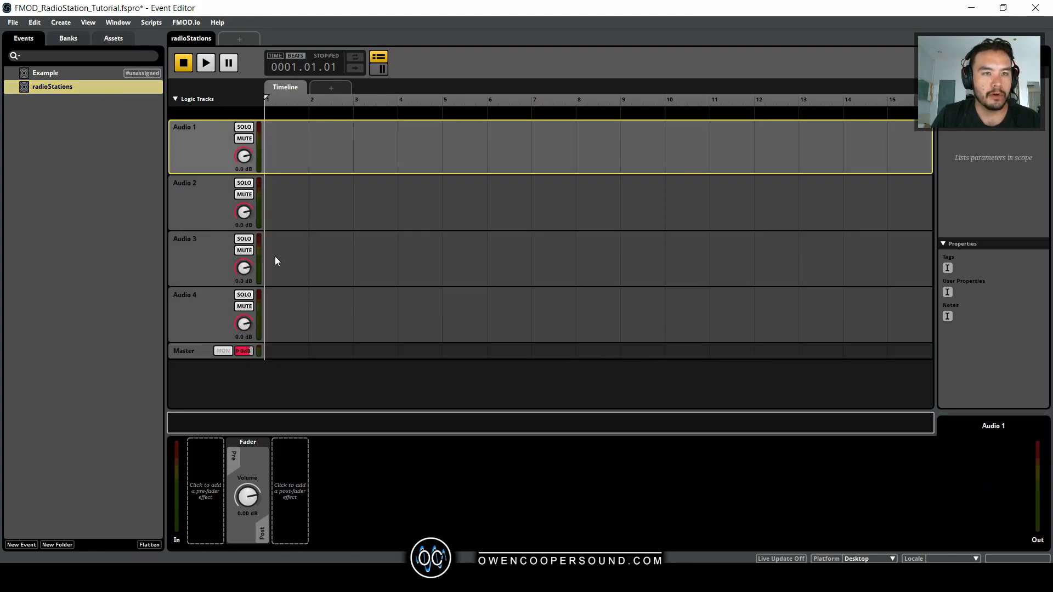
# Rename the four tracks station 1, station 2, station 3 and radio static.
pyautogui.doubleClick(185, 127)
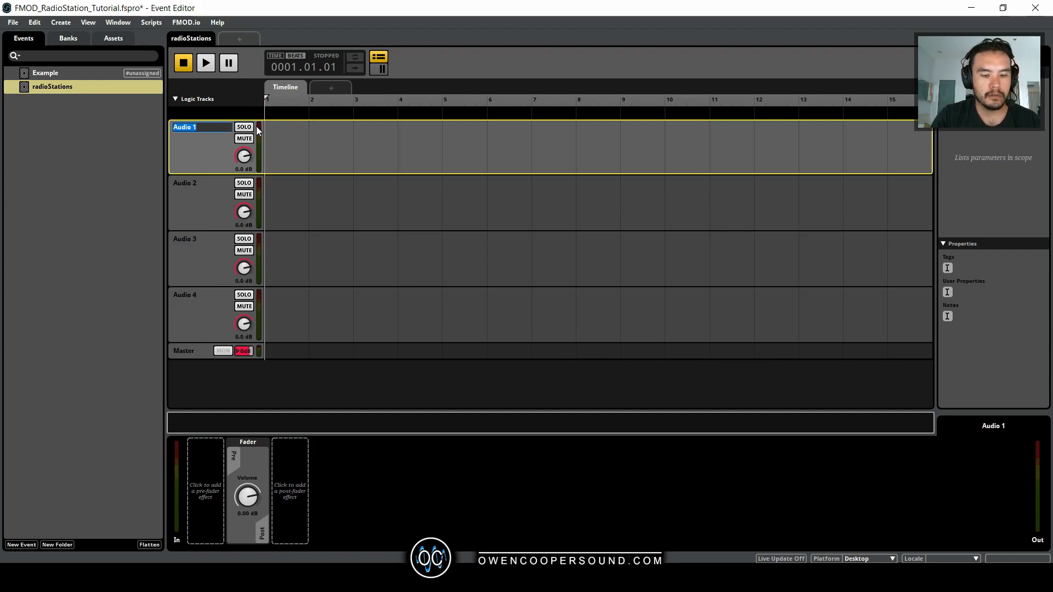
pyautogui.write('station')
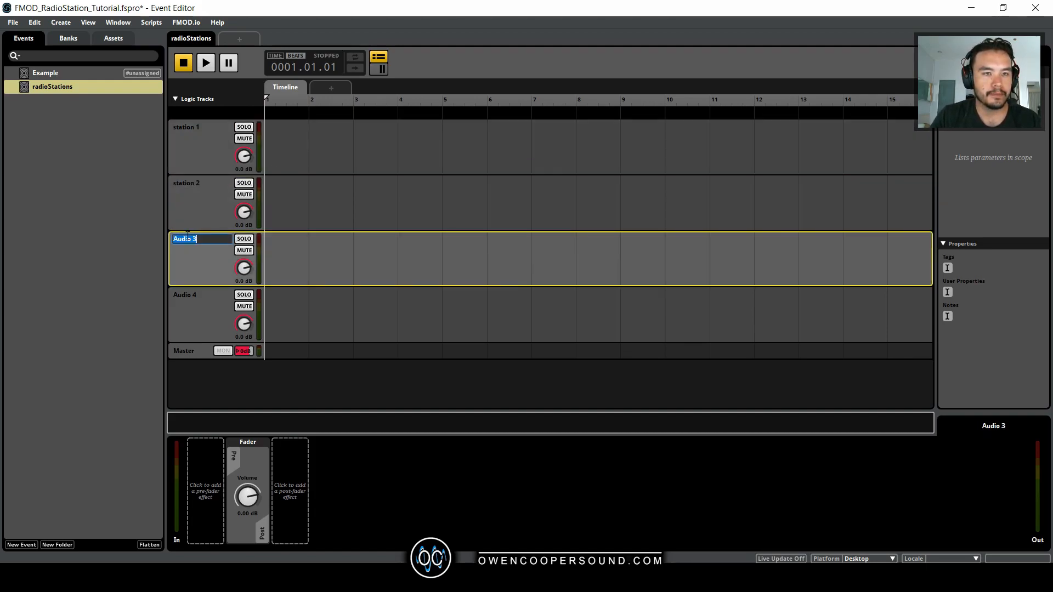
pyautogui.write('station 3')
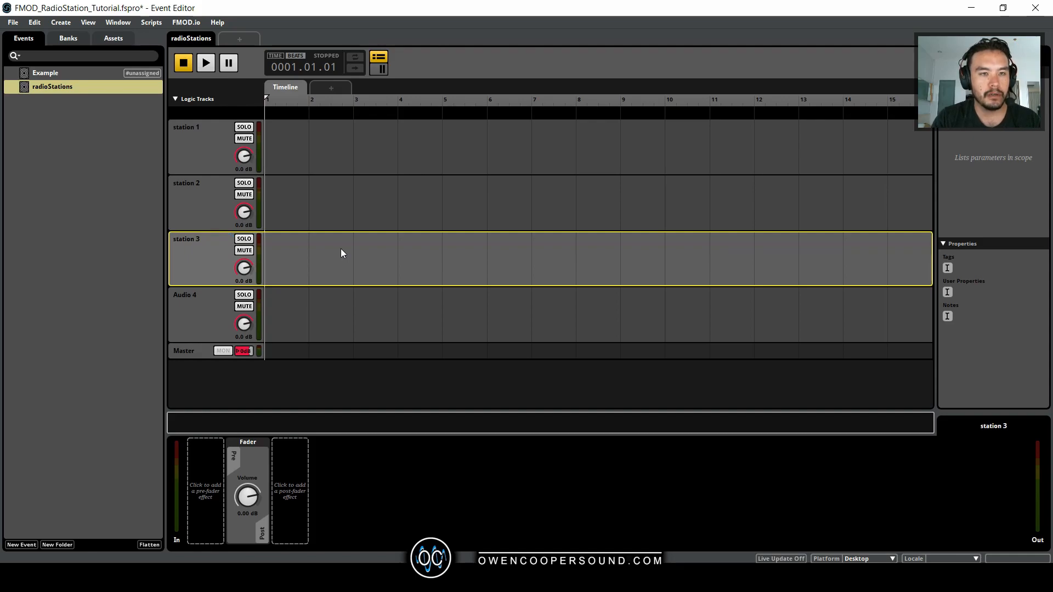
pyautogui.doubleClick(193, 295)
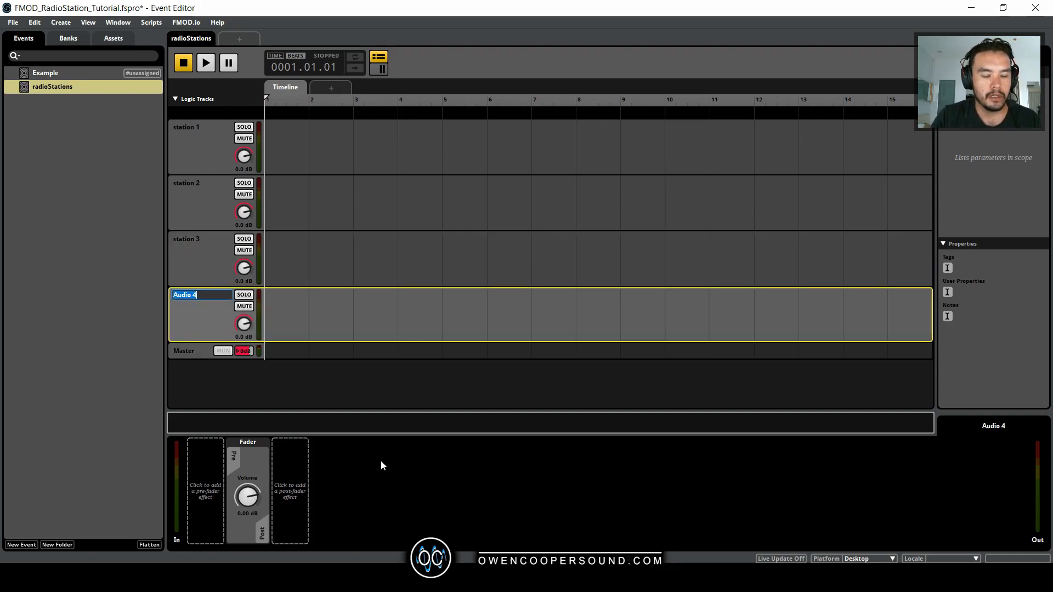
pyautogui.write('radio static')
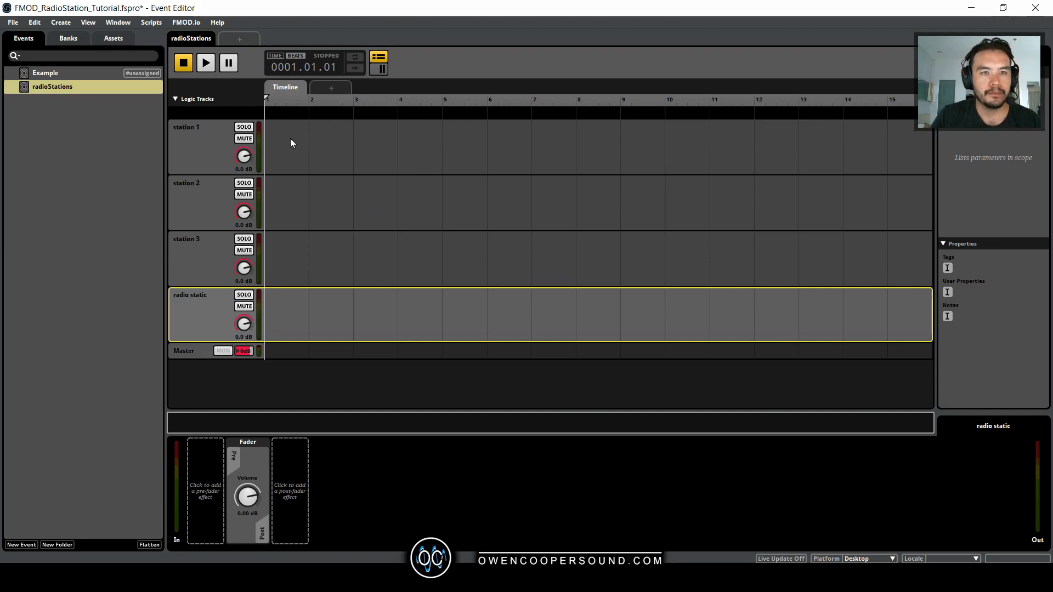
# Add a multi instrument to the station 1 track.
pyautogui.rightClick(289, 144)
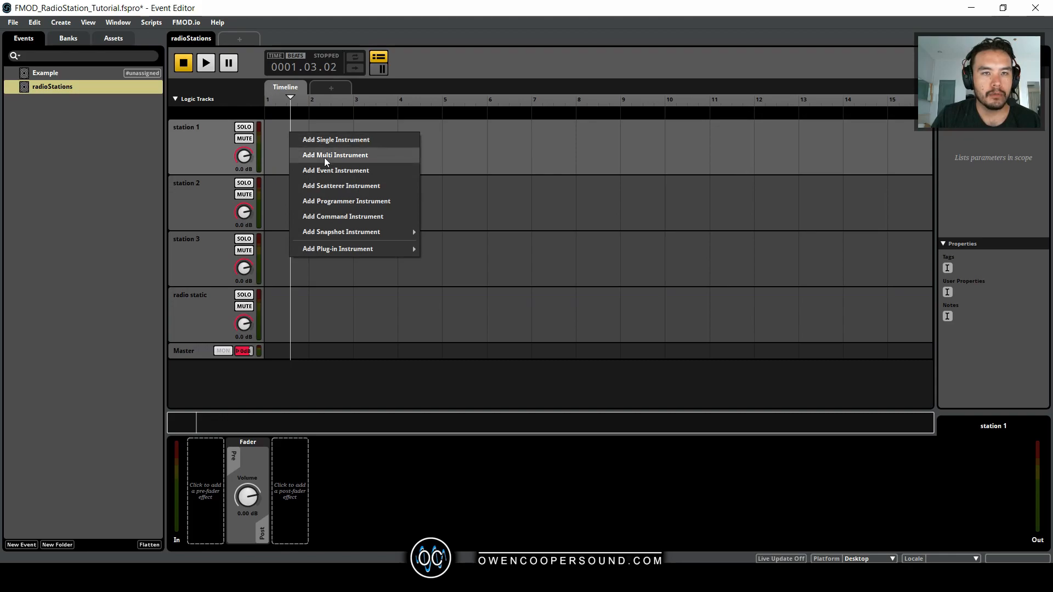
pyautogui.click(335, 155)
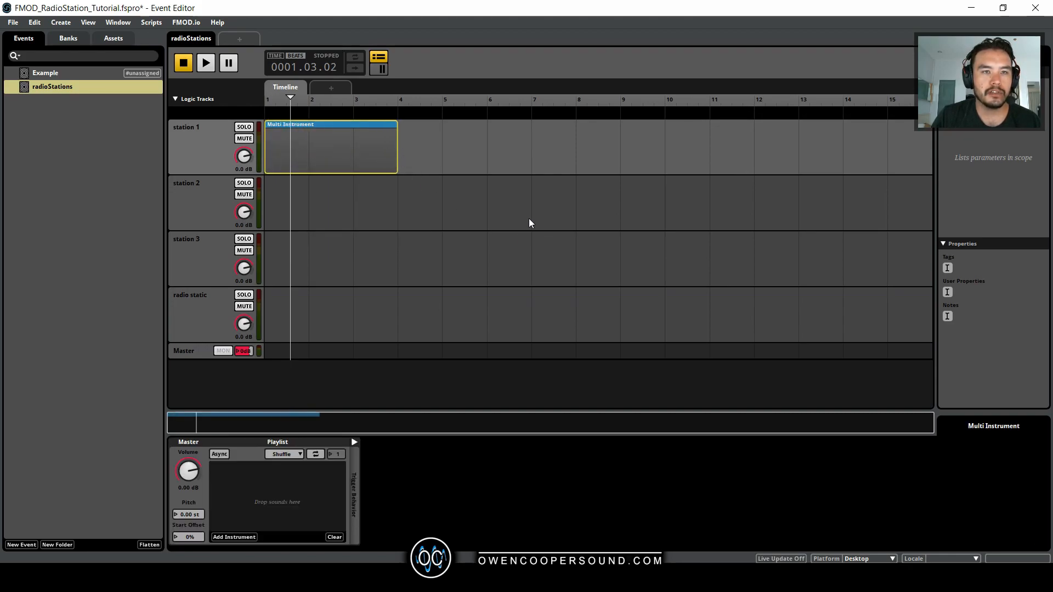
pyautogui.moveTo(515, 247)
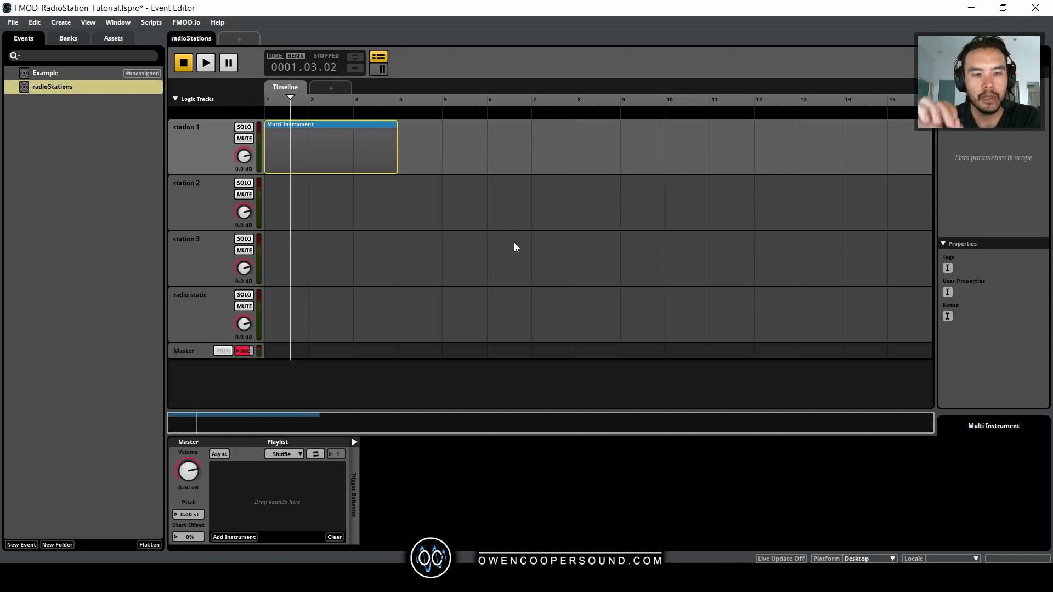
pyautogui.moveTo(455, 247)
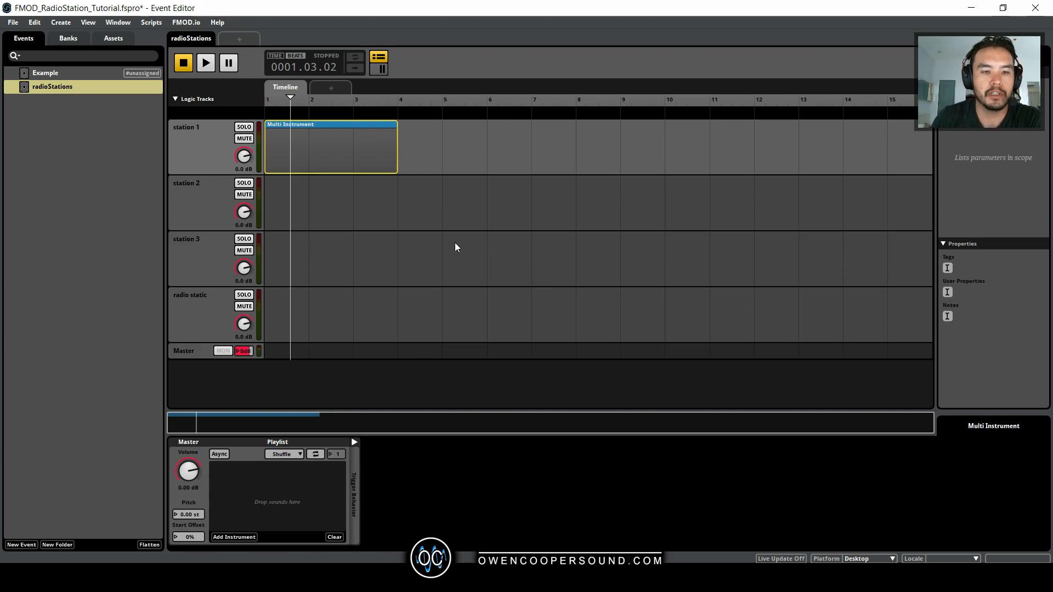
pyautogui.click(233, 536)
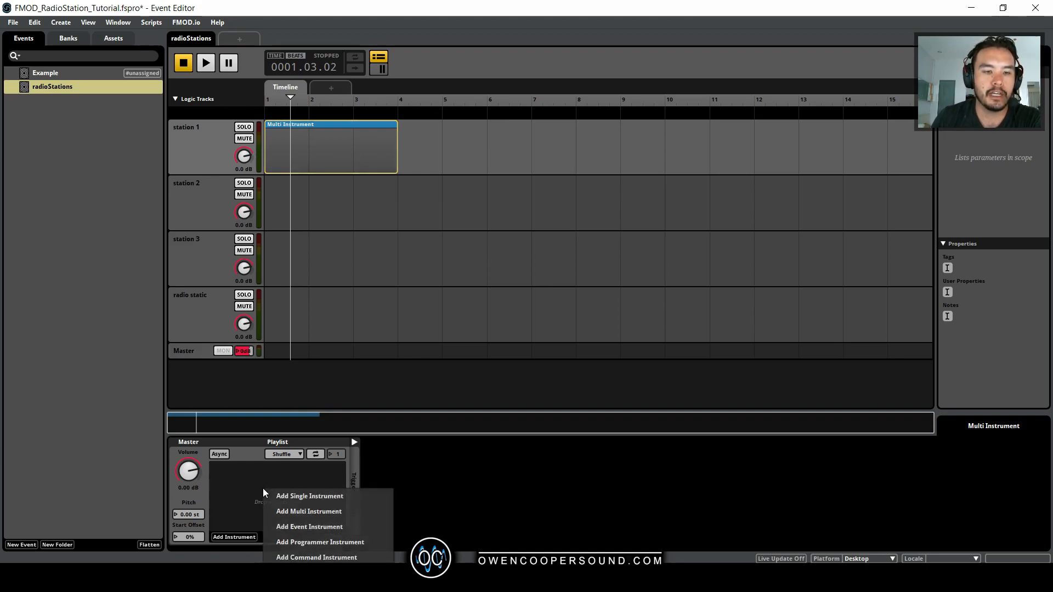
pyautogui.moveTo(310, 526)
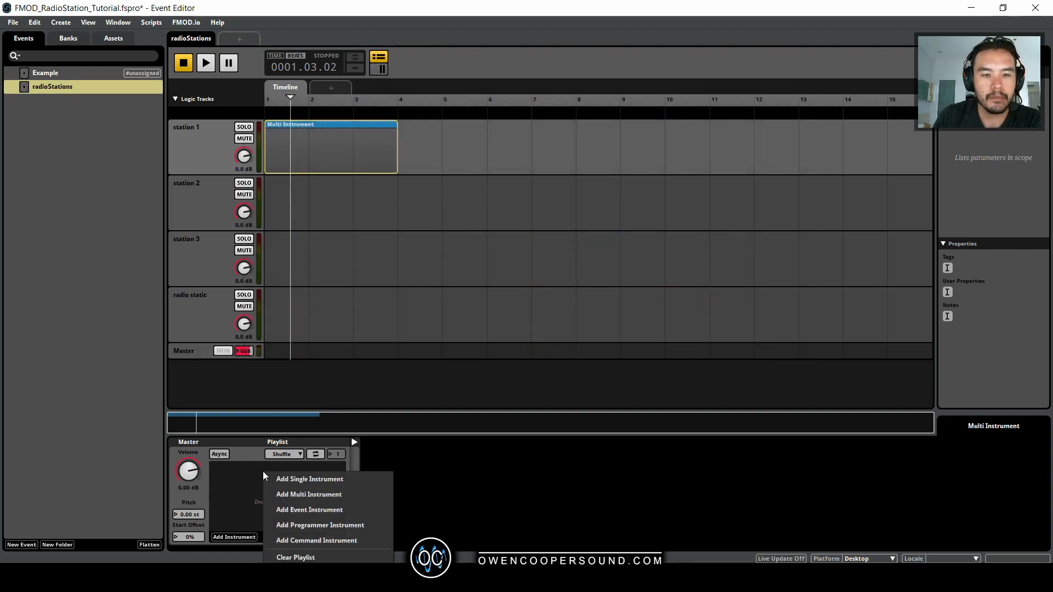
# Add two nested multi instruments to its playlist, named Music and Ads.
pyautogui.click(308, 494)
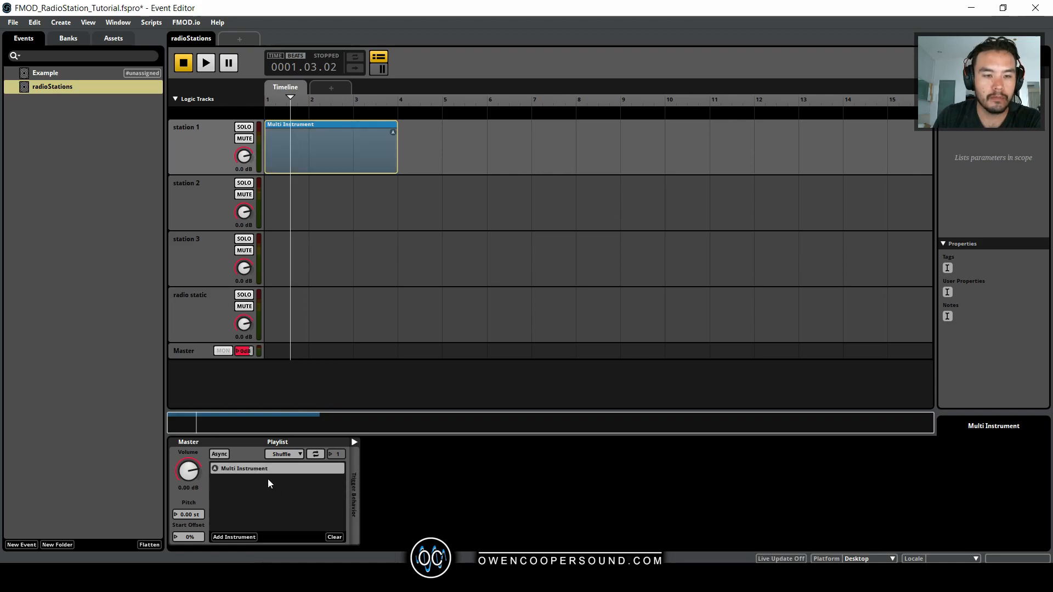
pyautogui.doubleClick(243, 468)
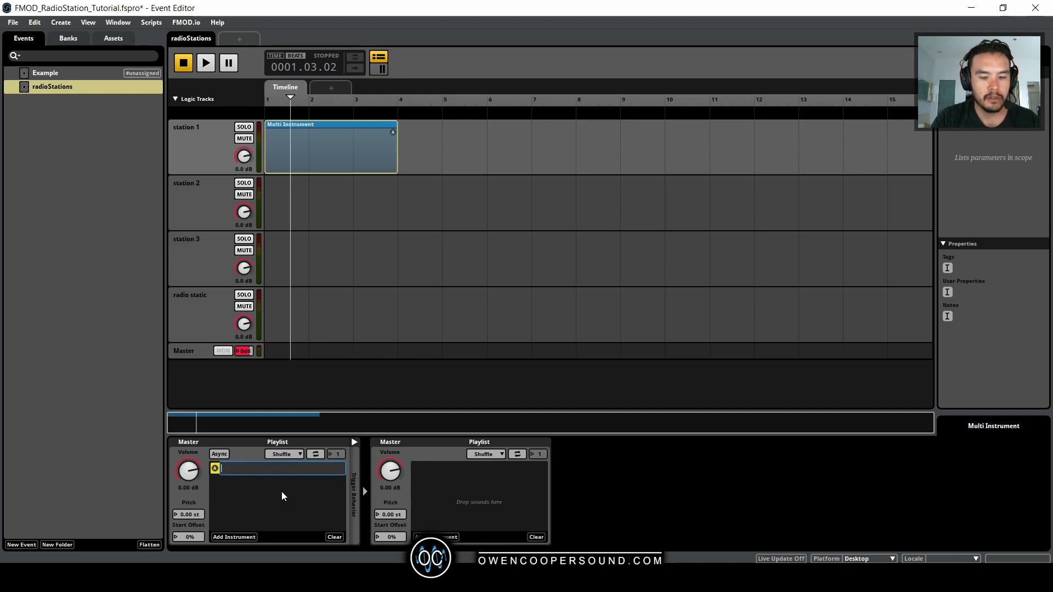
pyautogui.write('Music (Multi Instrument)')
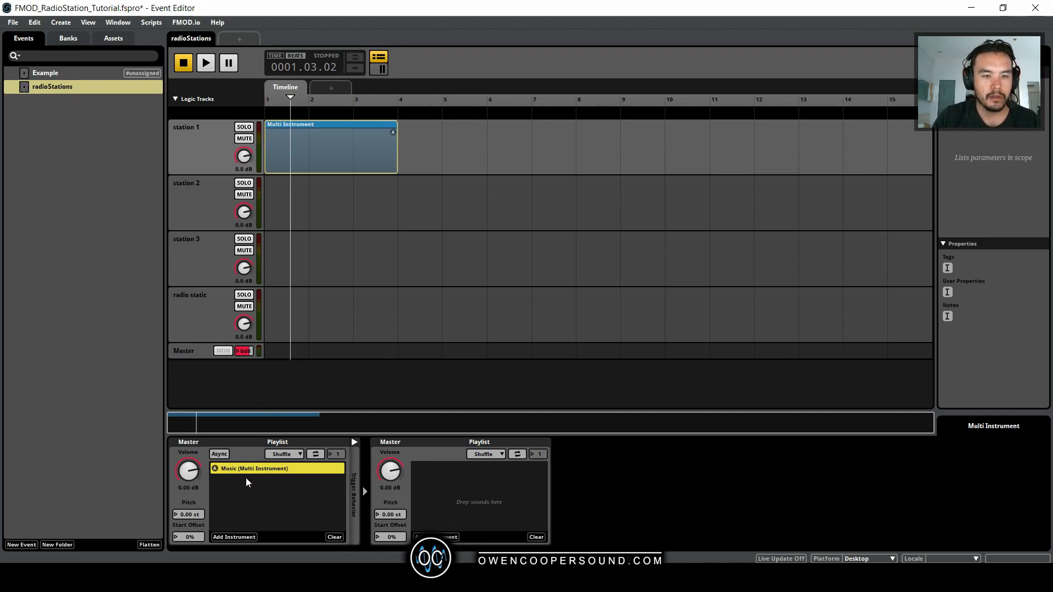
pyautogui.click(234, 536)
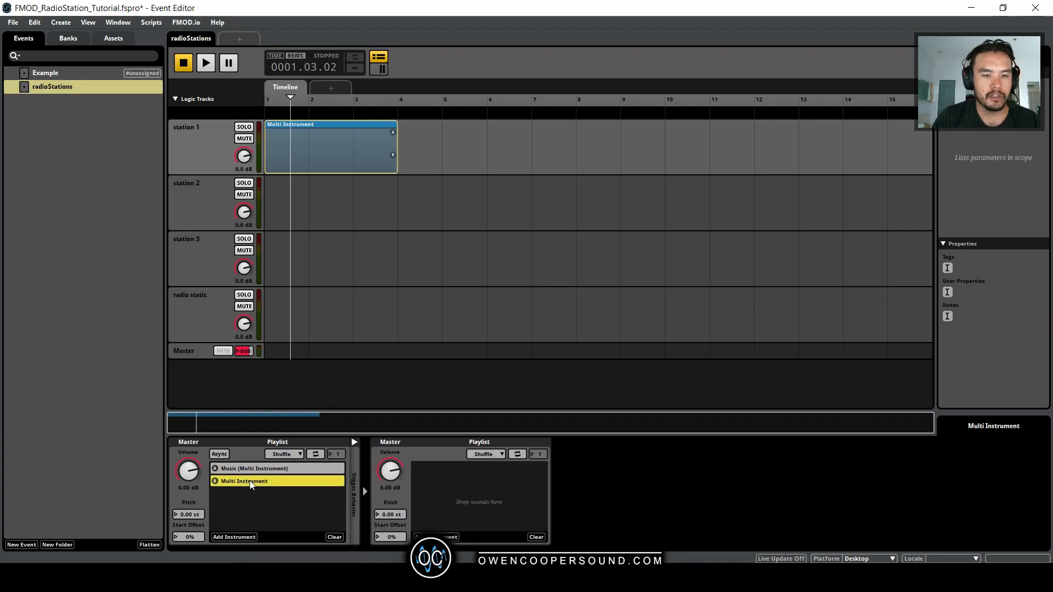
pyautogui.write('Ads (')
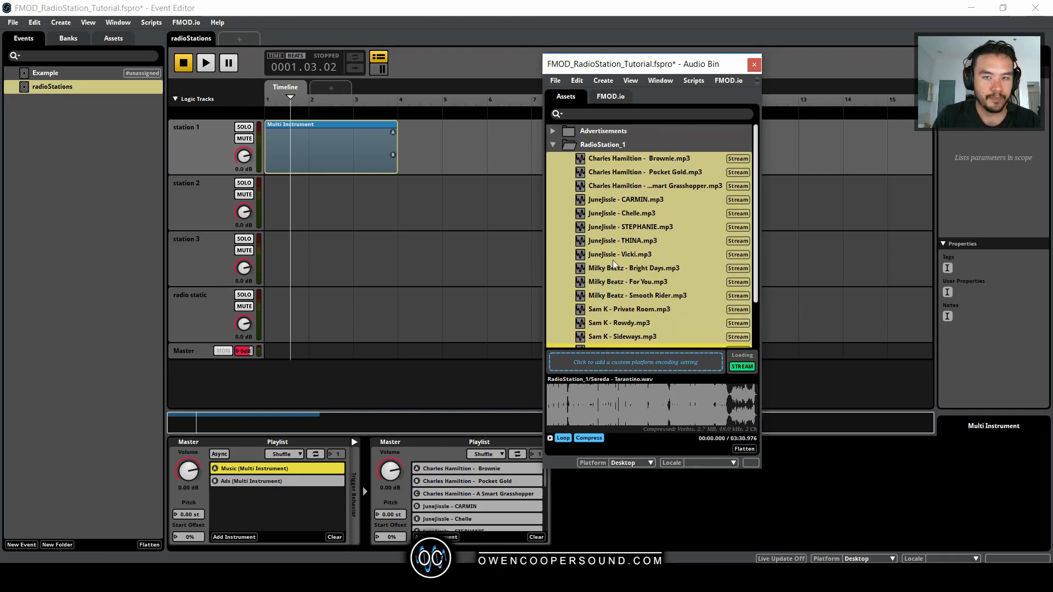
# Drag DNA_SPLIT, MEGABRAIN and SHANTS from Advertisements into the Ads playlist, then close the bin.
pyautogui.click(552, 131)
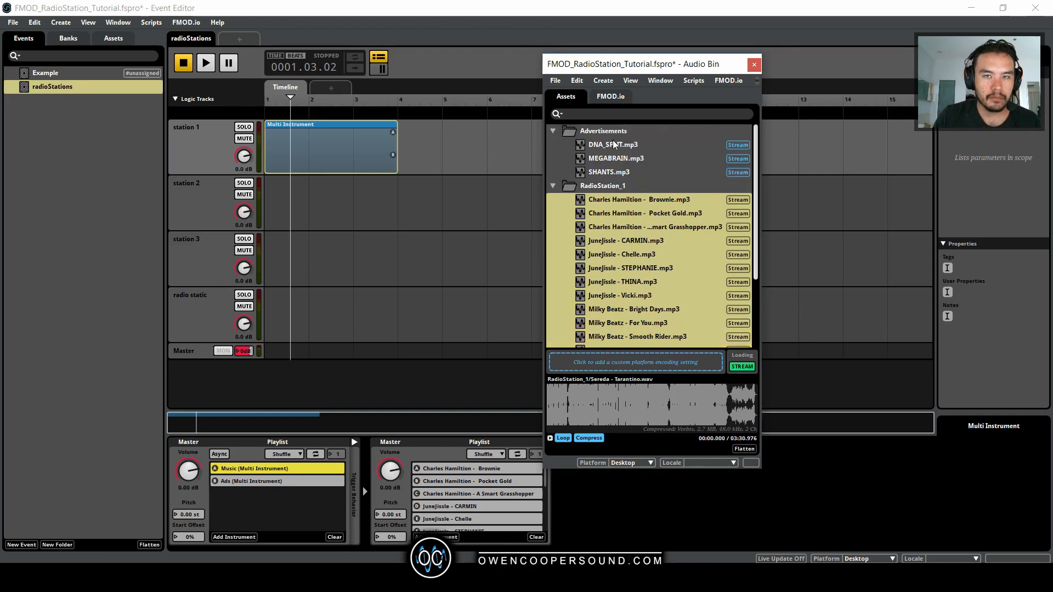
pyautogui.click(612, 144)
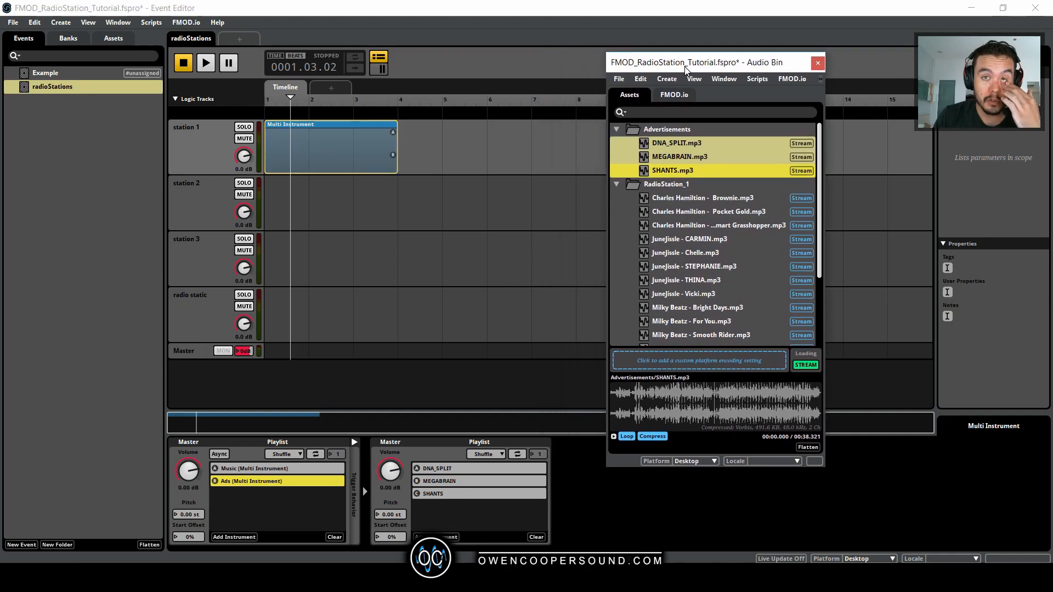
pyautogui.moveTo(685, 62); pyautogui.dragTo(715, 63)
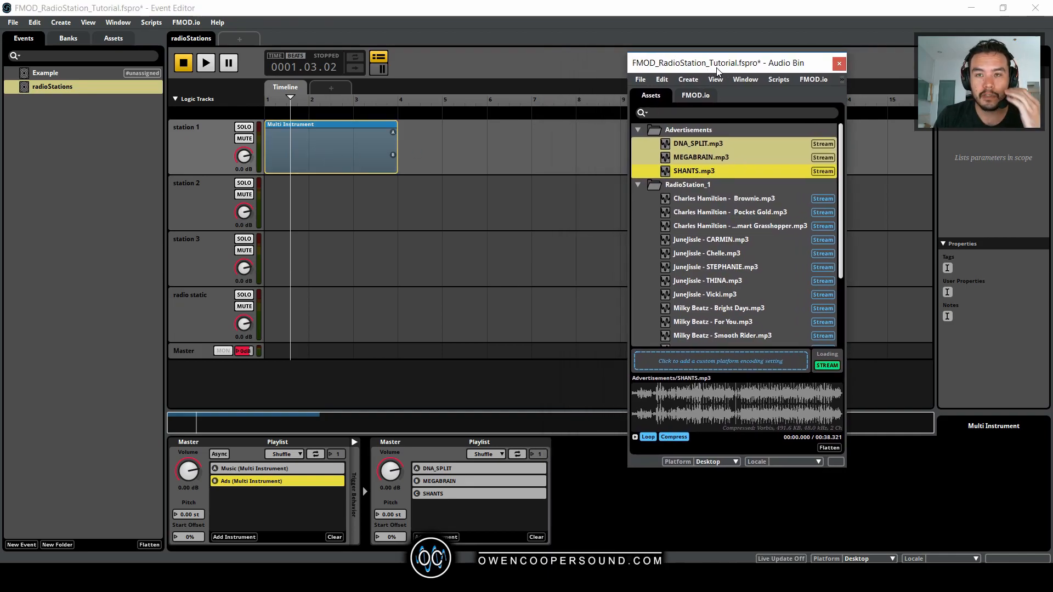
pyautogui.click(698, 143)
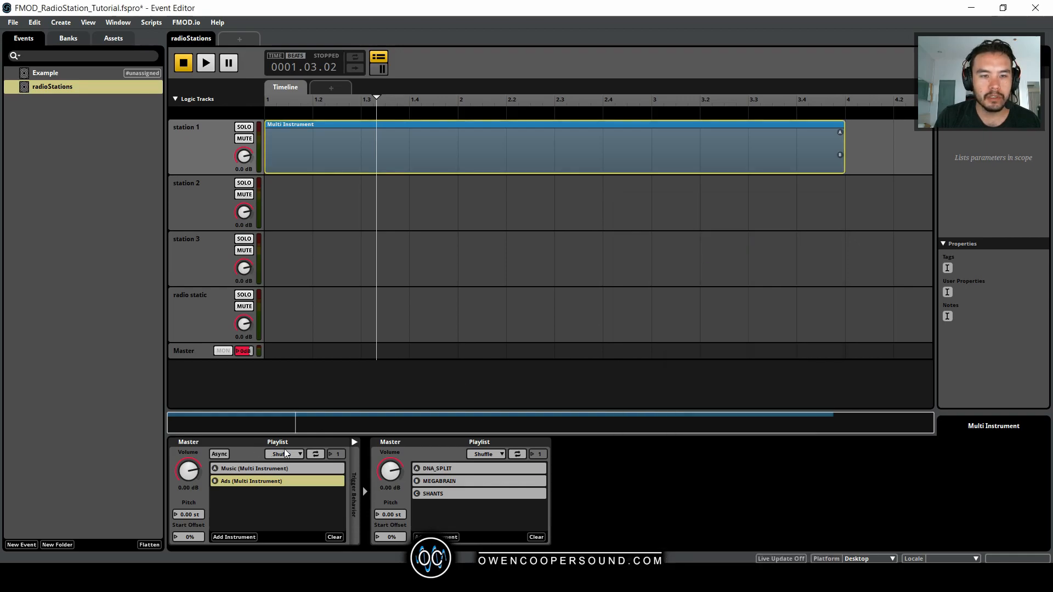
# Set station 1's playlist to Random, async, looping infinitely, with the music playlist looping.
pyautogui.click(283, 455)
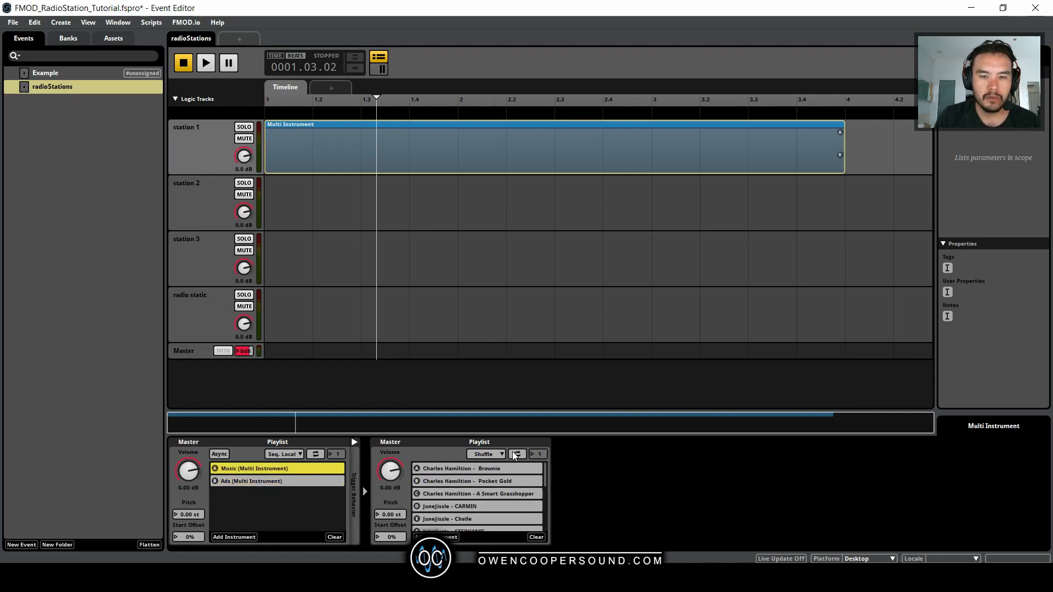
pyautogui.click(517, 454)
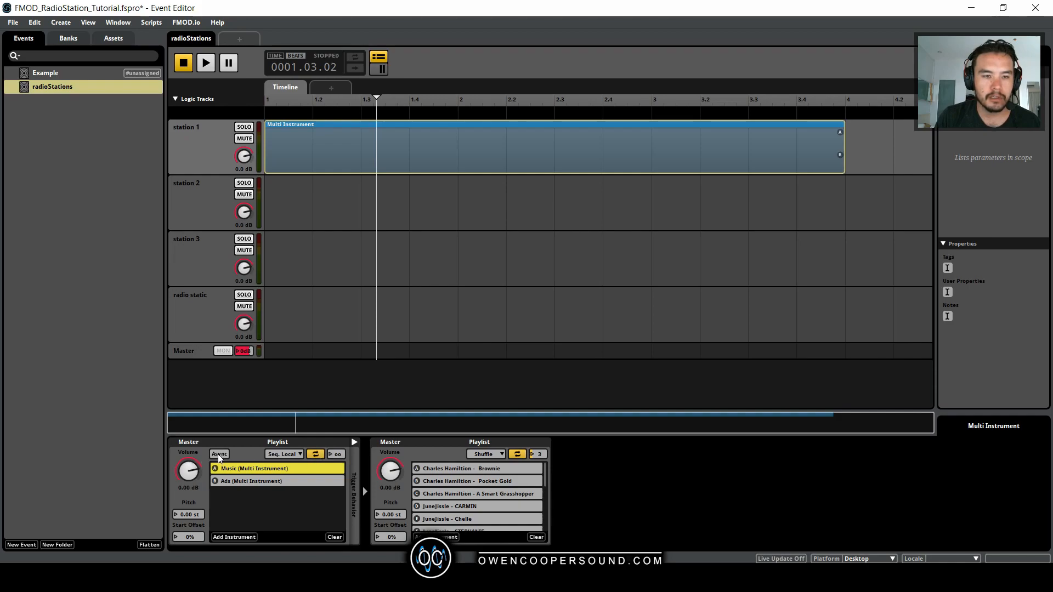
pyautogui.click(219, 454)
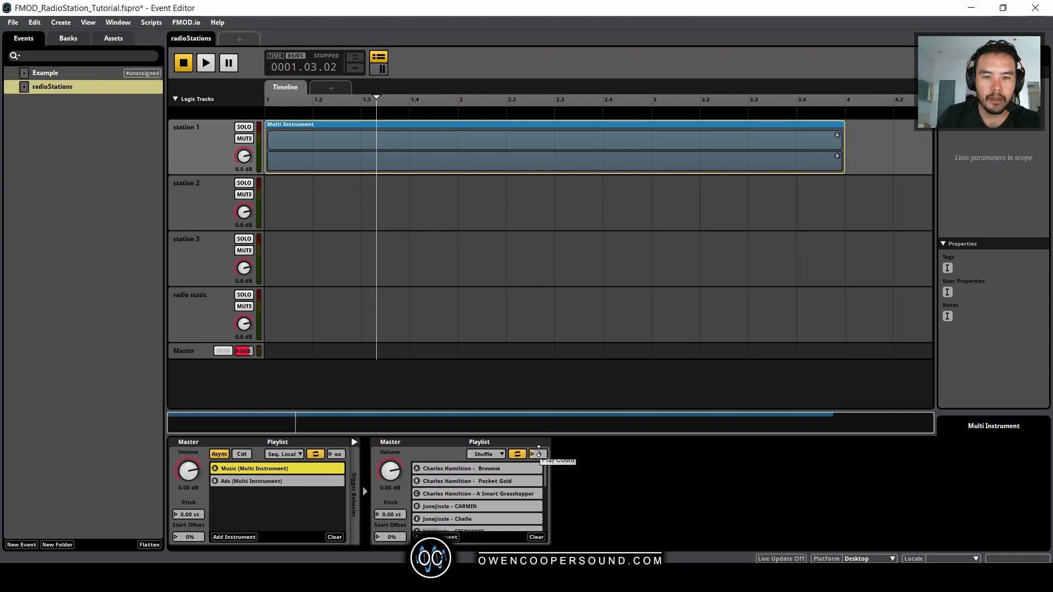
pyautogui.click(255, 481)
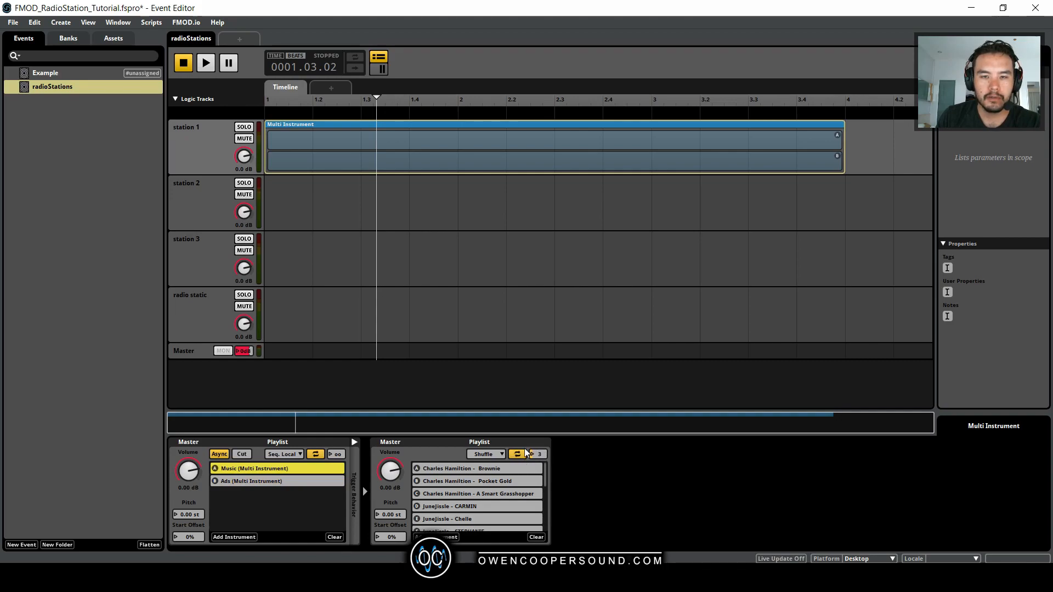
pyautogui.moveTo(537, 457)
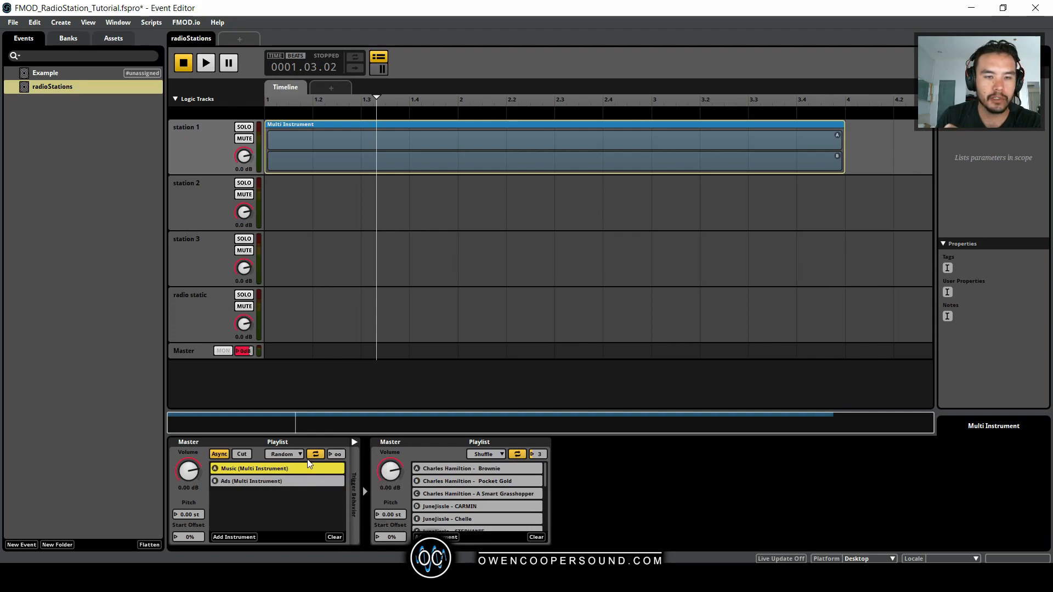
# Set play percentages to Music 75% and Ads 25%, removing a duplicate Ads entry.
pyautogui.rightClick(254, 468)
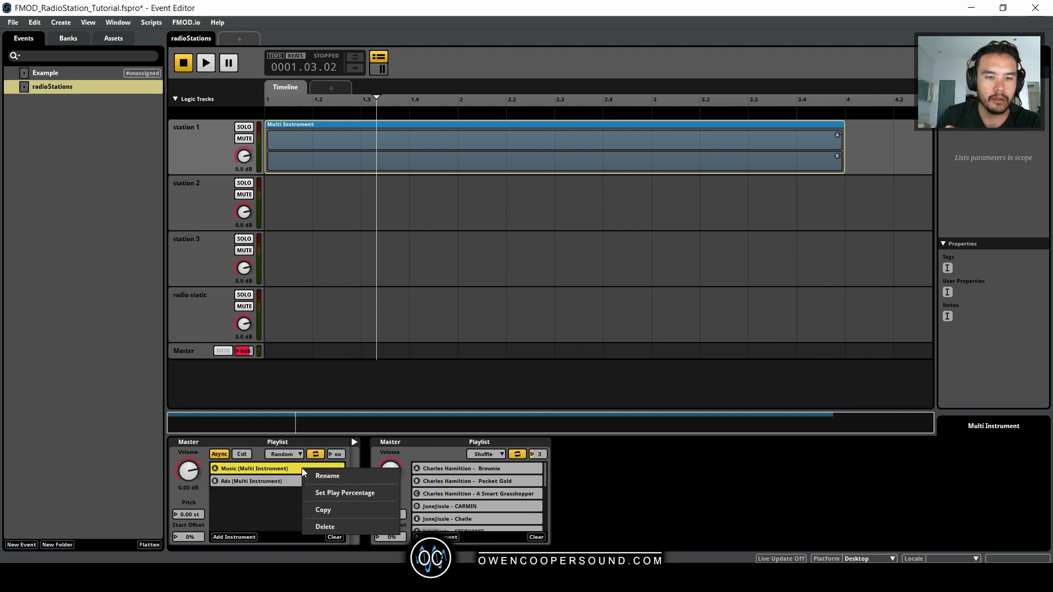
pyautogui.click(345, 493)
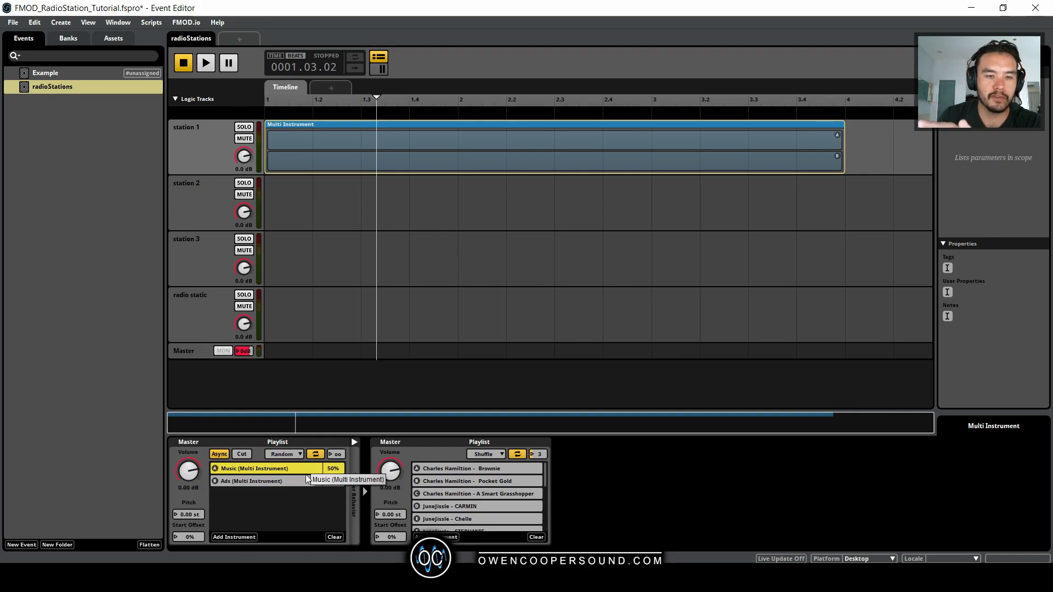
pyautogui.click(251, 481)
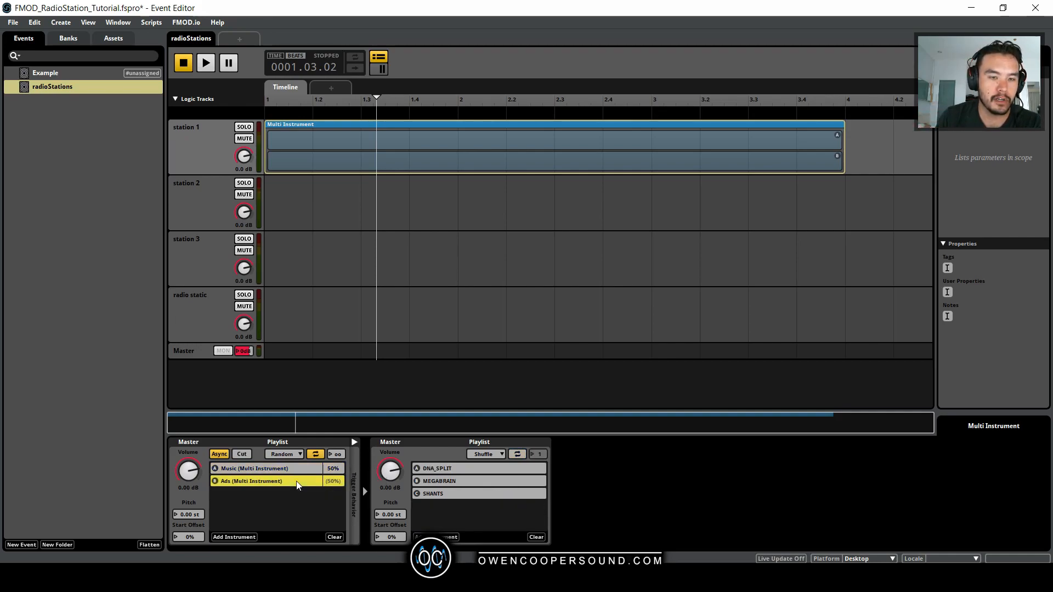
pyautogui.moveTo(305, 514)
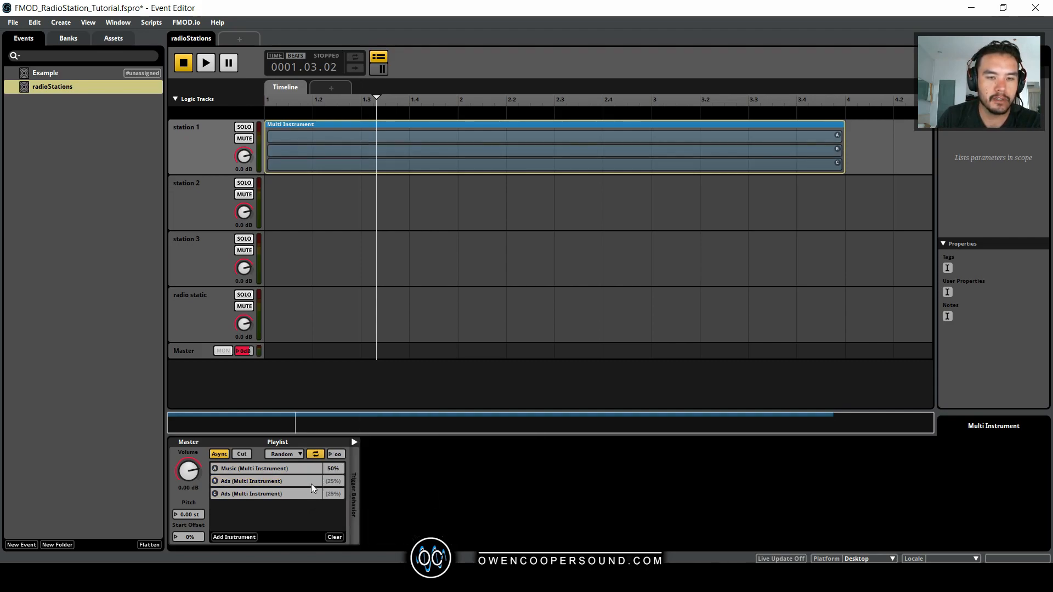
pyautogui.click(254, 481)
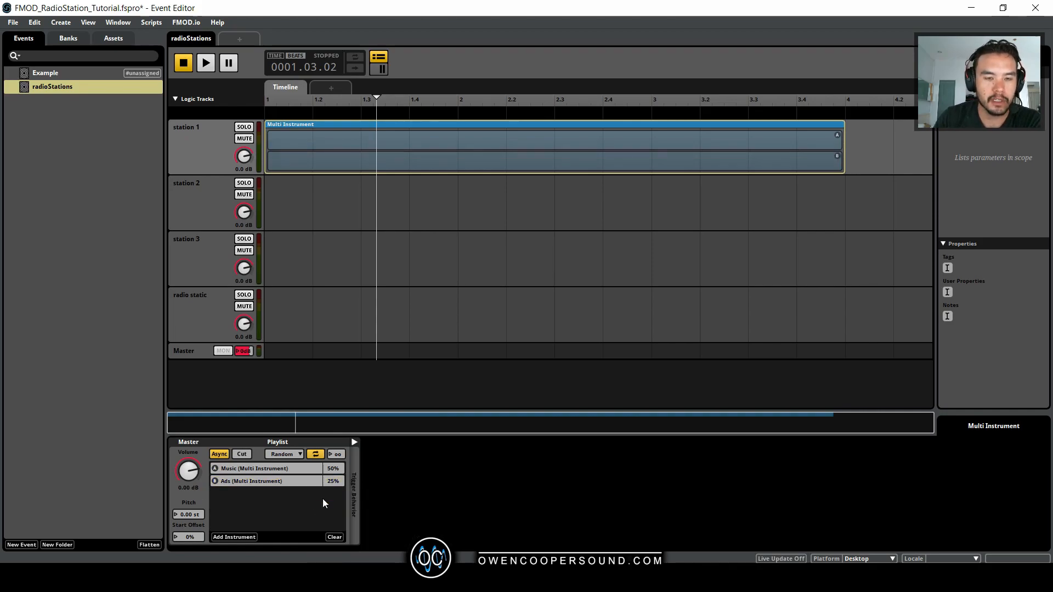
pyautogui.rightClick(255, 468)
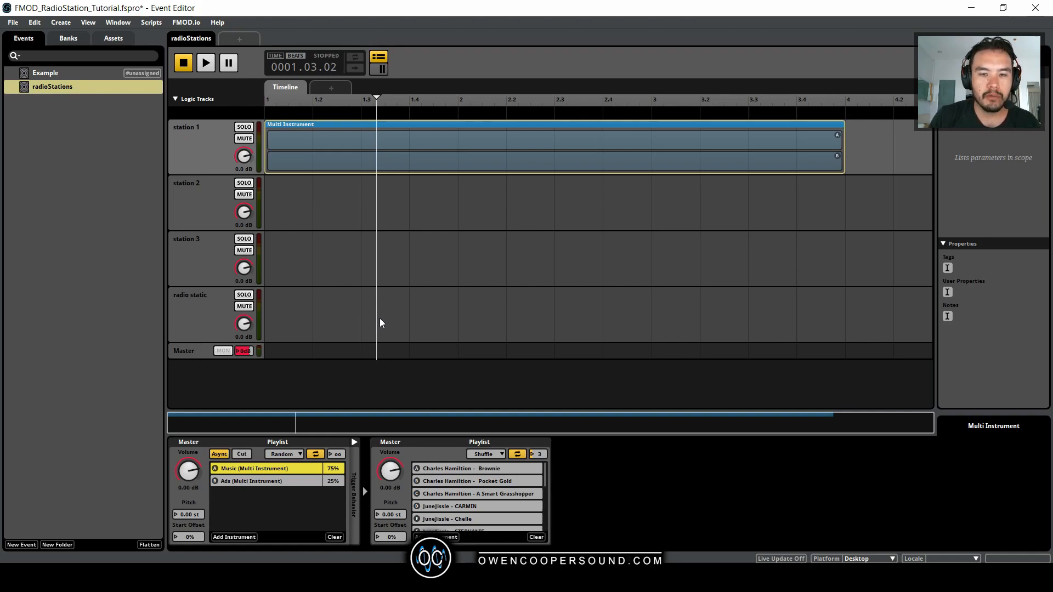
pyautogui.moveTo(431, 306)
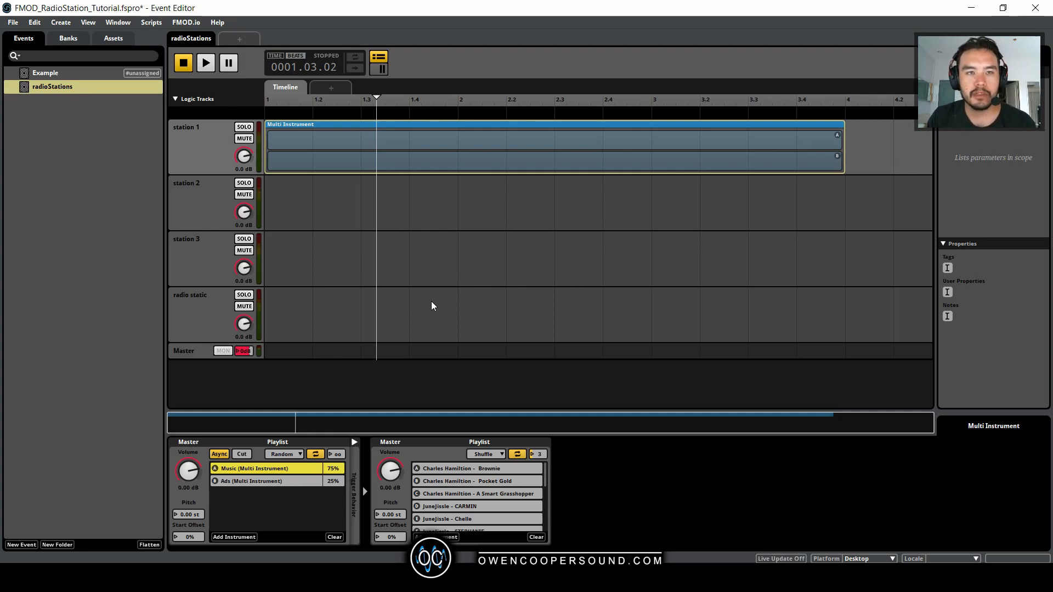
pyautogui.rightClick(499, 114)
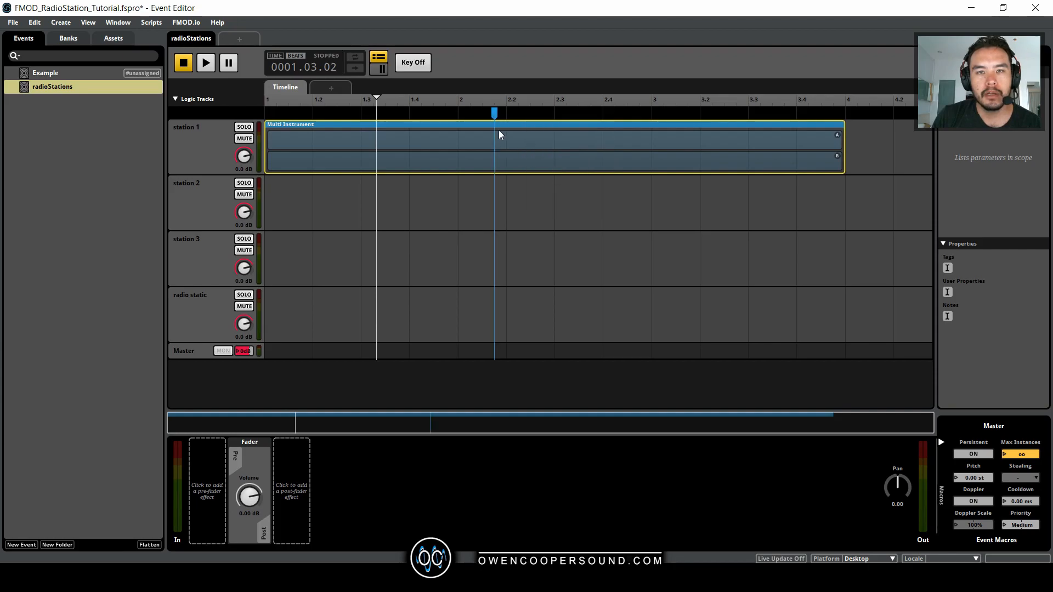
# Copy station 1's multi instrument onto the station 2 and station 3 tracks.
pyautogui.click(626, 111)
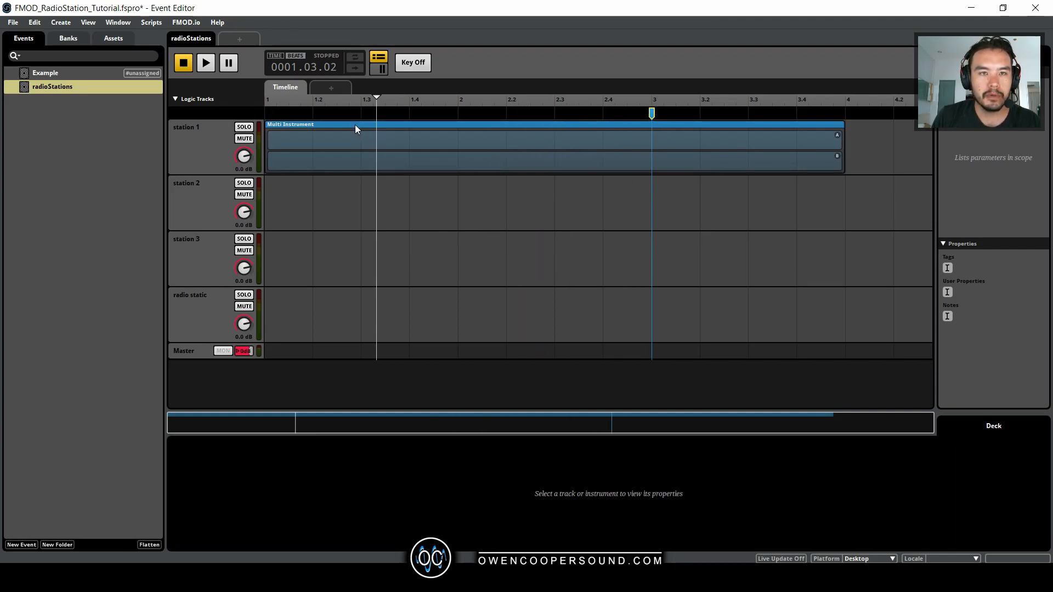
pyautogui.click(356, 141)
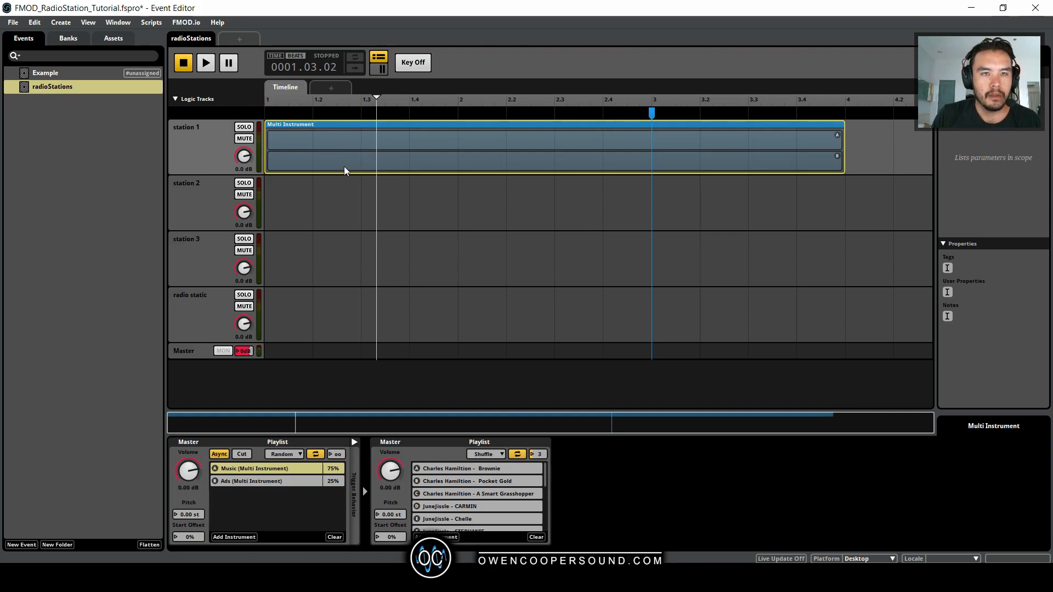
pyautogui.moveTo(328, 261)
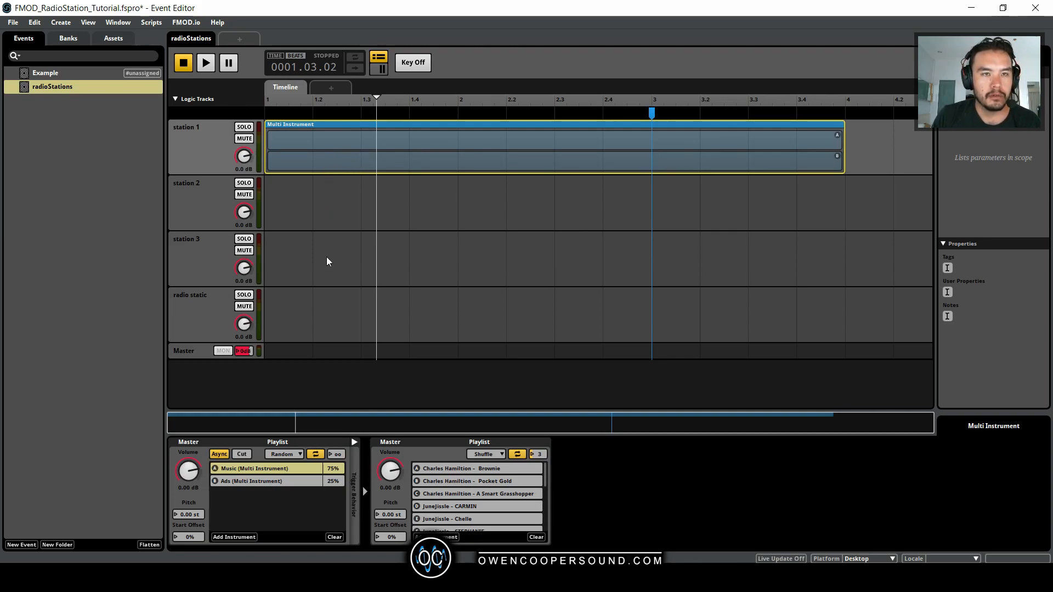
pyautogui.moveTo(369, 222)
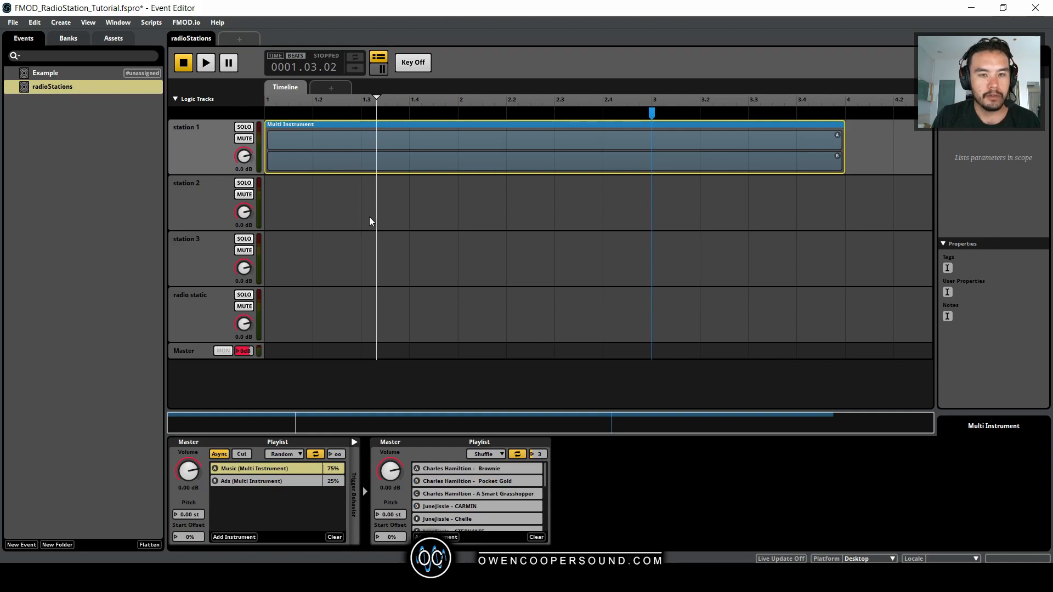
pyautogui.moveTo(378, 247)
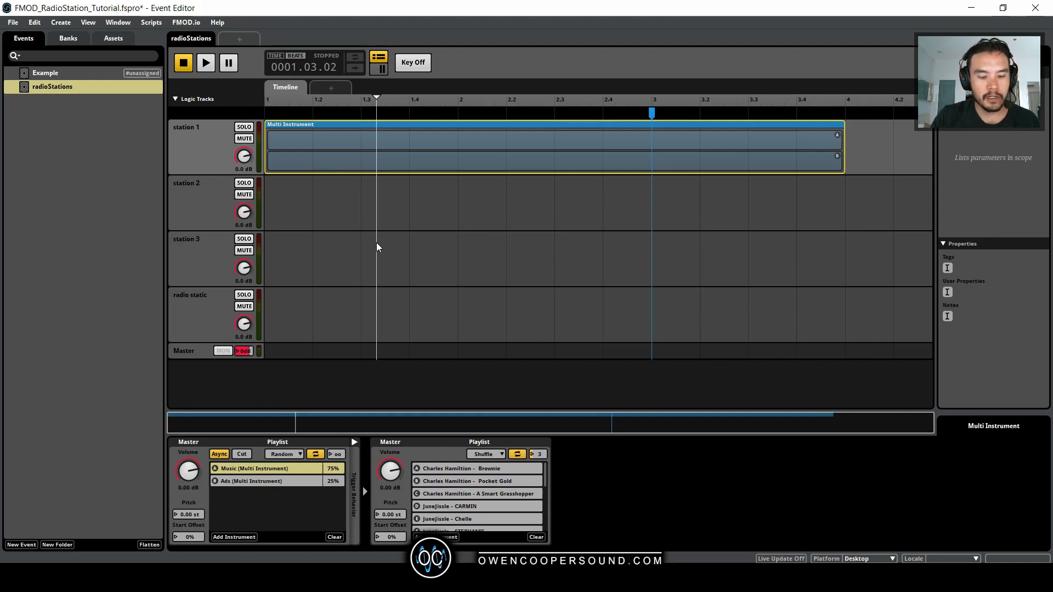
pyautogui.moveTo(341, 195)
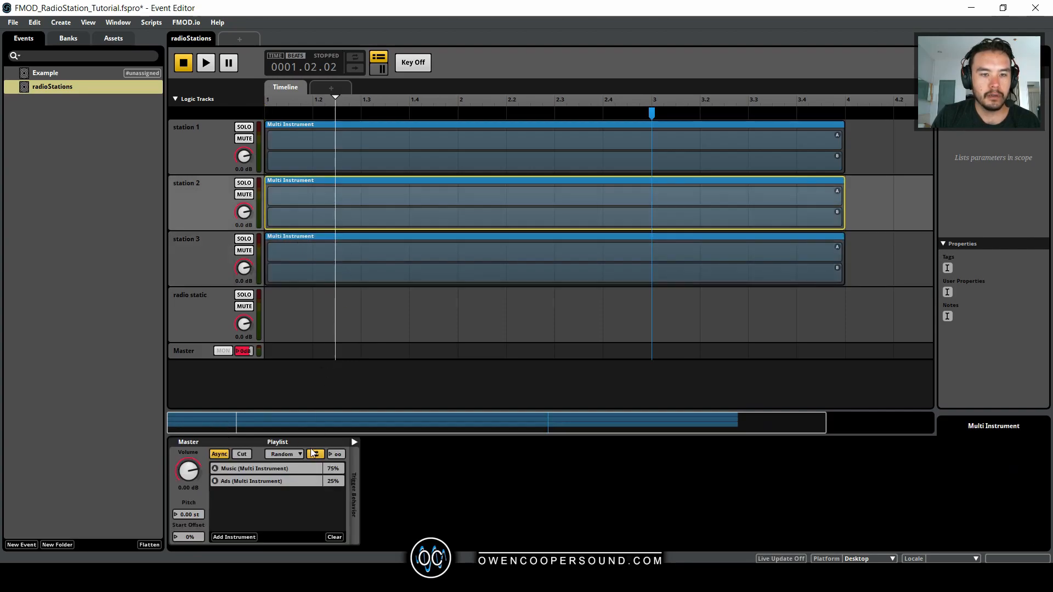
pyautogui.doubleClick(255, 468)
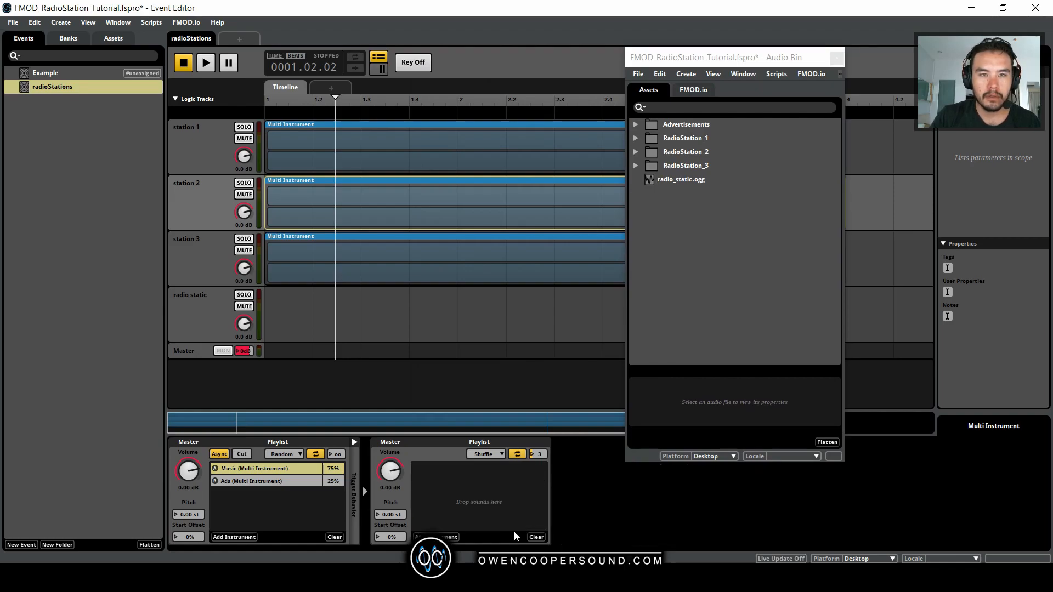
# Fill station 3's Music playlist with the Lava Lap tracks from RadioStation_3.
pyautogui.click(635, 151)
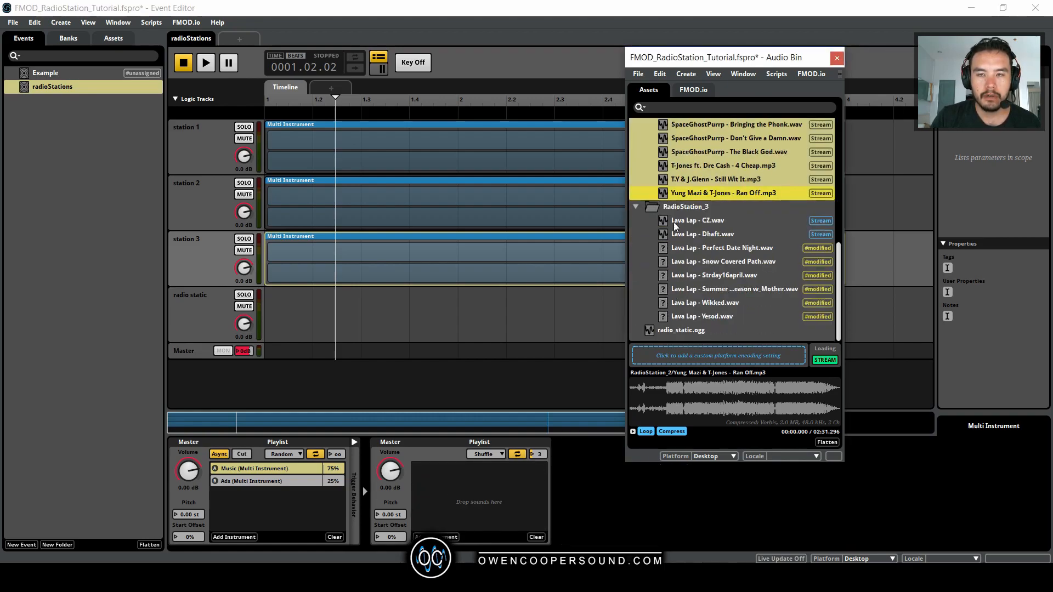
pyautogui.click(702, 316)
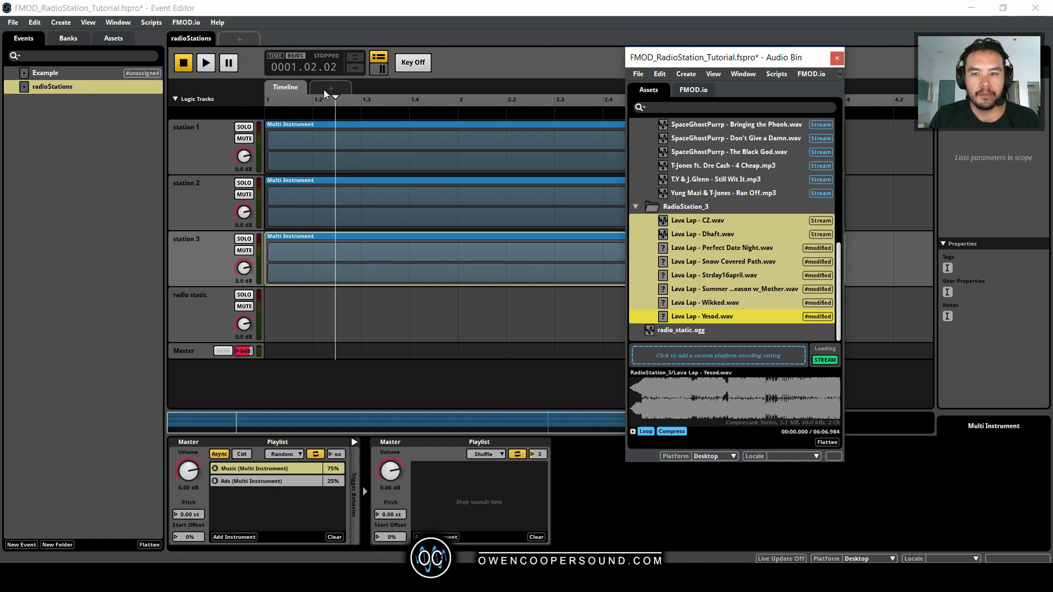
pyautogui.click(837, 57)
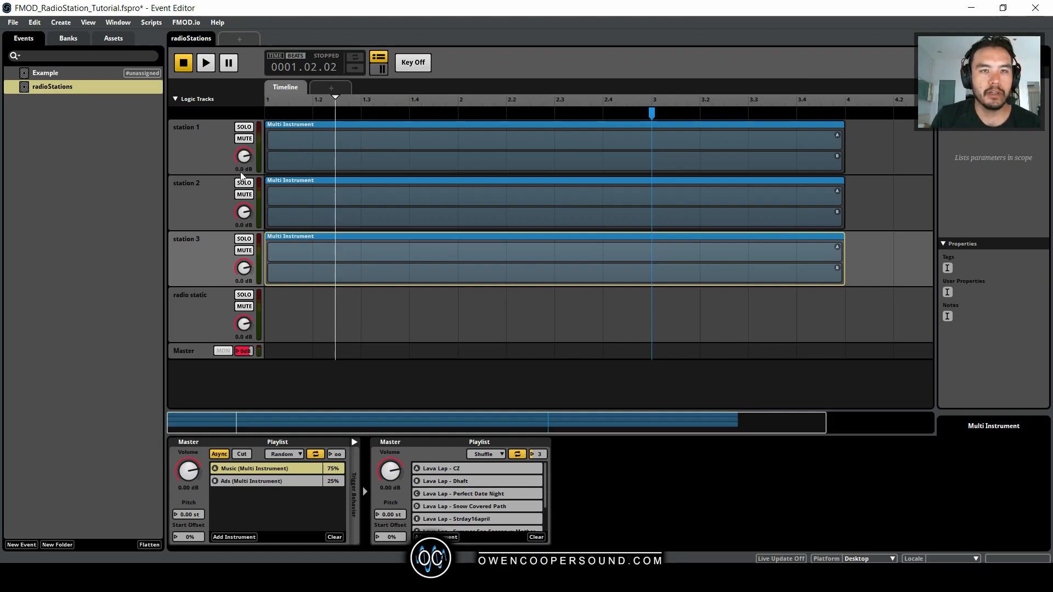
# Add a radio frequency sheet and place a louder radio_static sound on the radio static track.
pyautogui.click(329, 88)
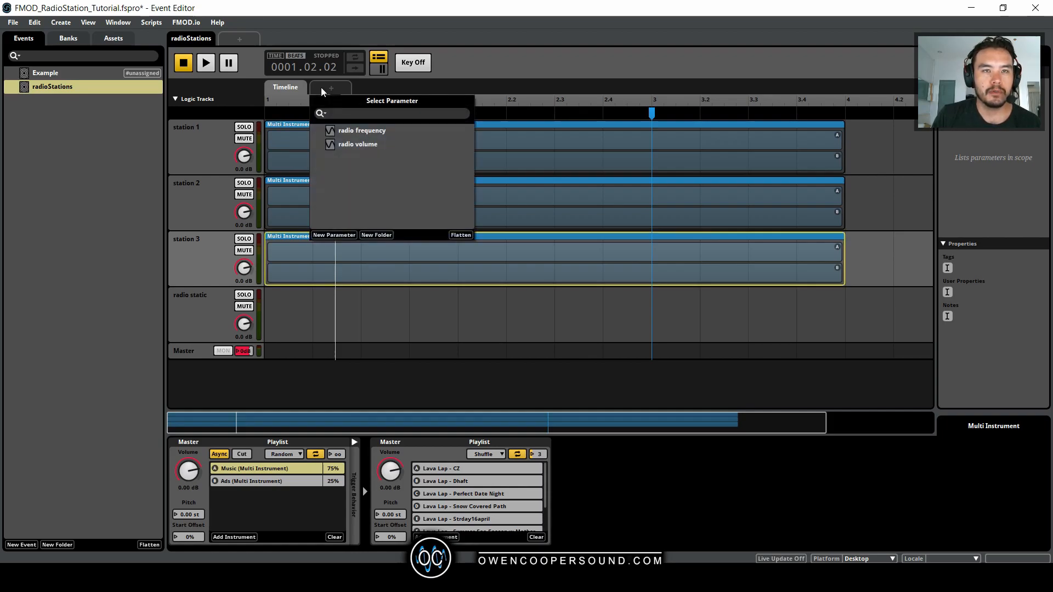
pyautogui.click(362, 131)
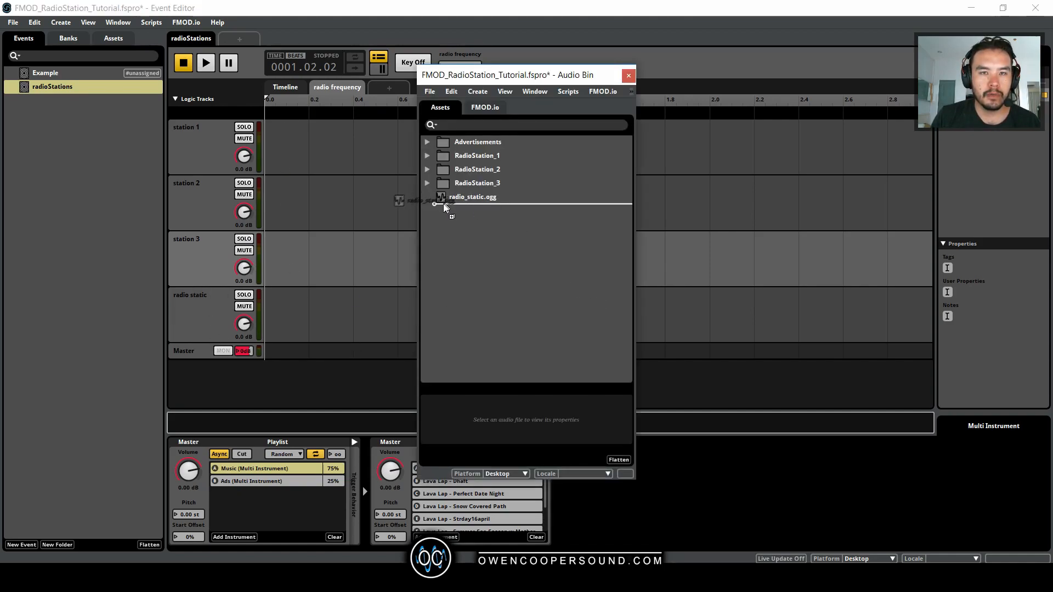
pyautogui.moveTo(472, 197); pyautogui.dragTo(352, 312)
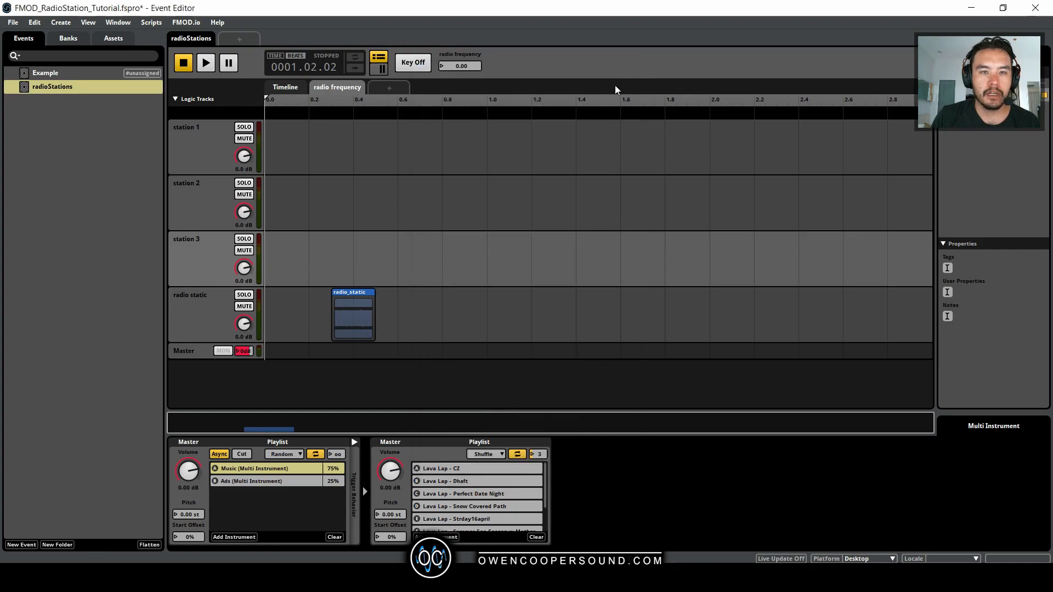
pyautogui.click(353, 315)
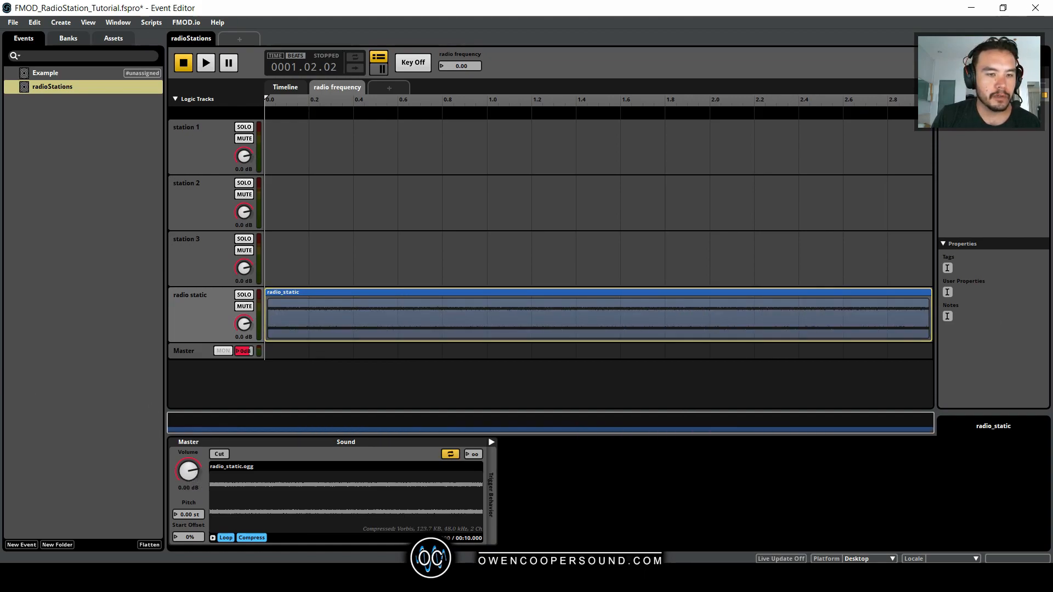
pyautogui.moveTo(188, 470); pyautogui.dragTo(189, 463)
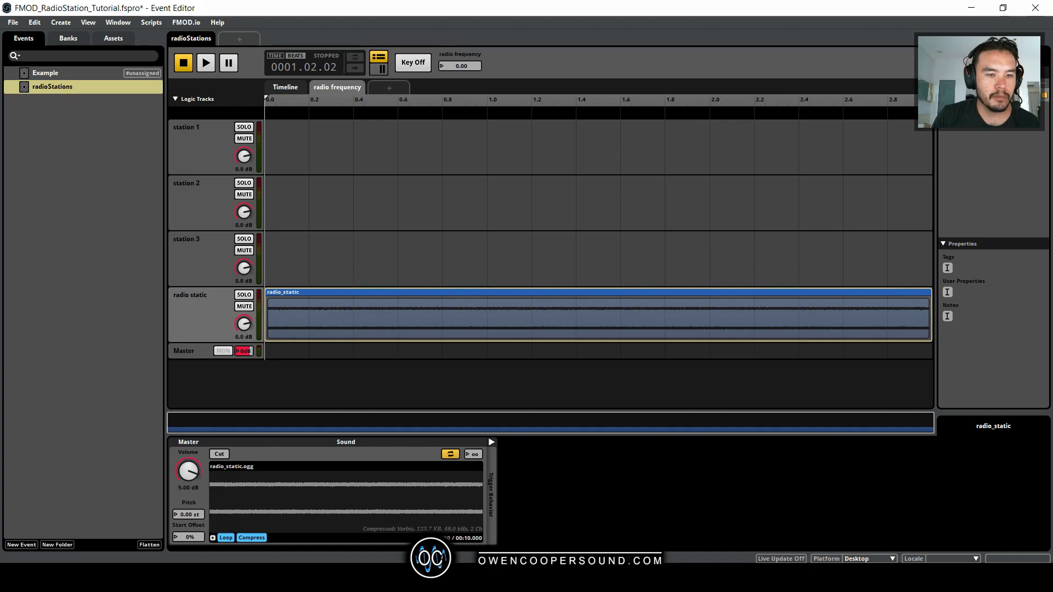
pyautogui.moveTo(406, 146)
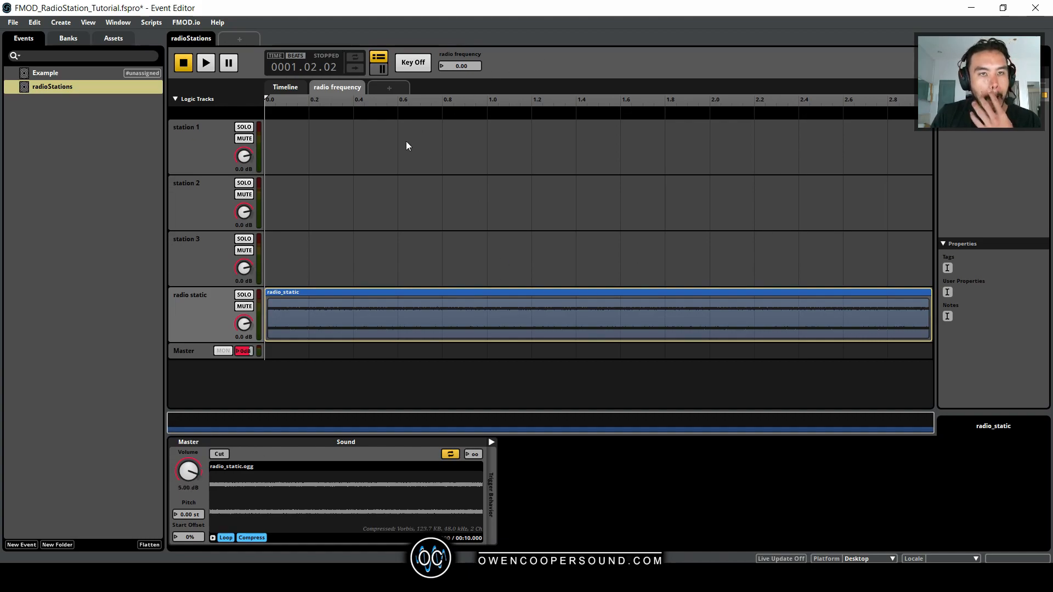
# Add volume automation and shape station 1's fades and station 2's fade-out by 2.0.
pyautogui.rightClick(244, 156)
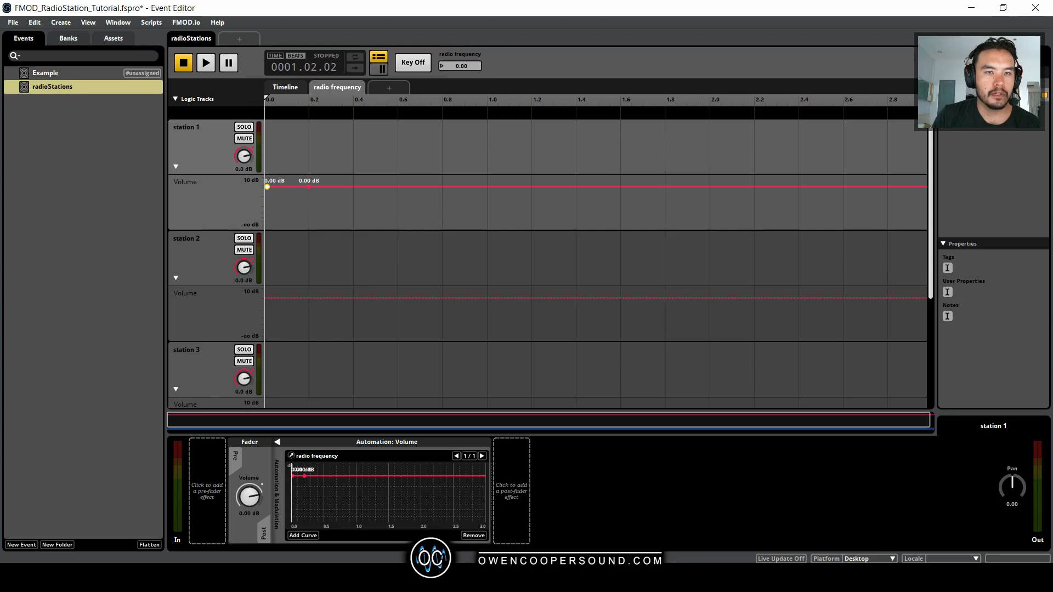
pyautogui.moveTo(266, 186); pyautogui.dragTo(276, 229)
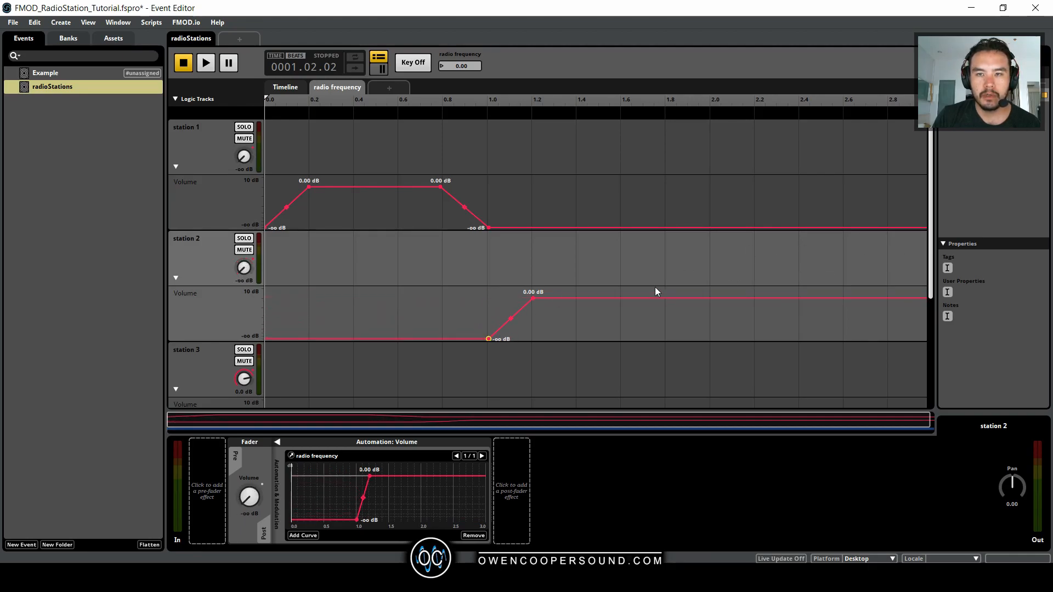
pyautogui.click(661, 298)
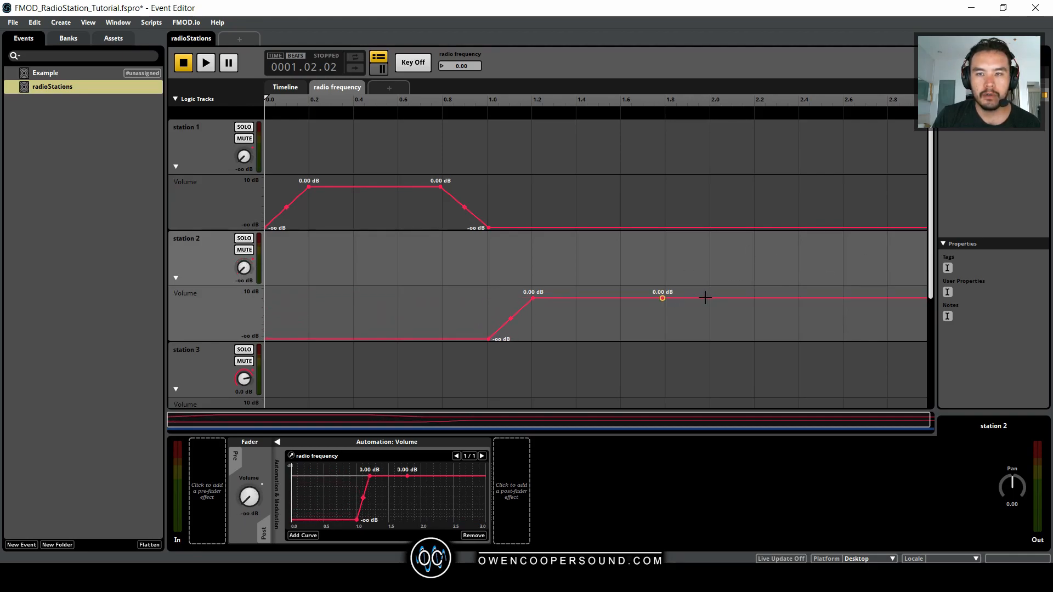
pyautogui.moveTo(662, 298); pyautogui.dragTo(711, 326)
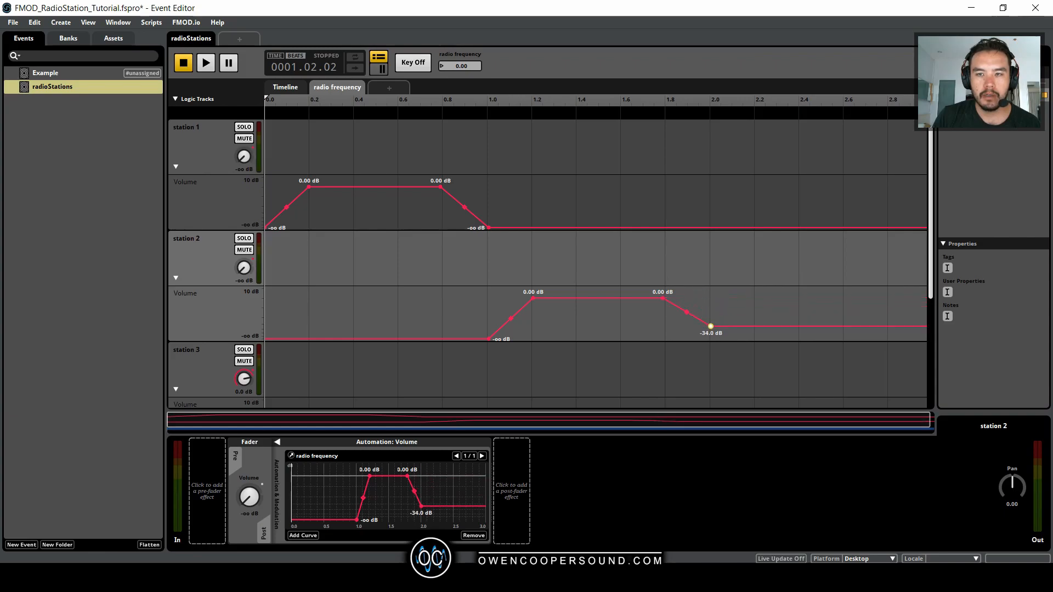
pyautogui.moveTo(711, 326); pyautogui.dragTo(662, 296)
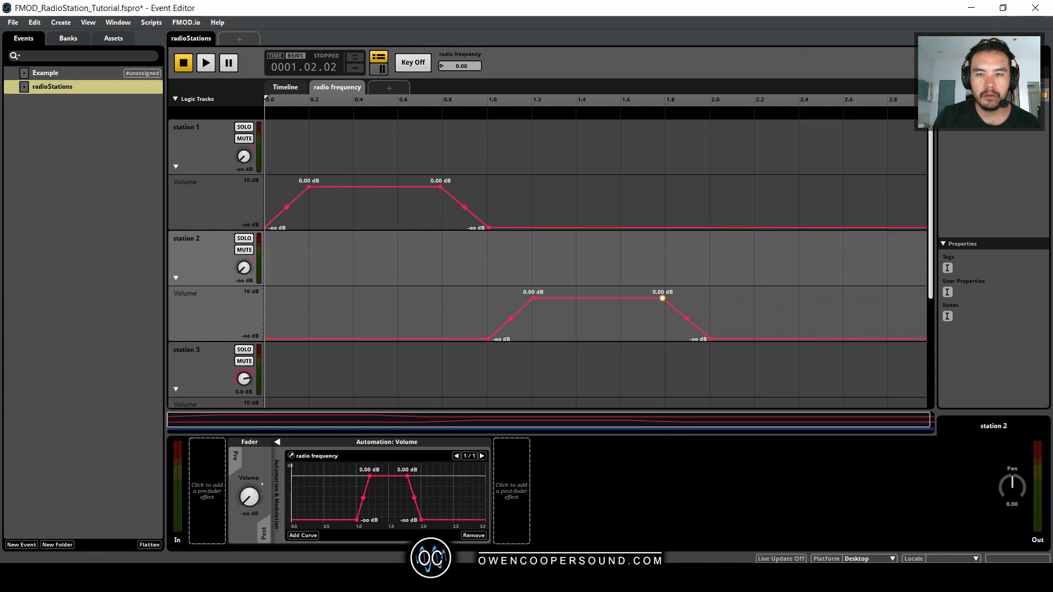
# Shape station 3's volume curve to fade out toward the end of the range.
pyautogui.click(442, 188)
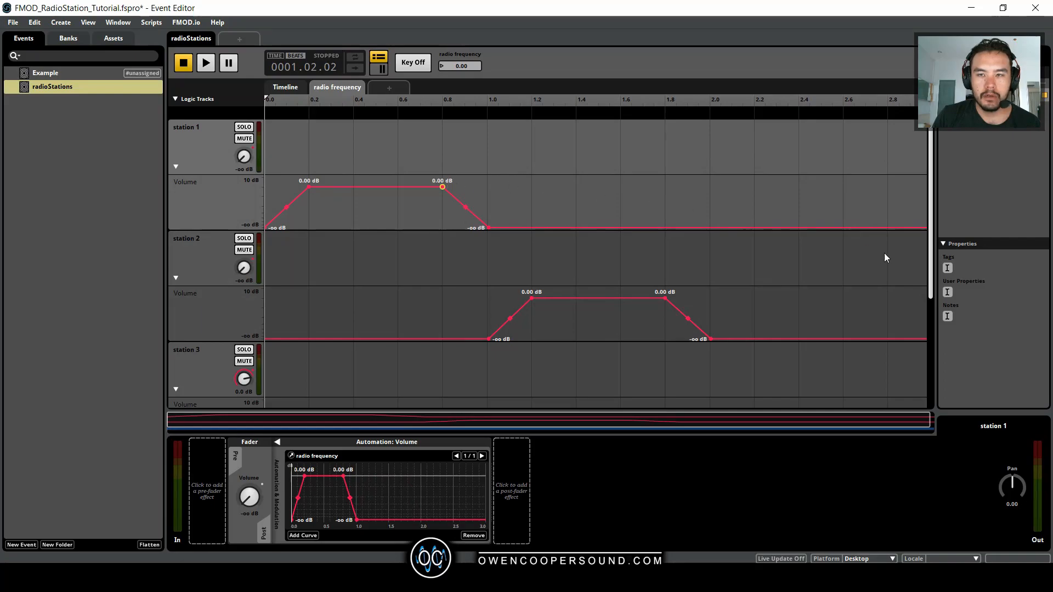
pyautogui.scroll(-3)
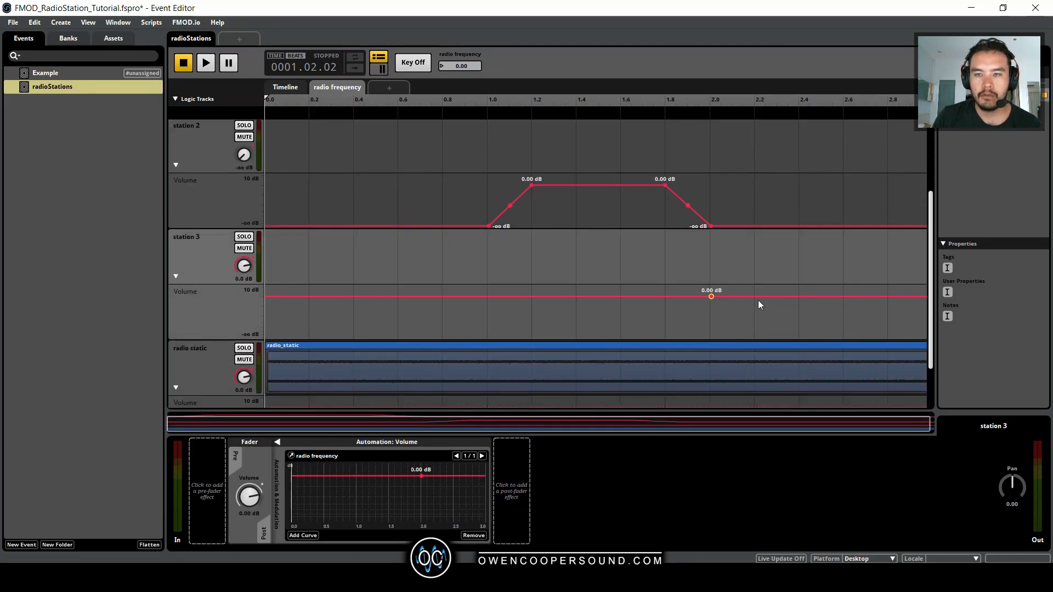
pyautogui.click(753, 296)
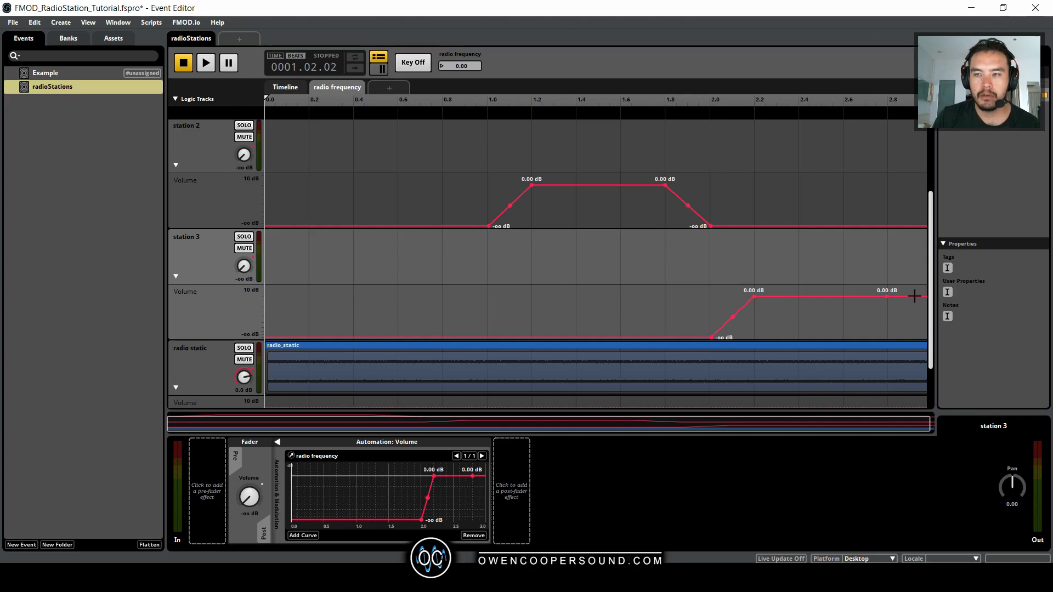
pyautogui.moveTo(913, 296); pyautogui.dragTo(915, 306)
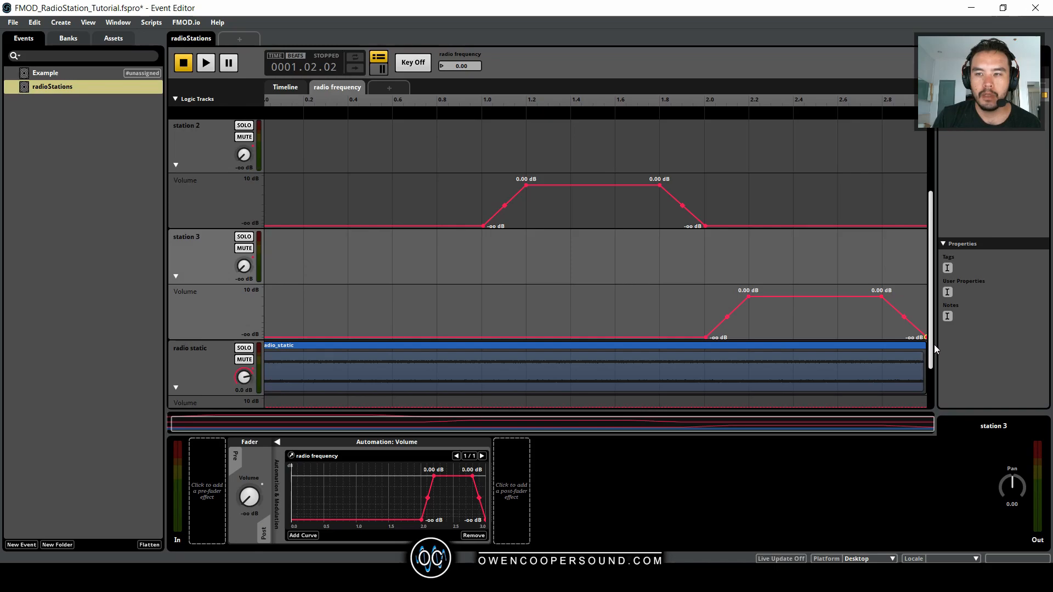
# Shape the radio static volume curve into 0 dB peaks at 0, 1, 2 and 3, with -∞ between them.
pyautogui.scroll(-3)
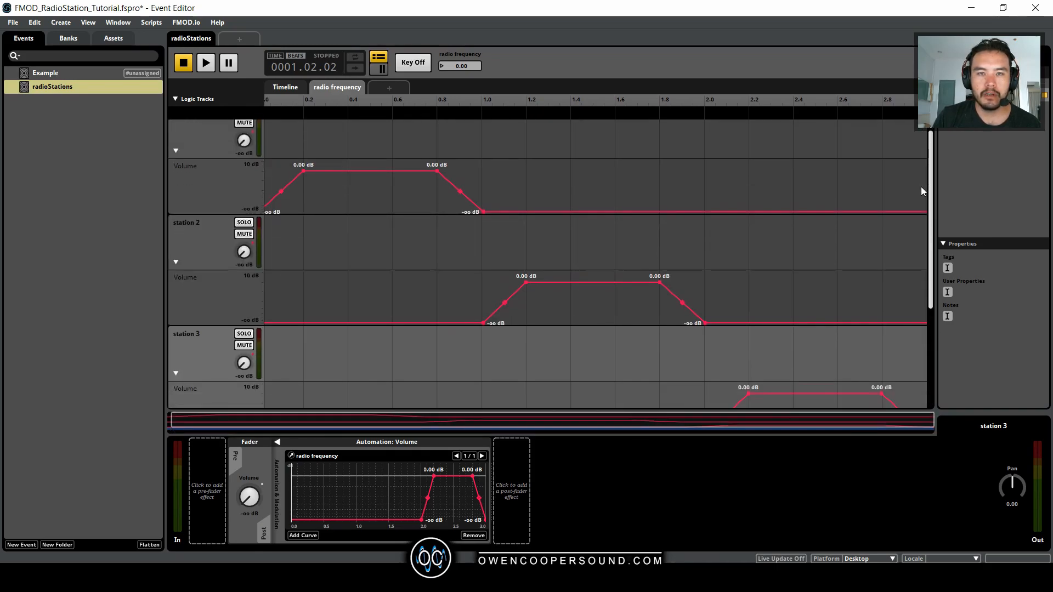
pyautogui.scroll(-3)
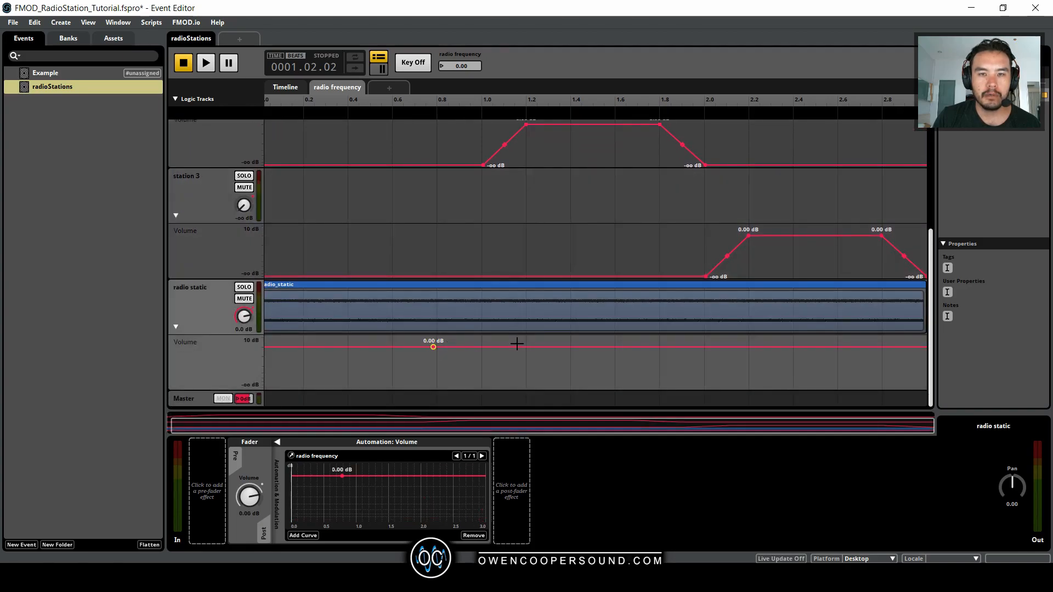
pyautogui.click(525, 347)
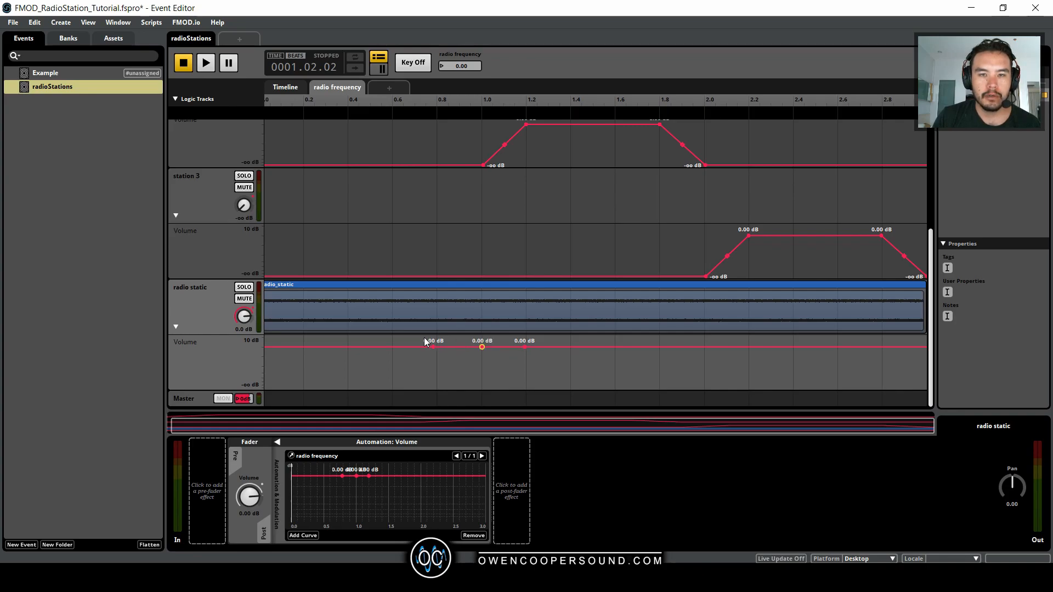
pyautogui.moveTo(482, 347); pyautogui.dragTo(436, 371)
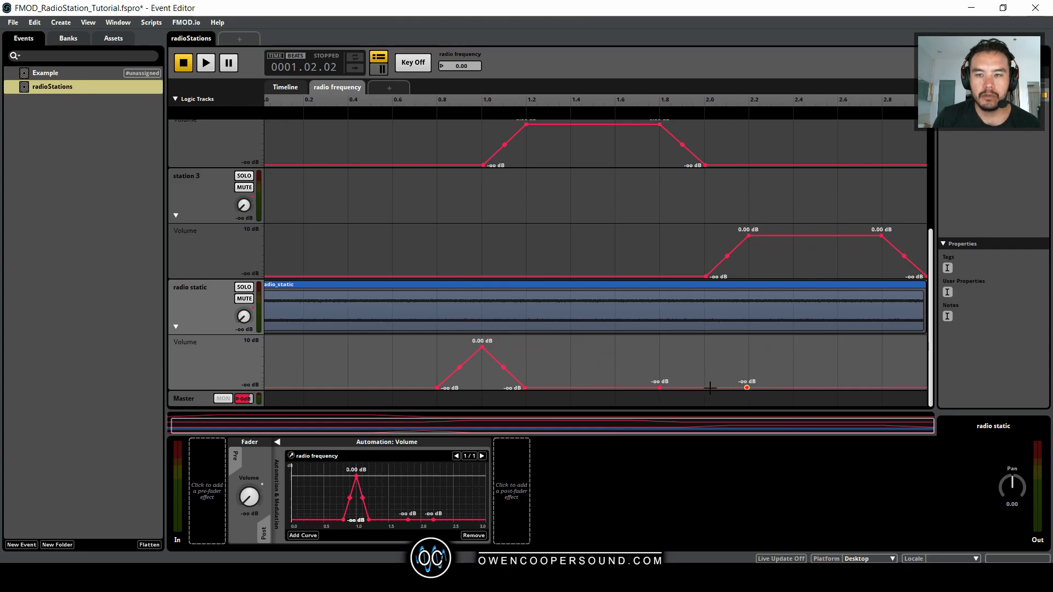
pyautogui.moveTo(747, 388); pyautogui.dragTo(704, 347)
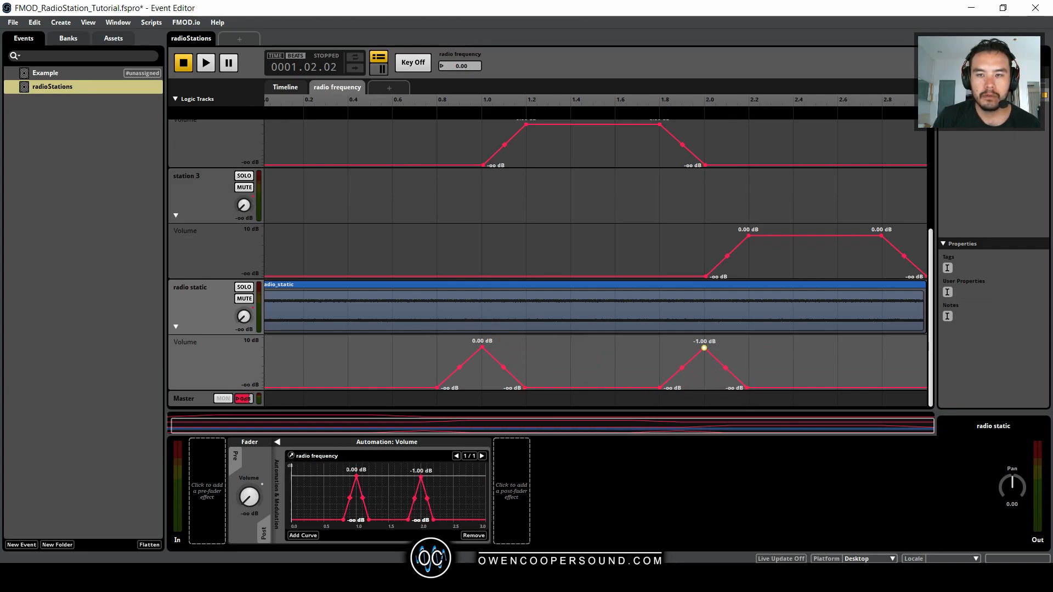
pyautogui.moveTo(703, 349); pyautogui.dragTo(703, 347)
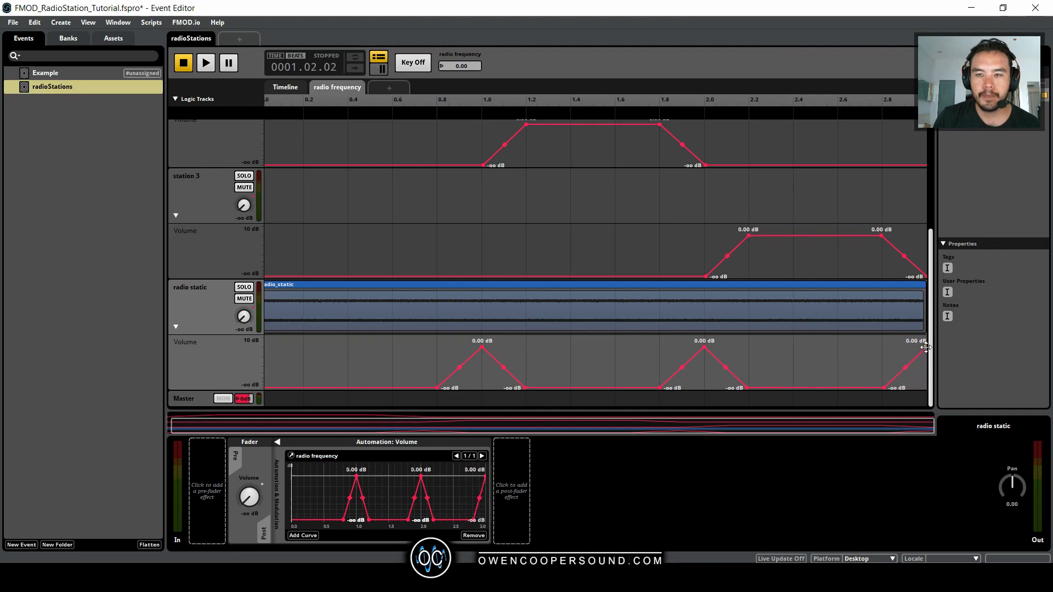
pyautogui.moveTo(339, 433)
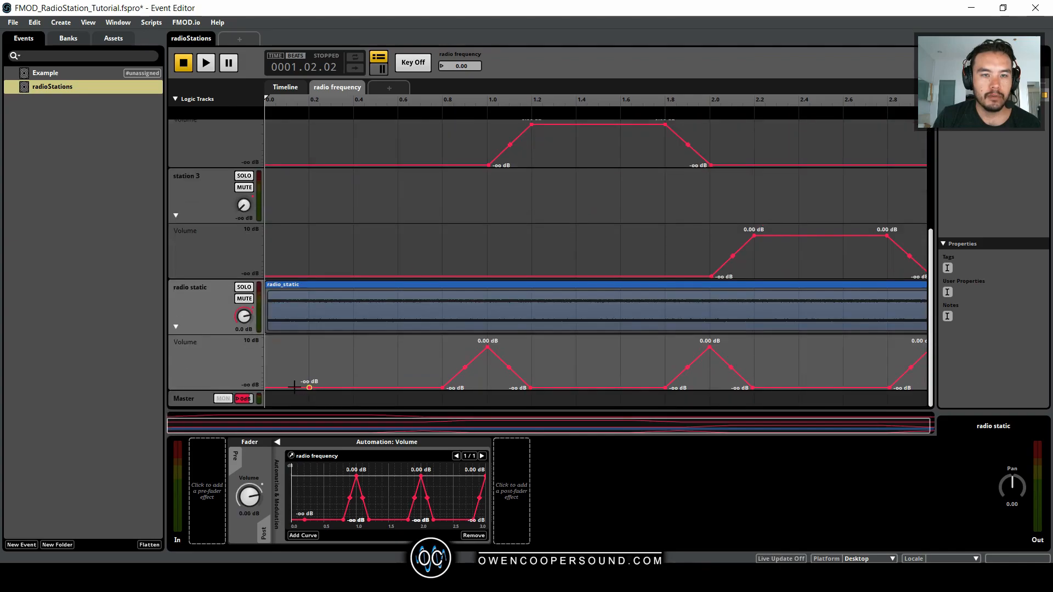
pyautogui.moveTo(309, 388); pyautogui.dragTo(265, 374)
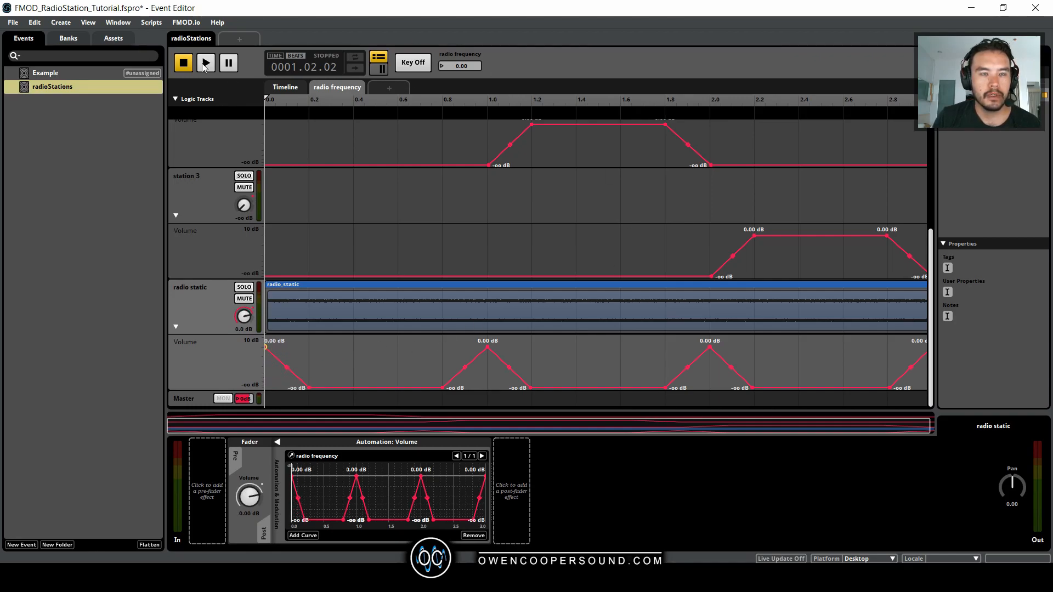
pyautogui.click(285, 87)
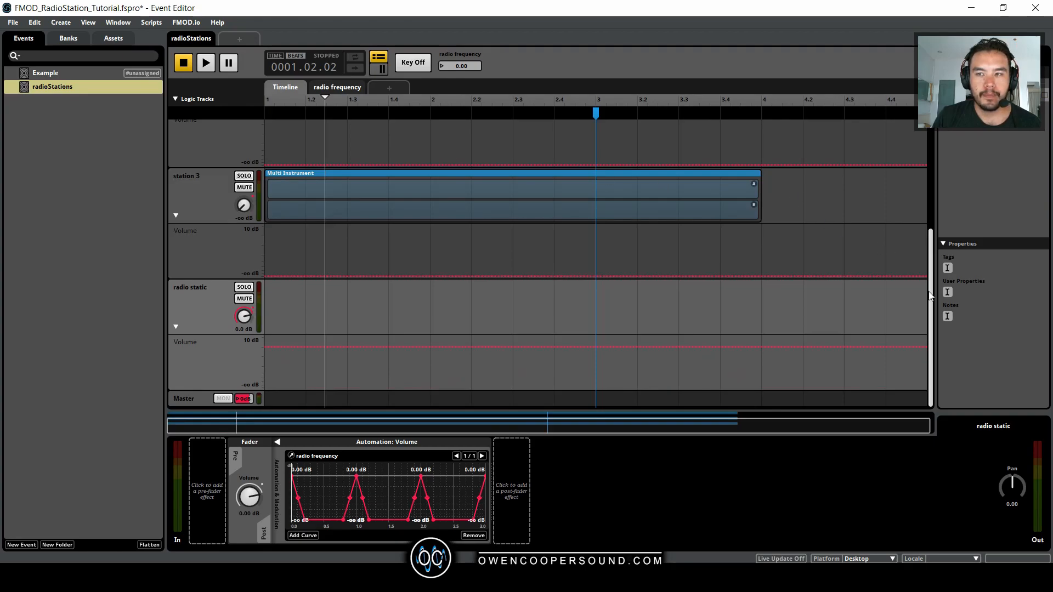
pyautogui.moveTo(920, 349)
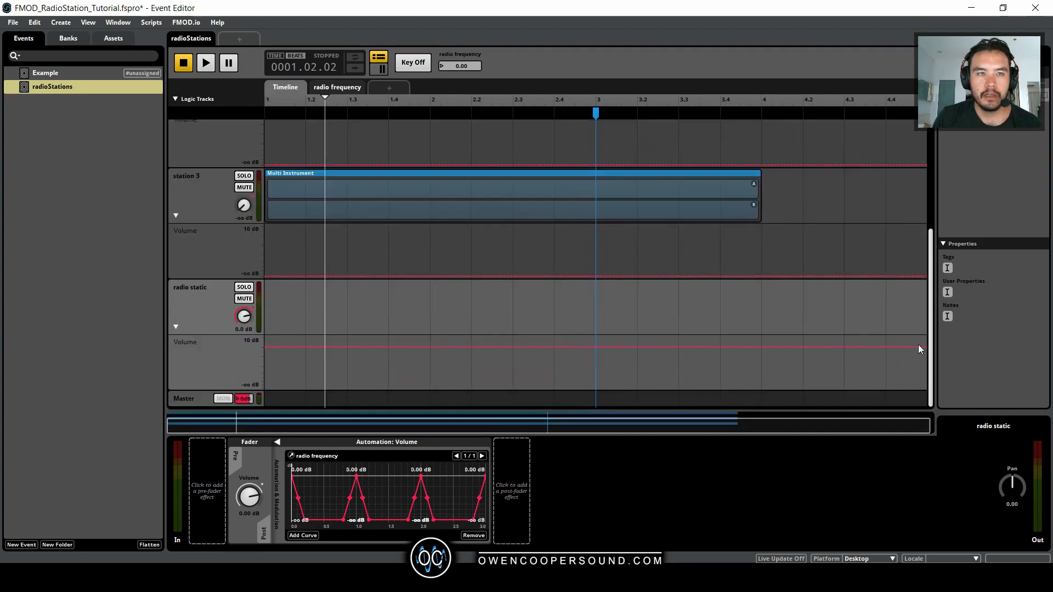
pyautogui.click(183, 63)
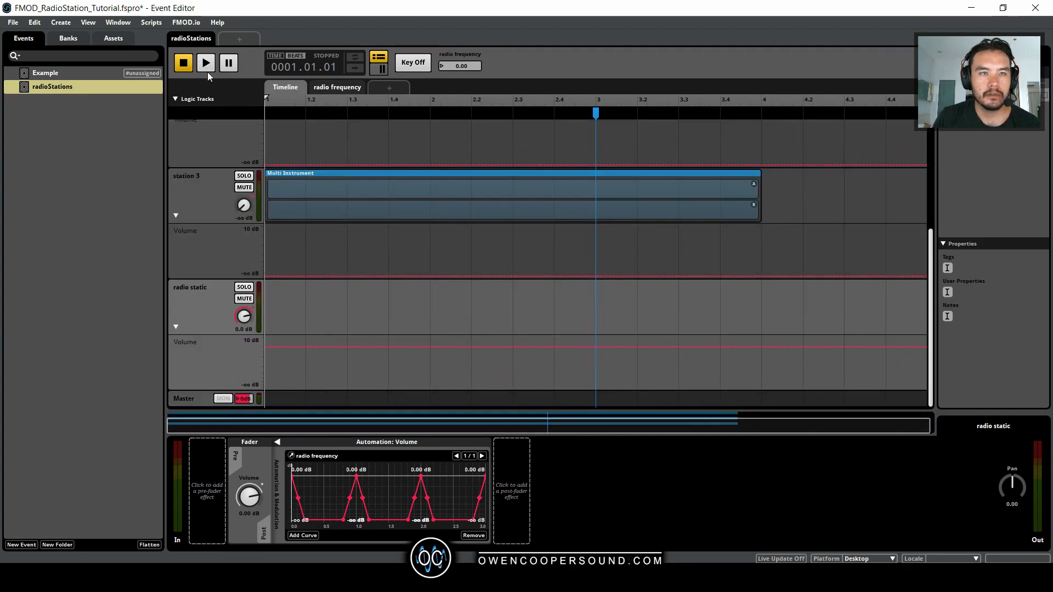
pyautogui.click(206, 62)
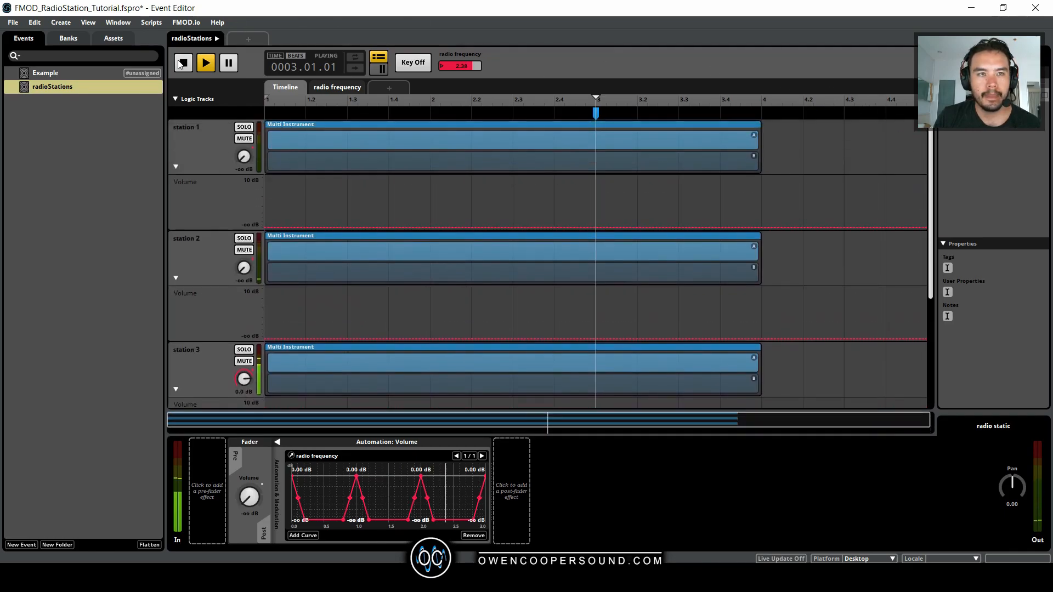
pyautogui.click(183, 63)
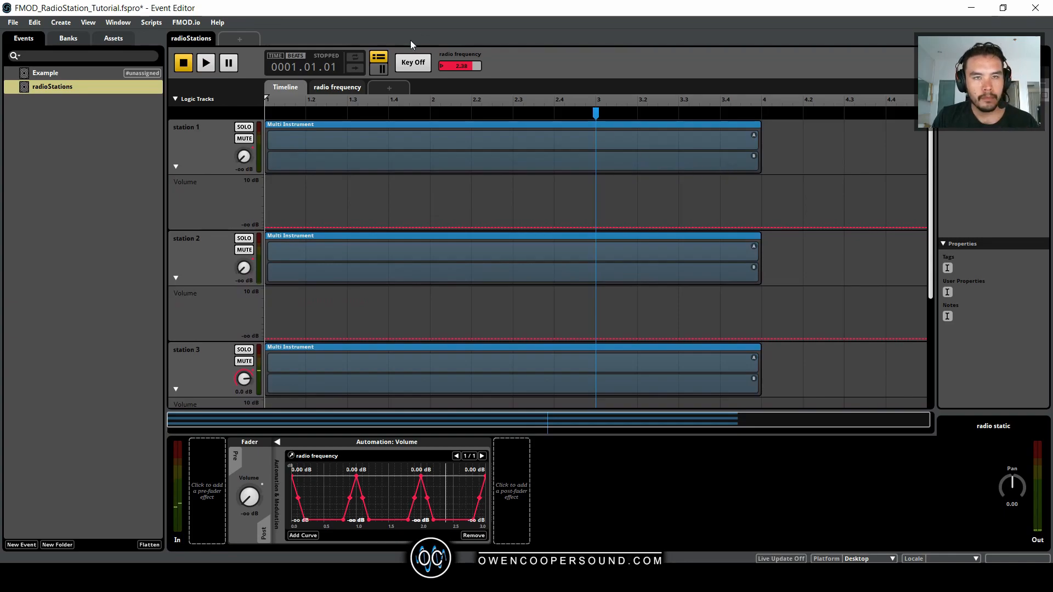
# Add the radio volume parameter to the event and select the Master track.
pyautogui.click(388, 87)
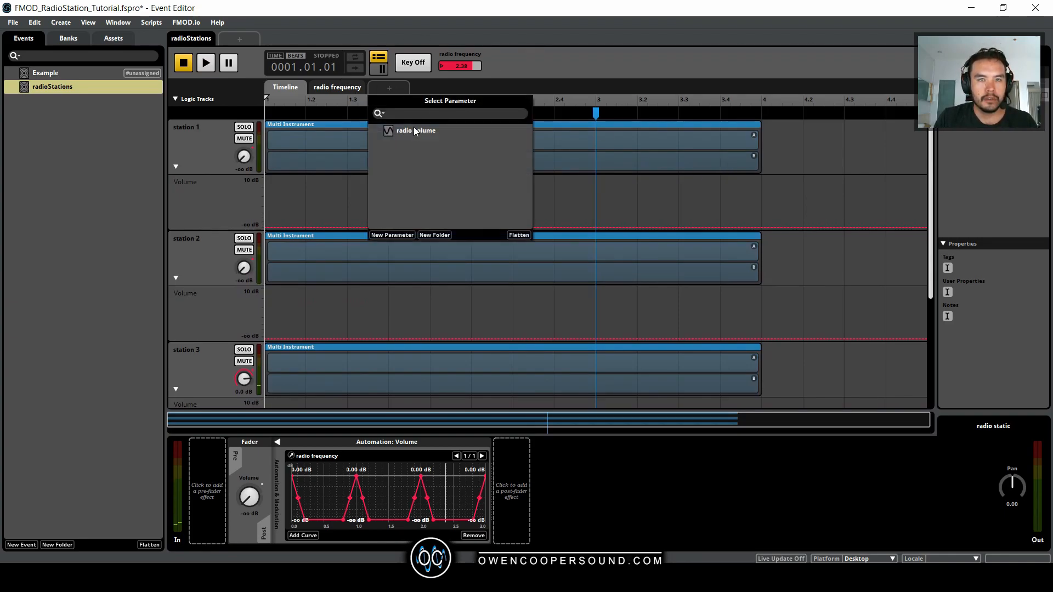
pyautogui.click(415, 131)
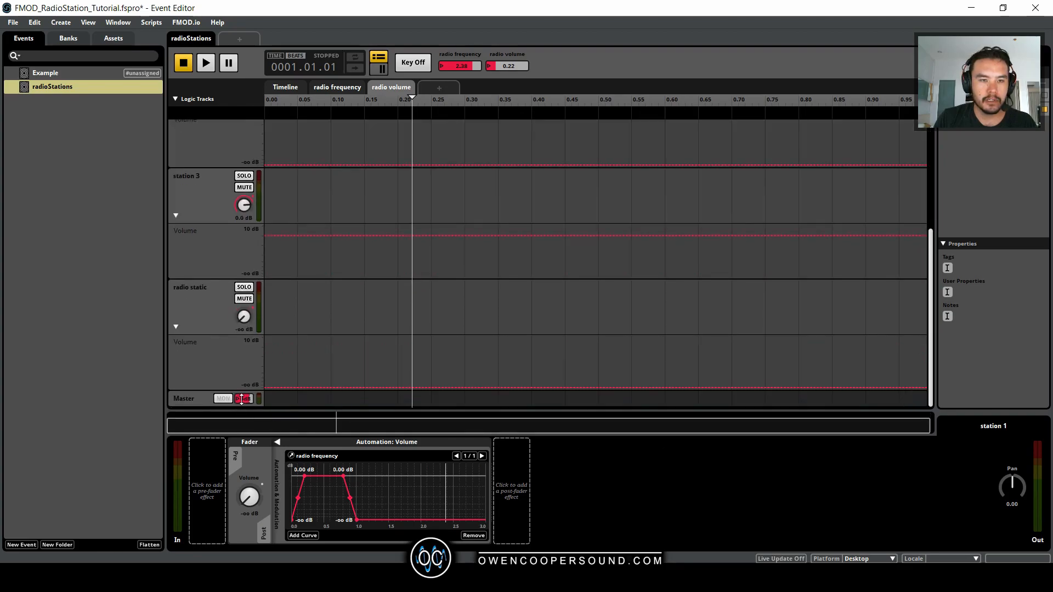
pyautogui.click(184, 398)
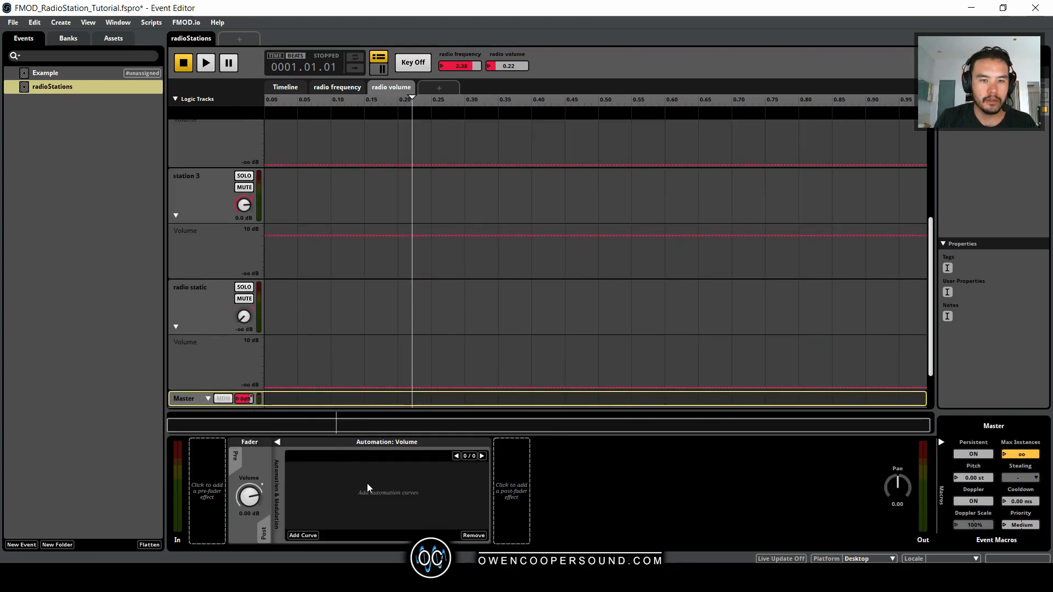
pyautogui.scroll(-3)
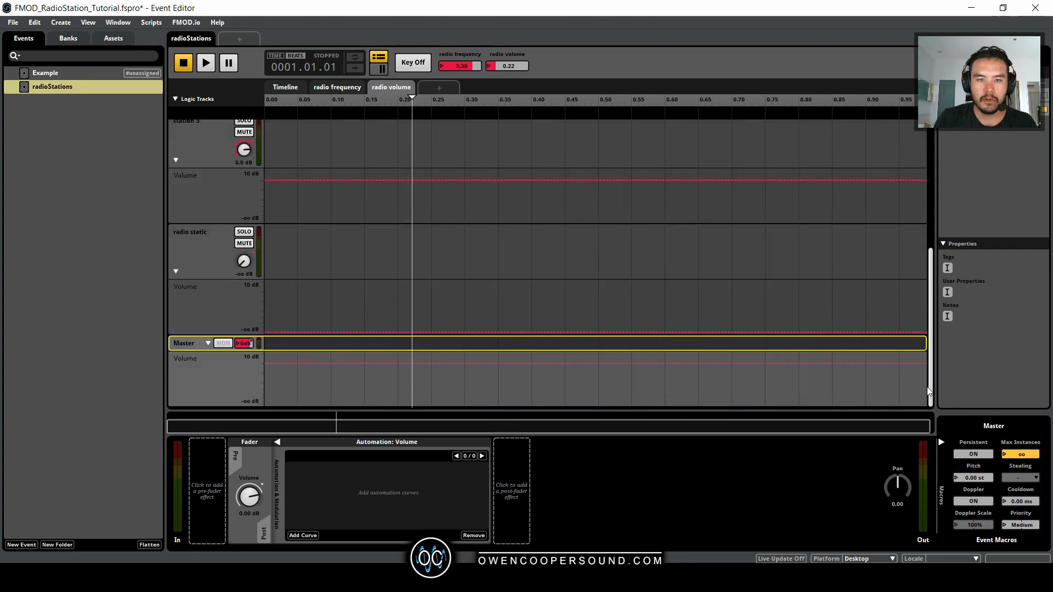
pyautogui.moveTo(868, 362)
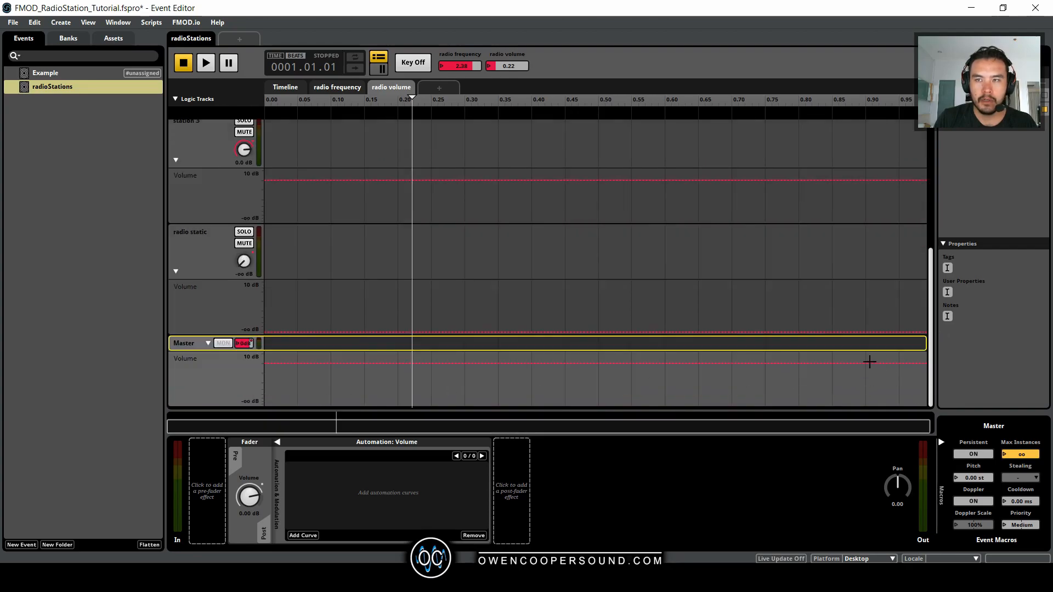
pyautogui.moveTo(828, 366)
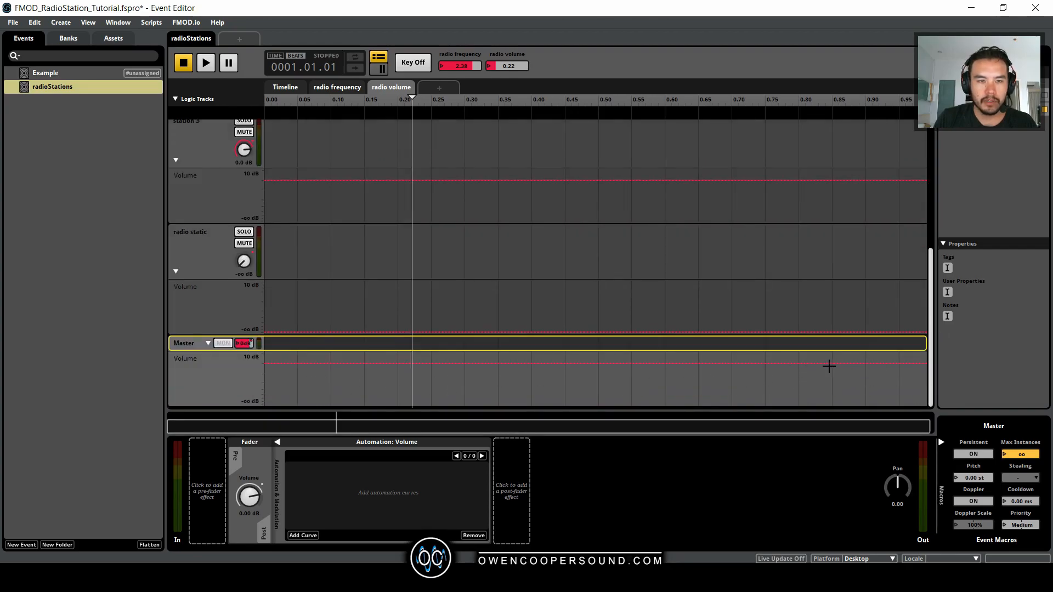
pyautogui.moveTo(900, 362)
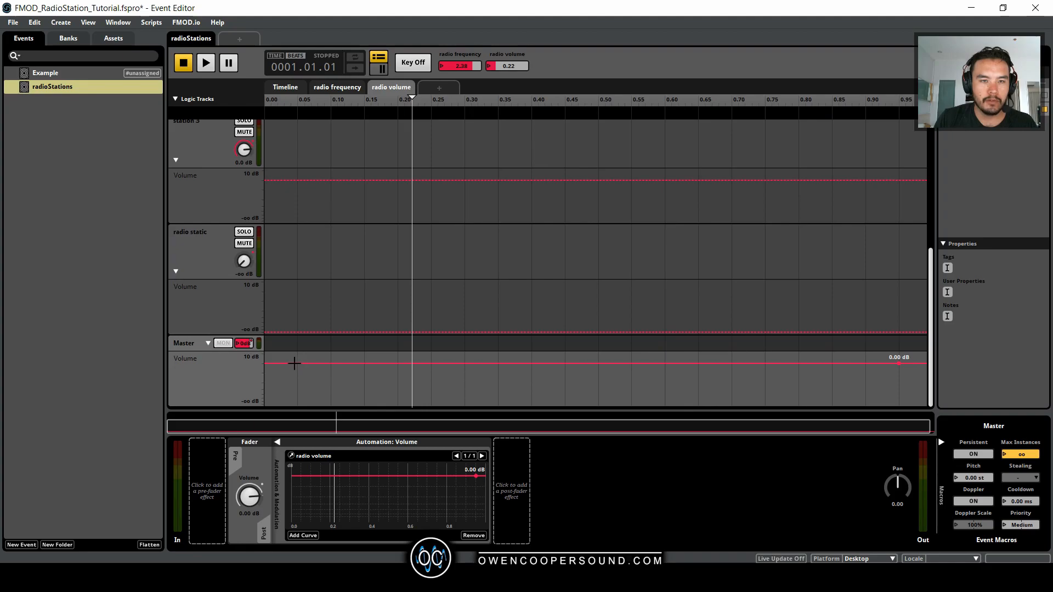
# Drag the master volume curve from -∞ dB at the start to -10 dB at the end.
pyautogui.moveTo(296, 363); pyautogui.dragTo(296, 370)
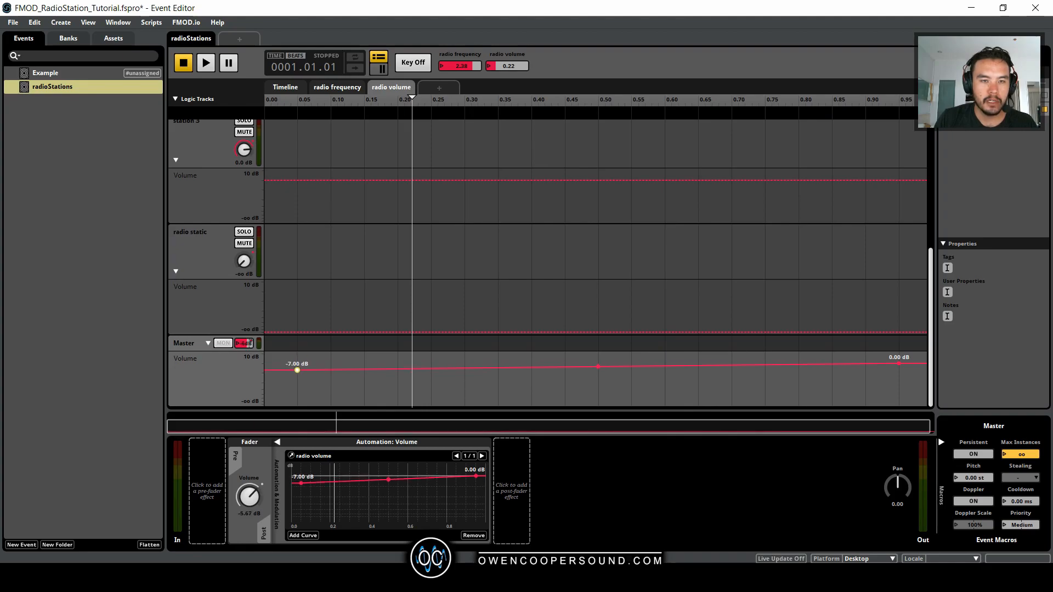
pyautogui.moveTo(296, 369); pyautogui.dragTo(296, 404)
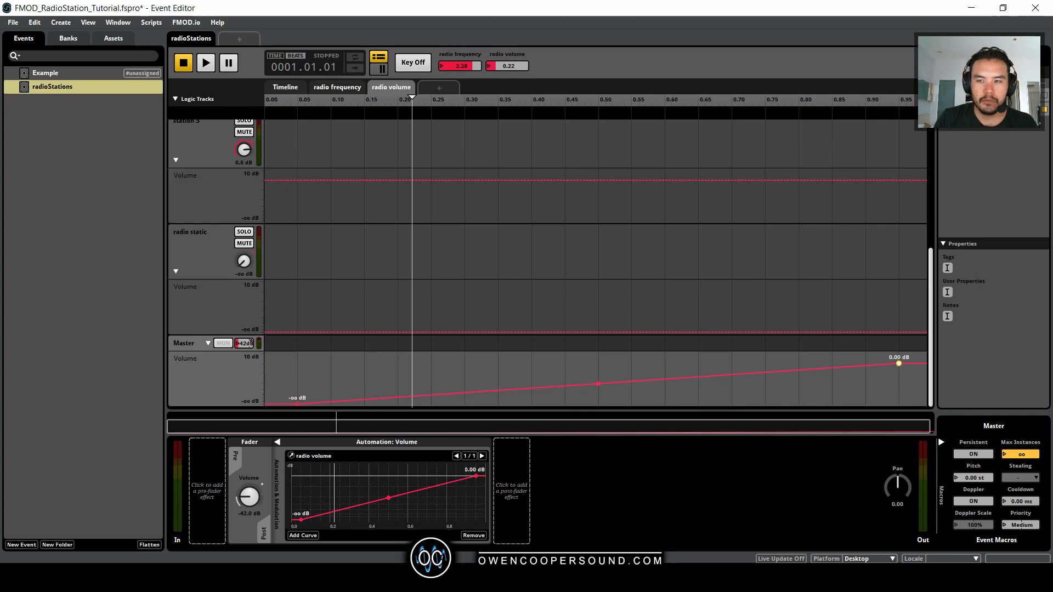
pyautogui.moveTo(899, 363); pyautogui.dragTo(898, 369)
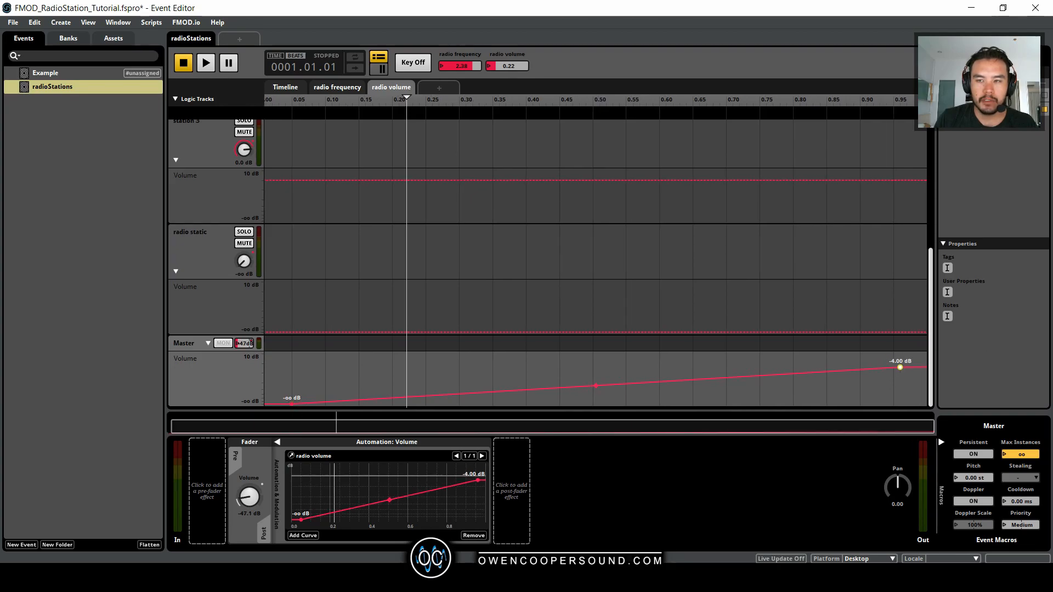
pyautogui.moveTo(900, 367); pyautogui.dragTo(894, 374)
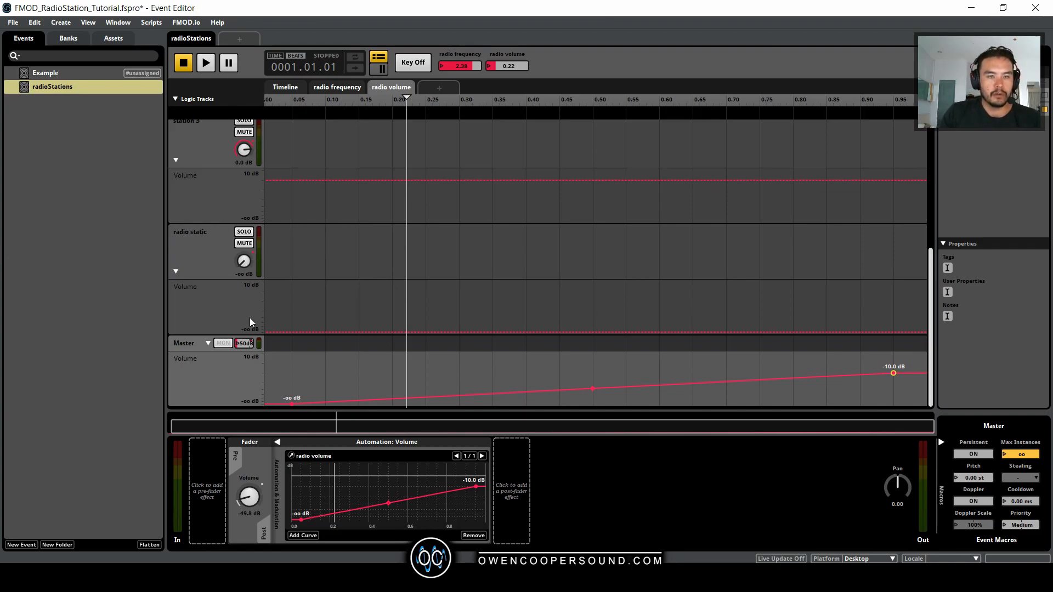
pyautogui.click(285, 87)
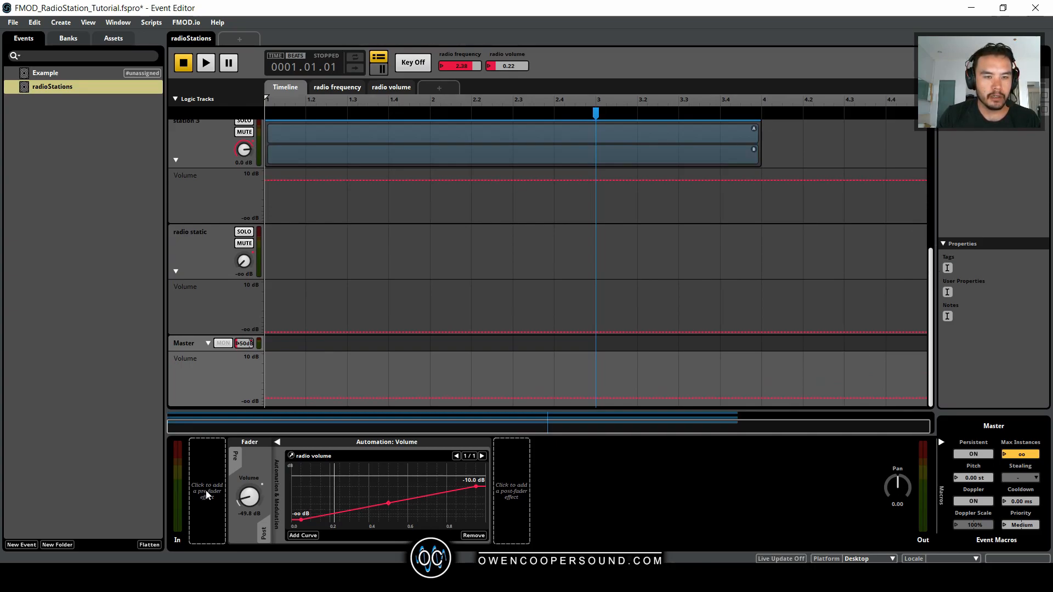
# Add an FMOD 3-EQ to the master, cutting Low and High bands to -∞ dB (crossovers 50 Hz, 16 kHz).
pyautogui.click(185, 343)
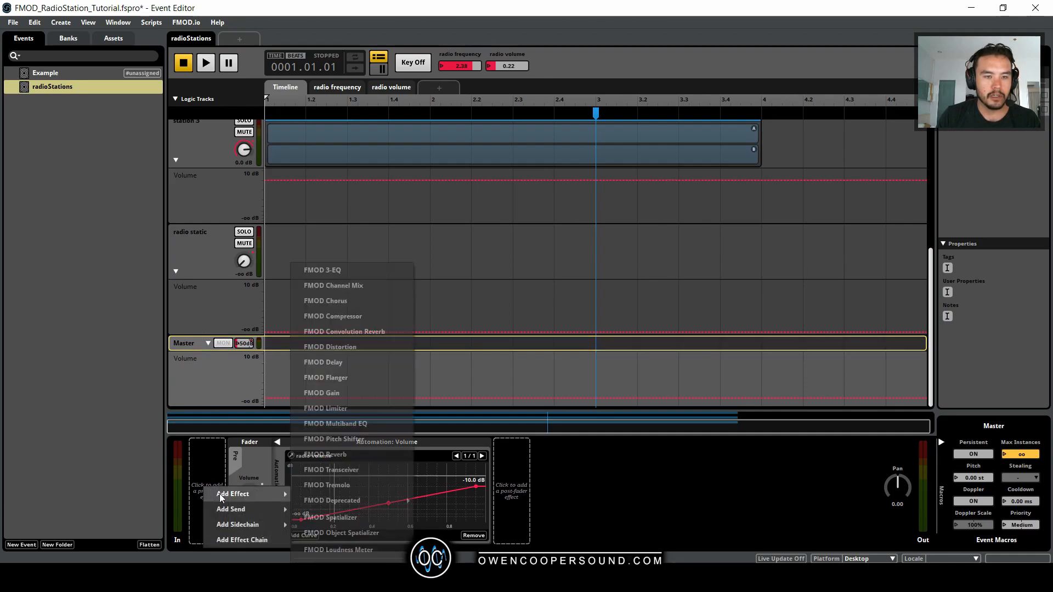
pyautogui.click(322, 270)
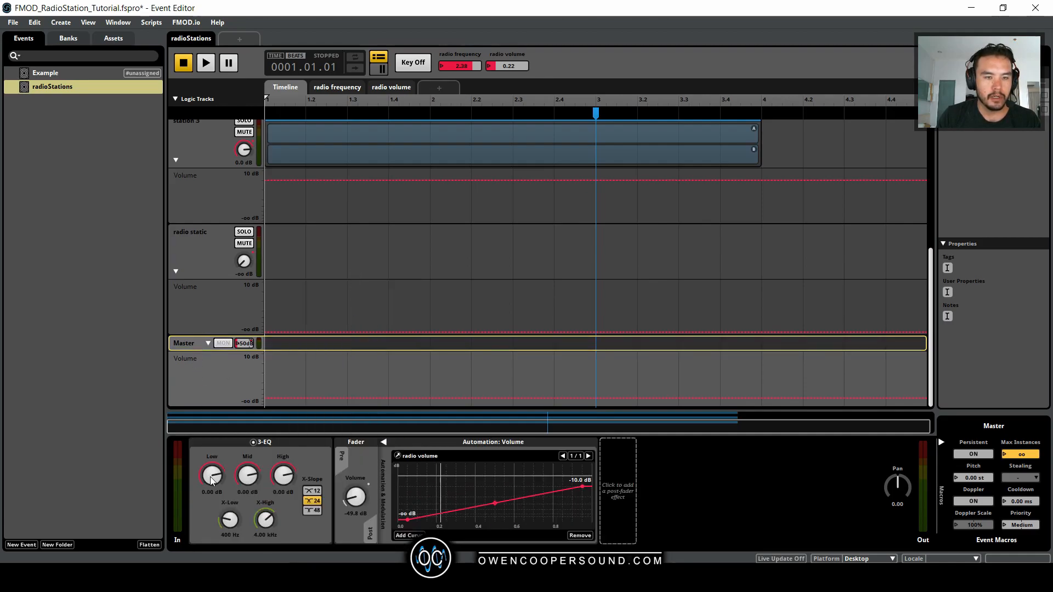
pyautogui.moveTo(212, 474); pyautogui.dragTo(212, 497)
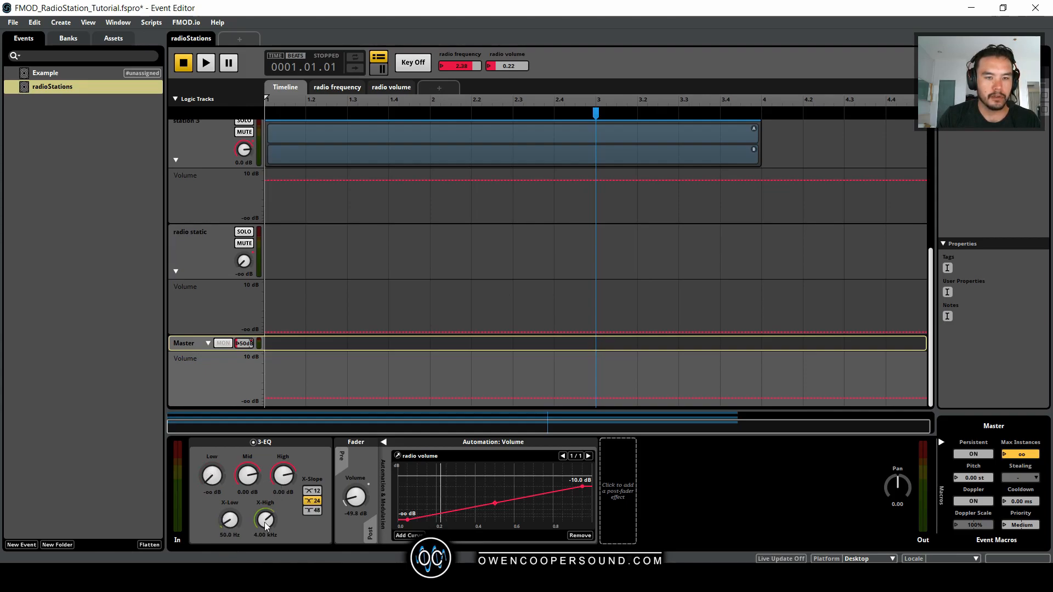
pyautogui.moveTo(265, 519); pyautogui.dragTo(269, 511)
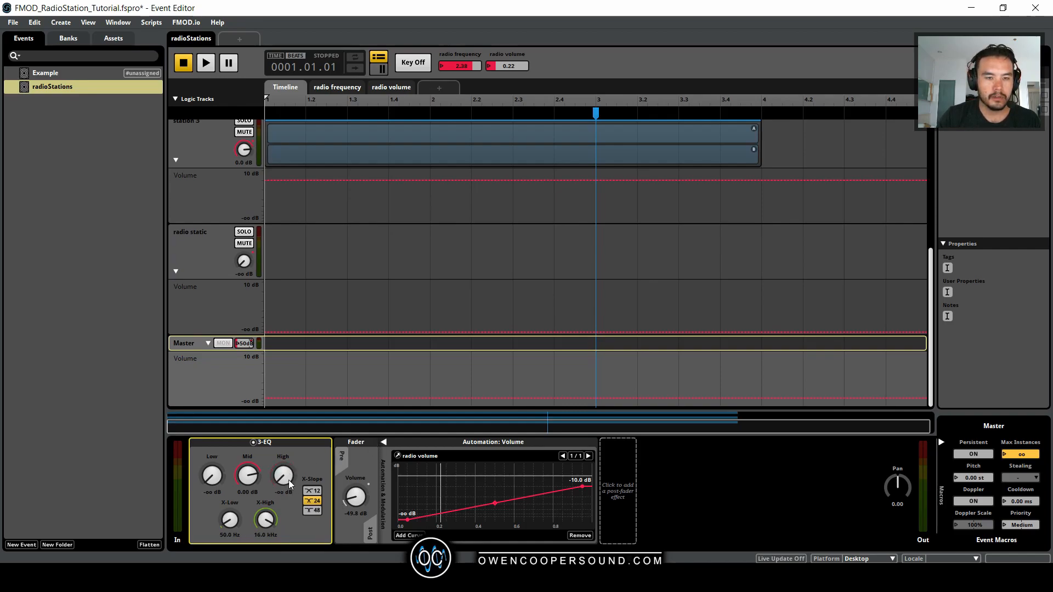
pyautogui.moveTo(629, 509)
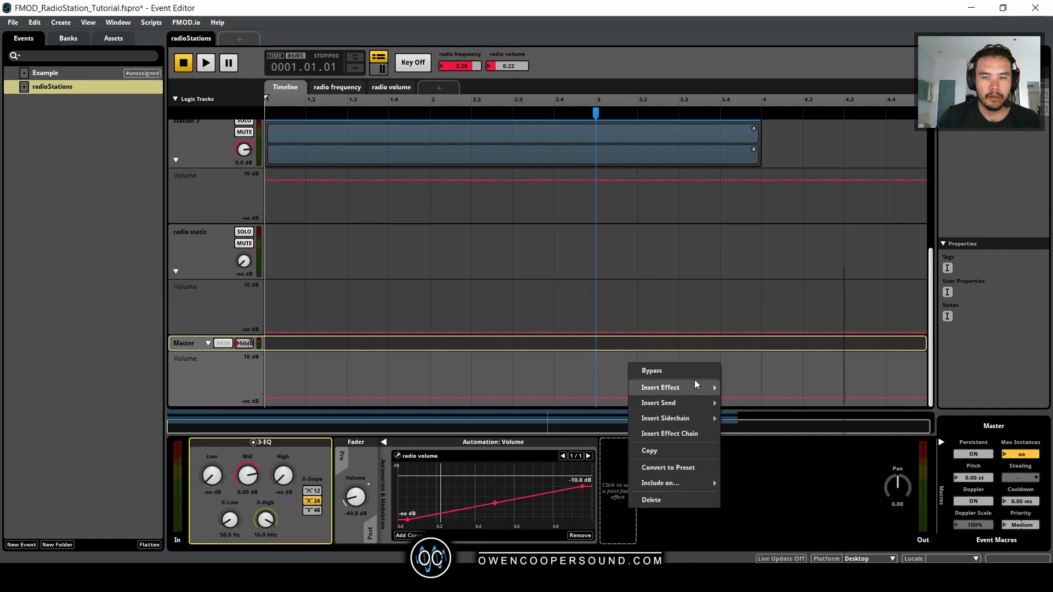
pyautogui.moveTo(293, 471)
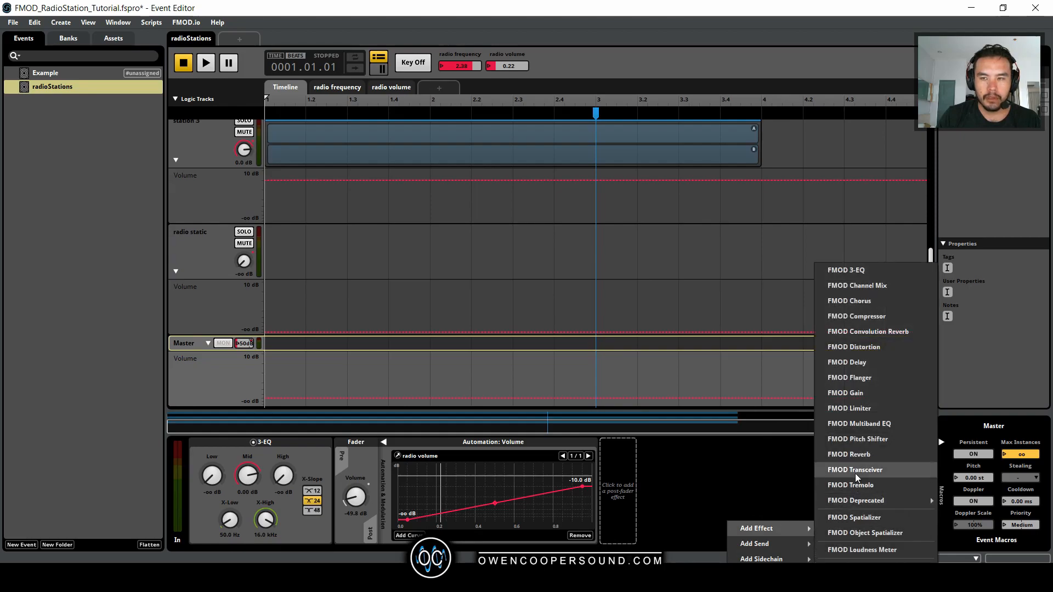
# Insert an FMOD Compressor after the 3-EQ with -10 dB threshold and 3.5 dB gain, testing playback.
pyautogui.click(856, 316)
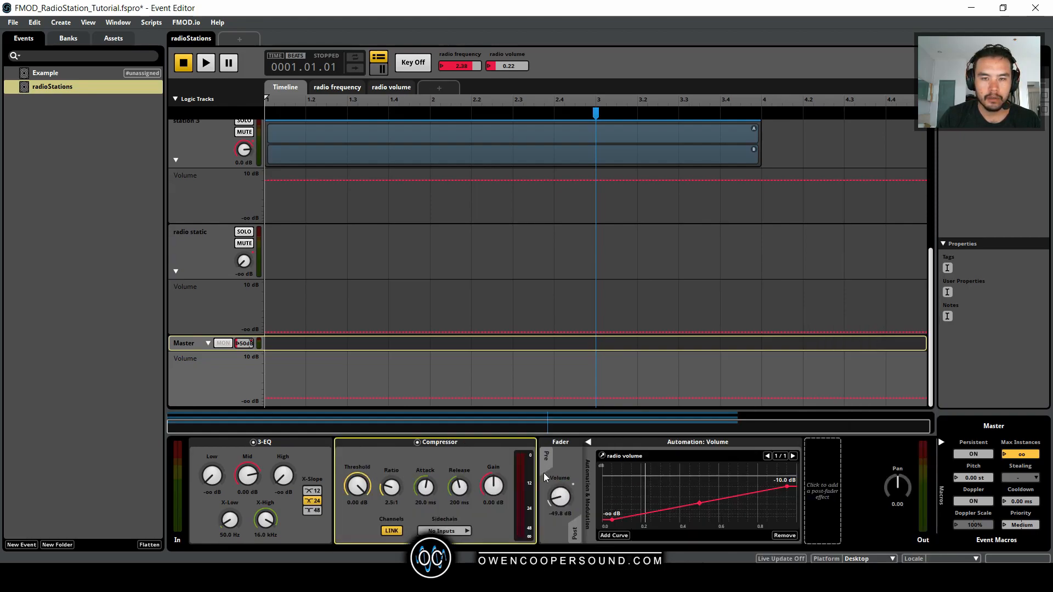
pyautogui.click(206, 62)
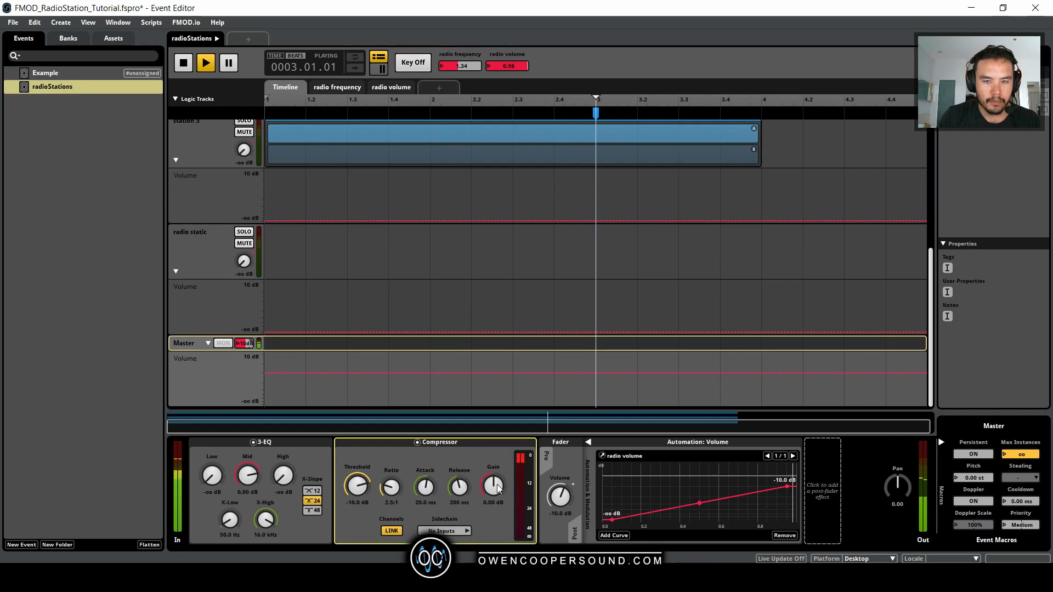
pyautogui.moveTo(493, 485); pyautogui.dragTo(493, 476)
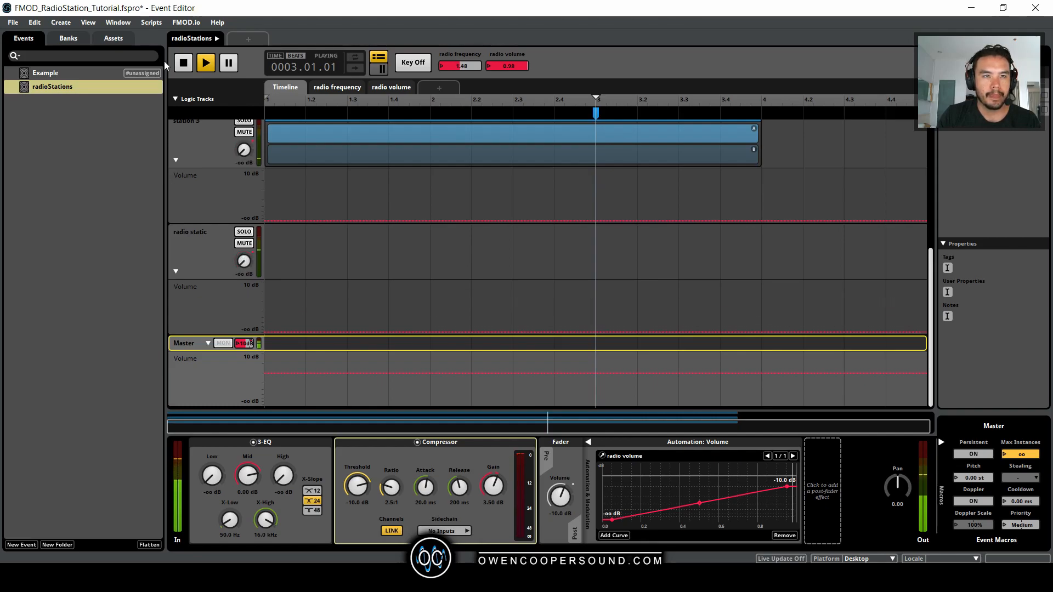
pyautogui.click(182, 62)
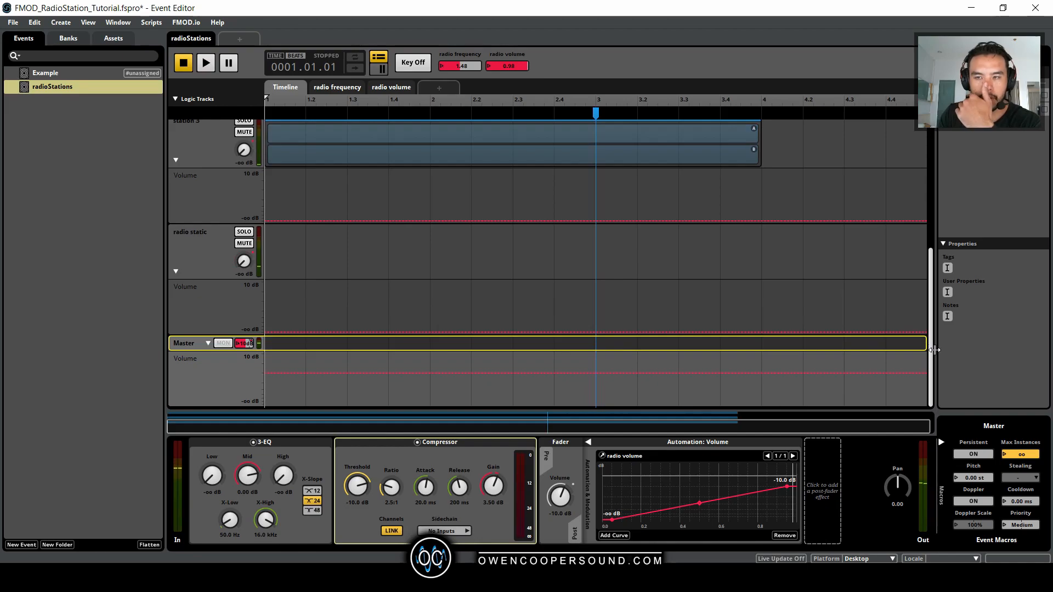
pyautogui.scroll(3)
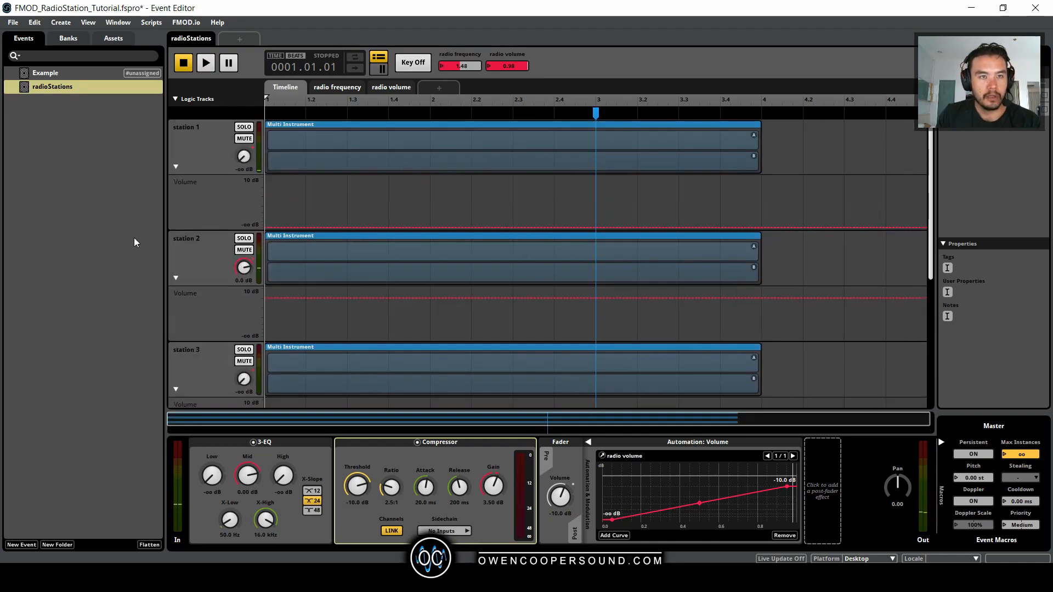
pyautogui.click(511, 144)
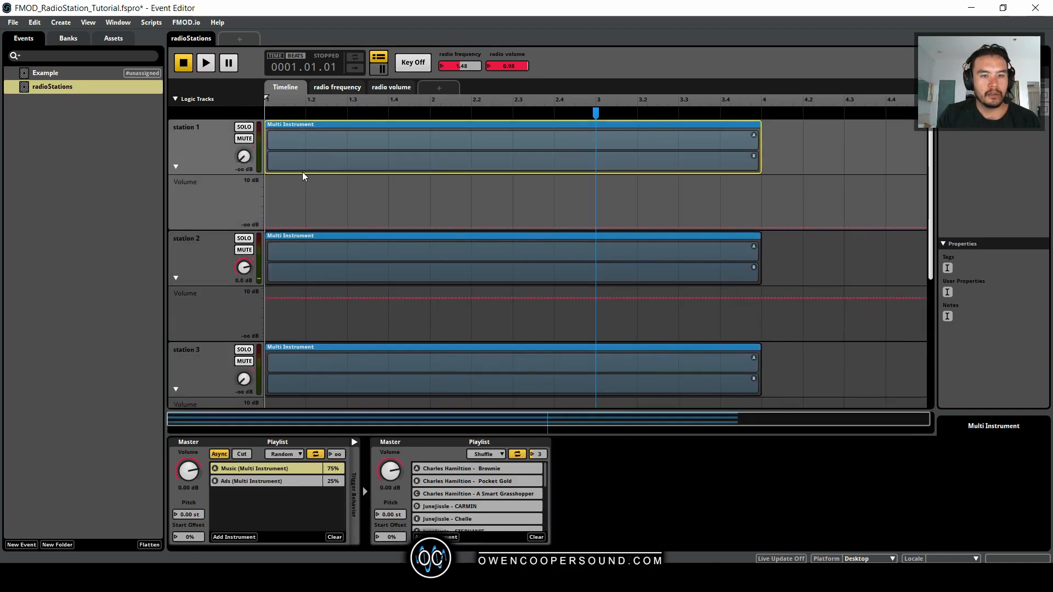
pyautogui.moveTo(893, 153)
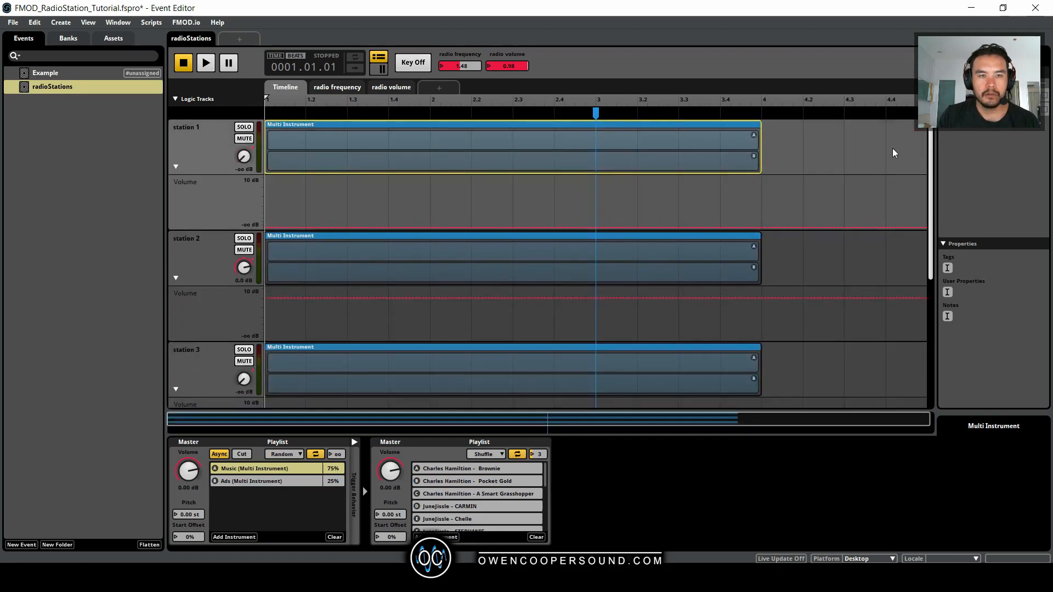
pyautogui.moveTo(87, 219)
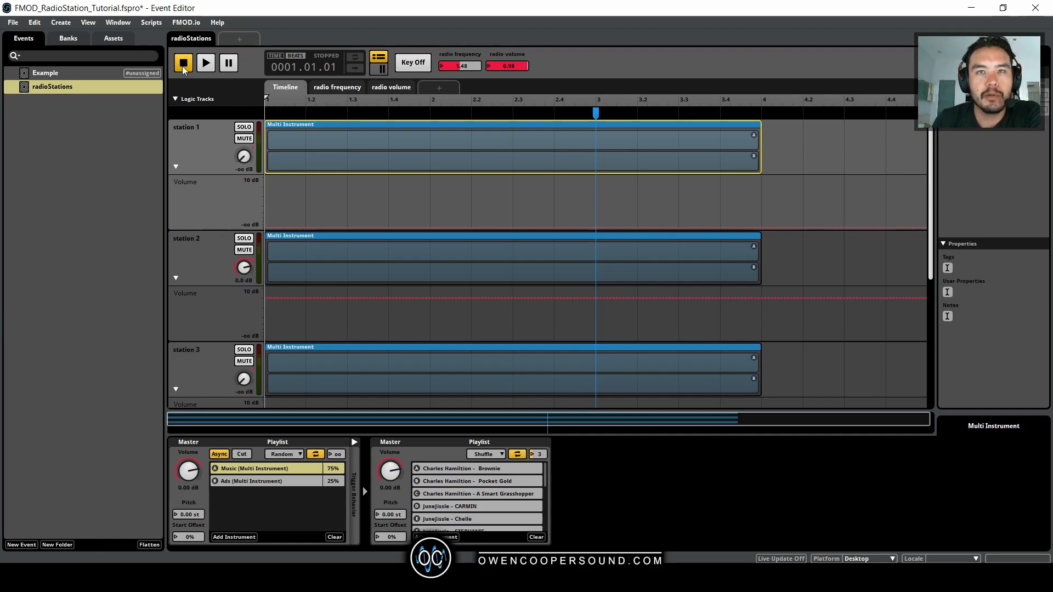
pyautogui.moveTo(183, 63)
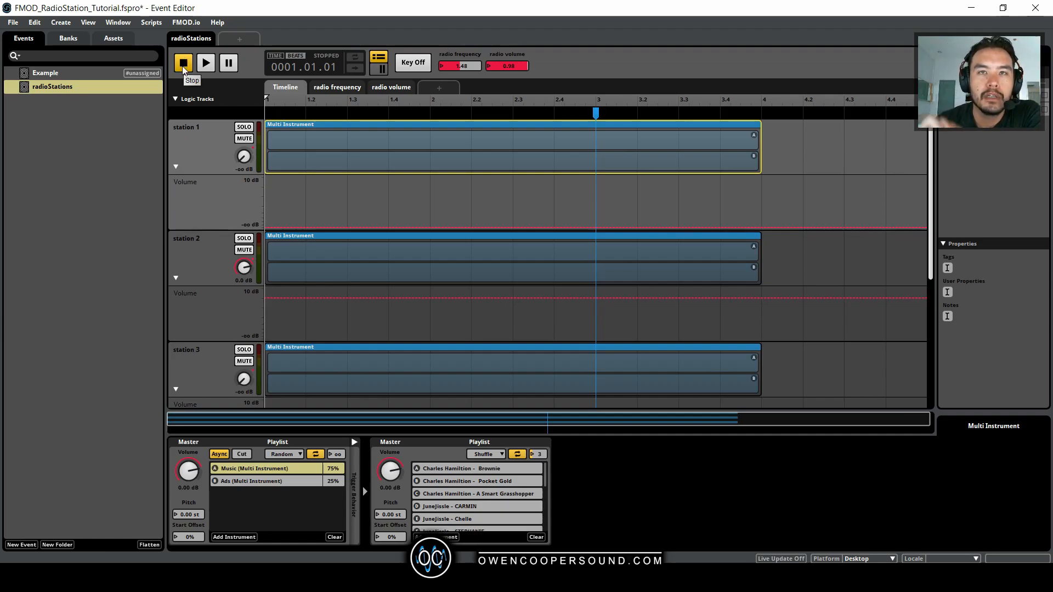